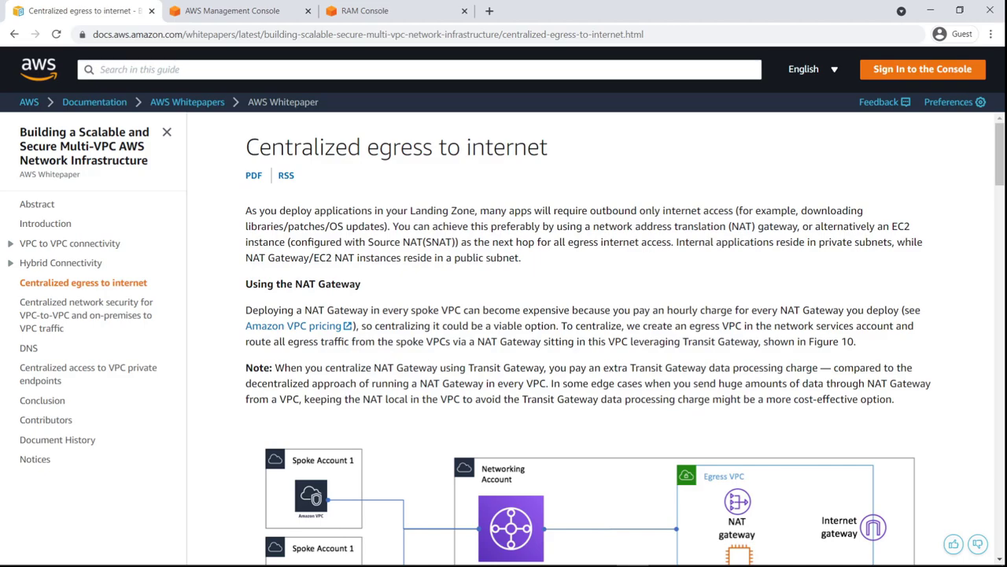
pyautogui.moveTo(570, 280)
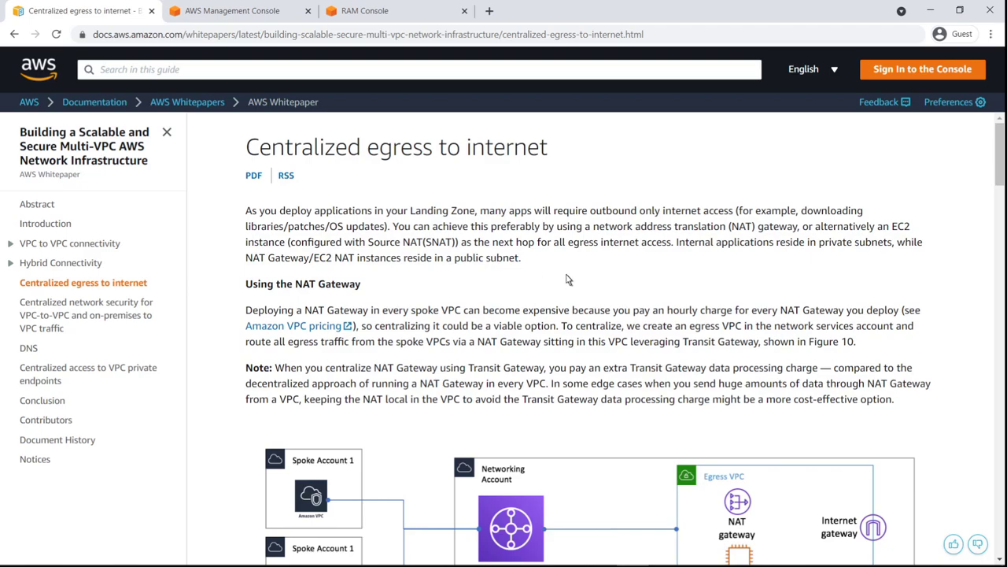
pyautogui.scroll(-3)
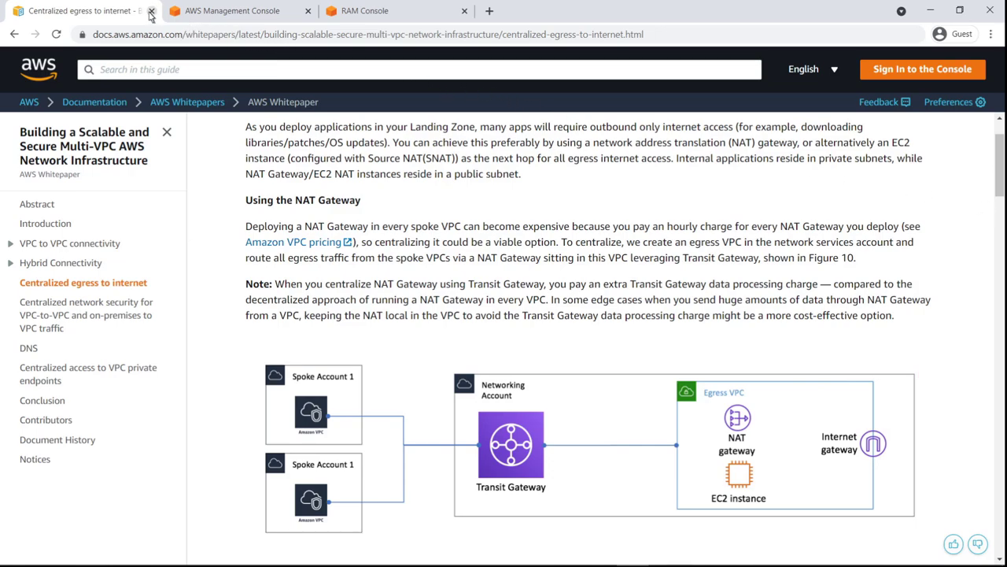
pyautogui.click(151, 10)
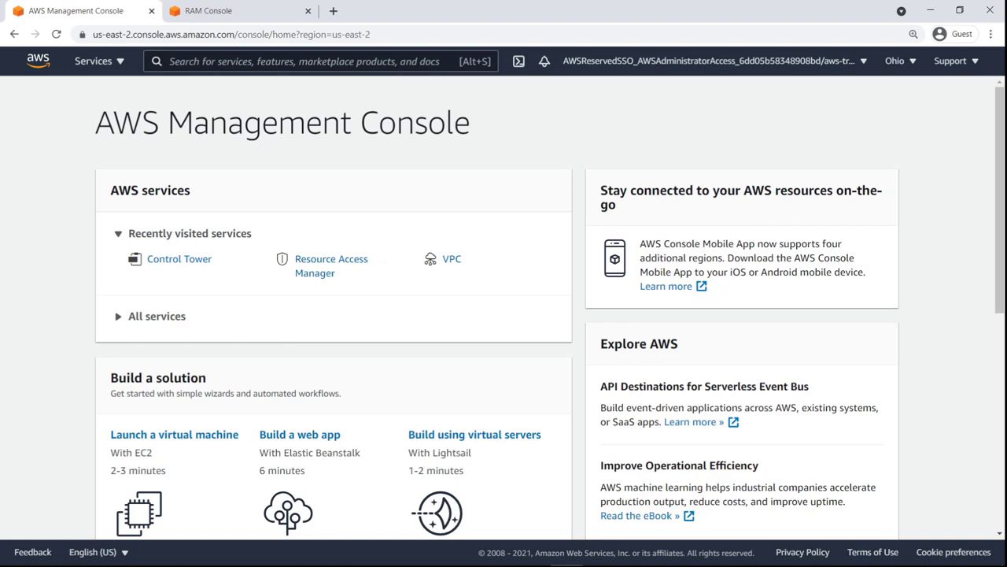
pyautogui.moveTo(199, 226)
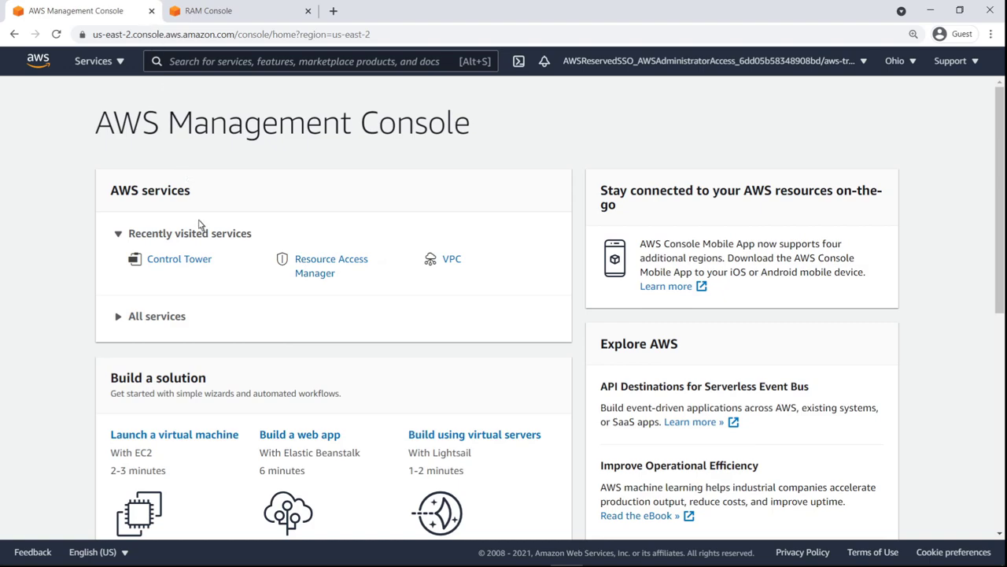
pyautogui.click(179, 259)
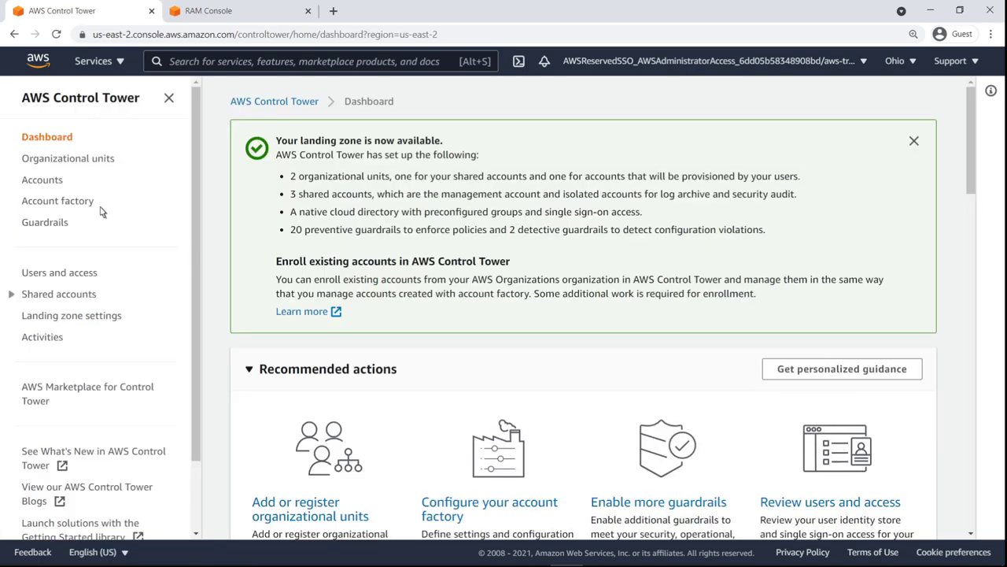
pyautogui.click(57, 200)
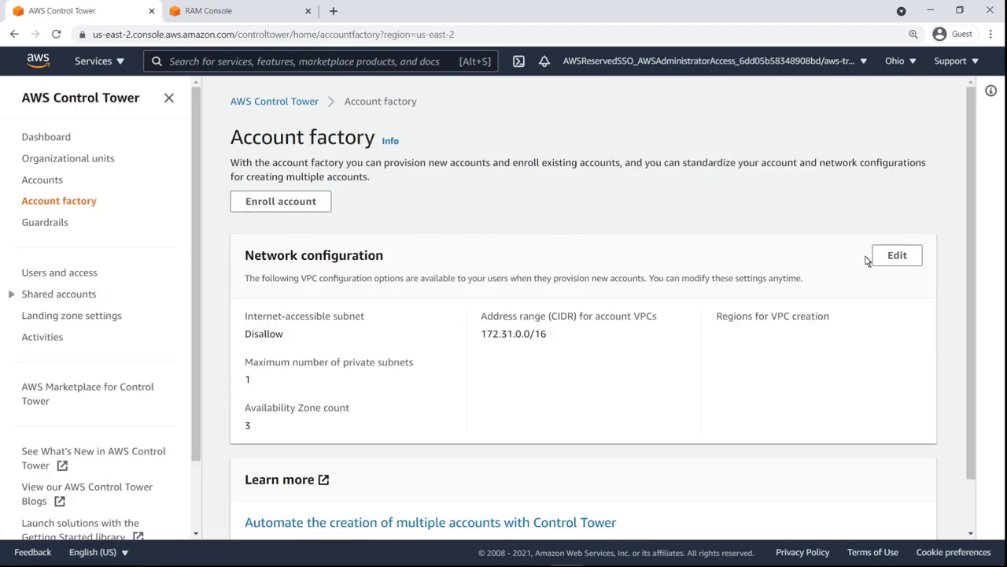
pyautogui.click(897, 255)
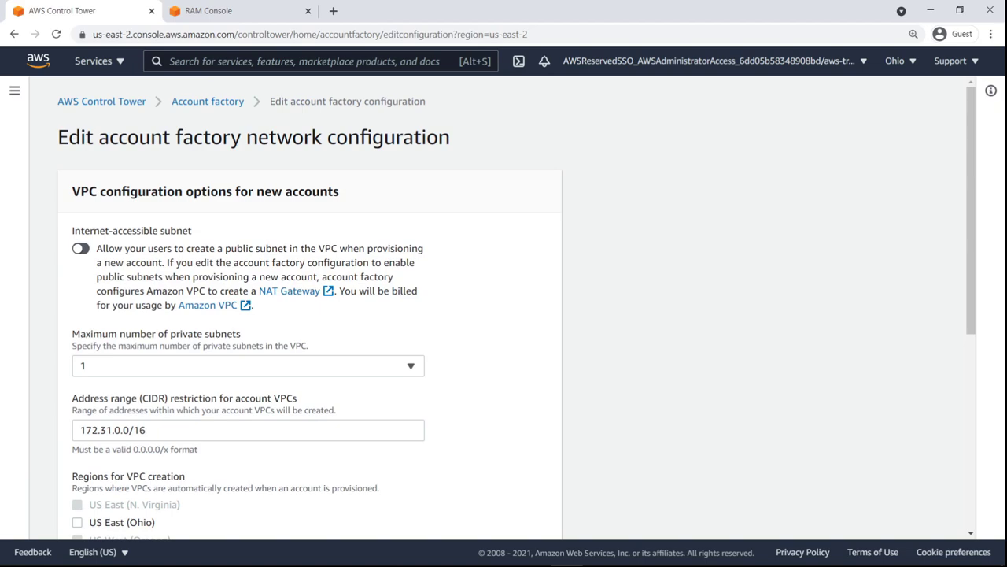
pyautogui.moveTo(936, 397)
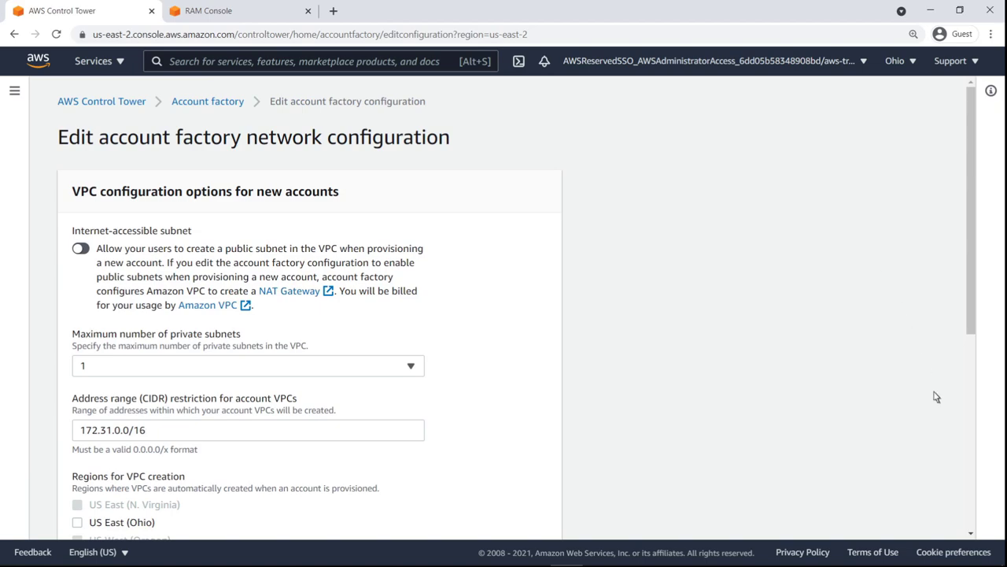
# - Save the network configuration with US East (Ohio) left unchecked for VPC creation
pyautogui.scroll(-3)
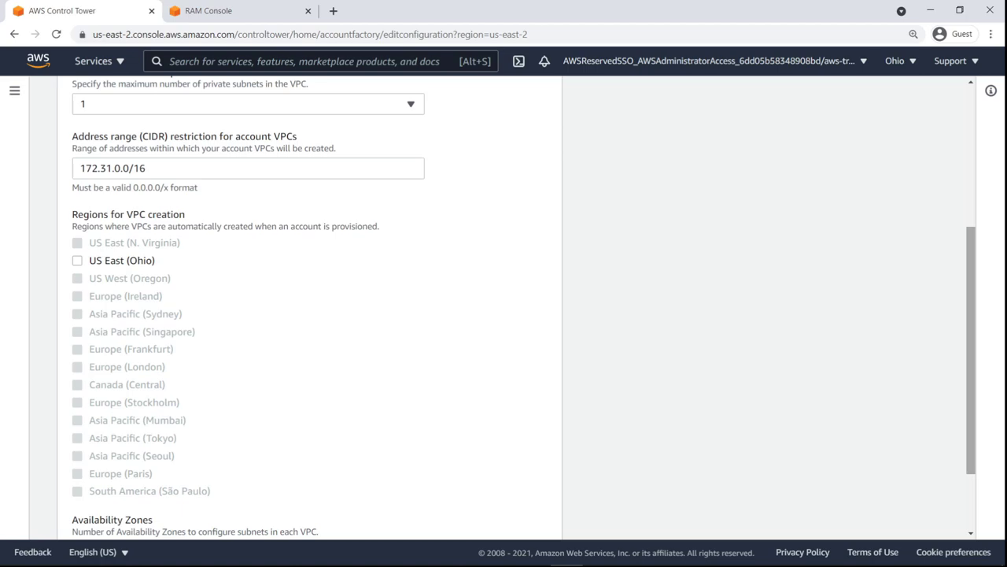
pyautogui.scroll(-3)
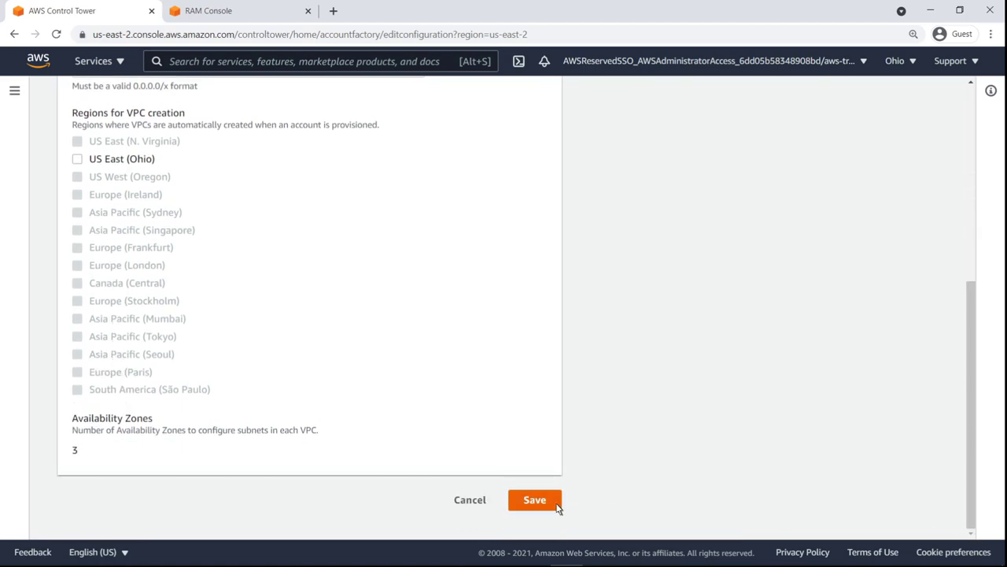
pyautogui.click(535, 499)
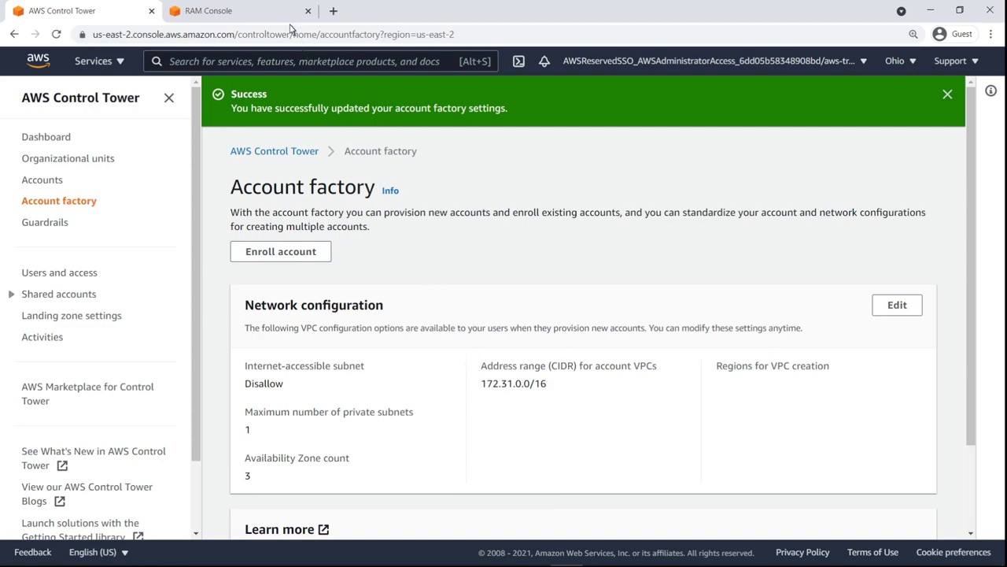
# - View RAM Settings showing sharing with AWS Organizations enabled
pyautogui.click(208, 10)
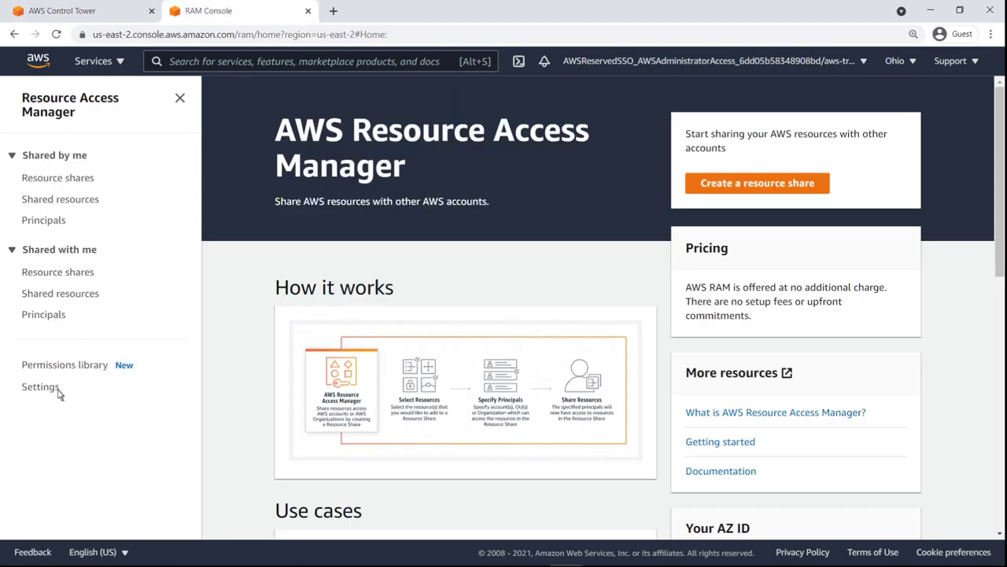
pyautogui.click(41, 387)
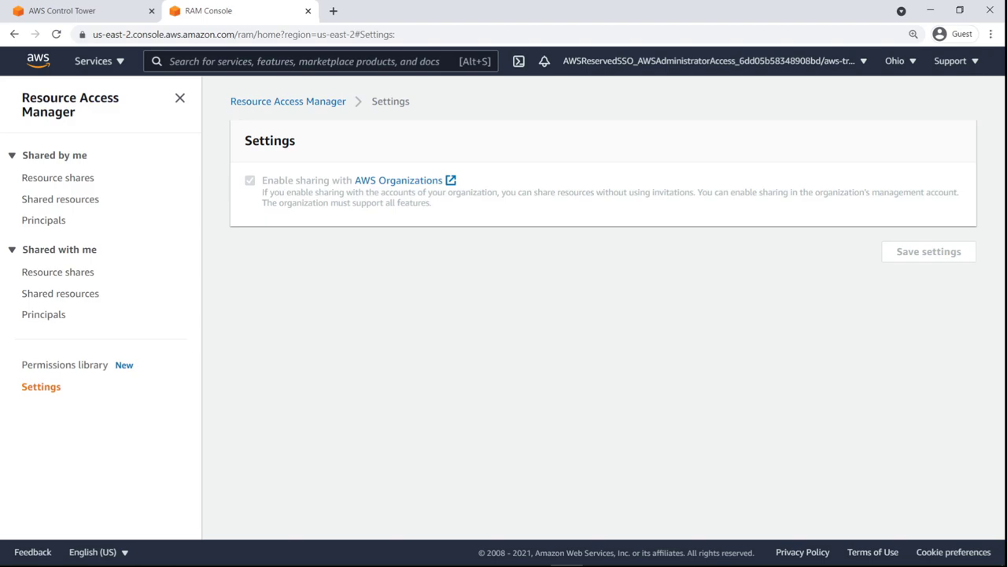
# - Review central-egress-vpc and its four subnets, then list its route tables
pyautogui.click(38, 60)
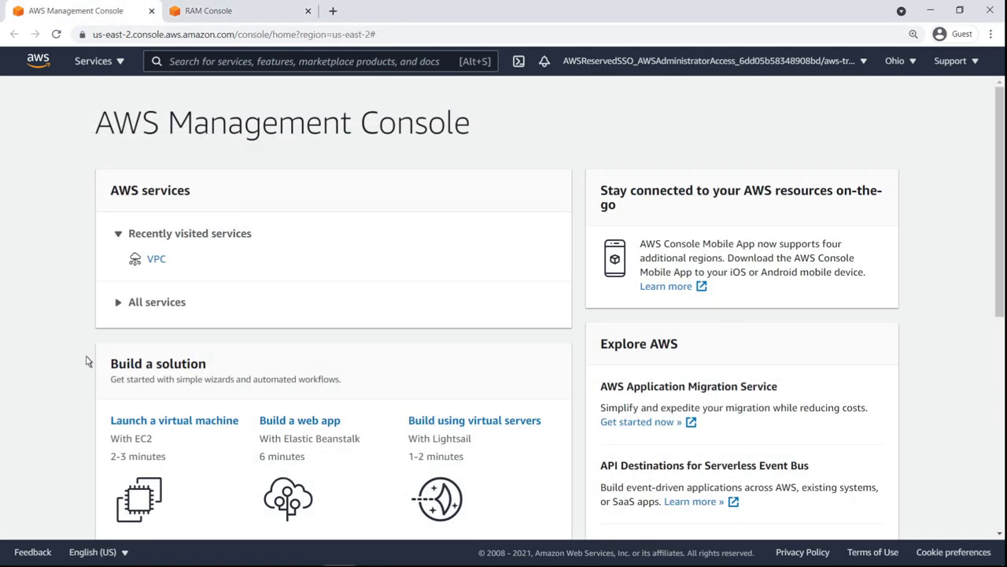
pyautogui.click(157, 258)
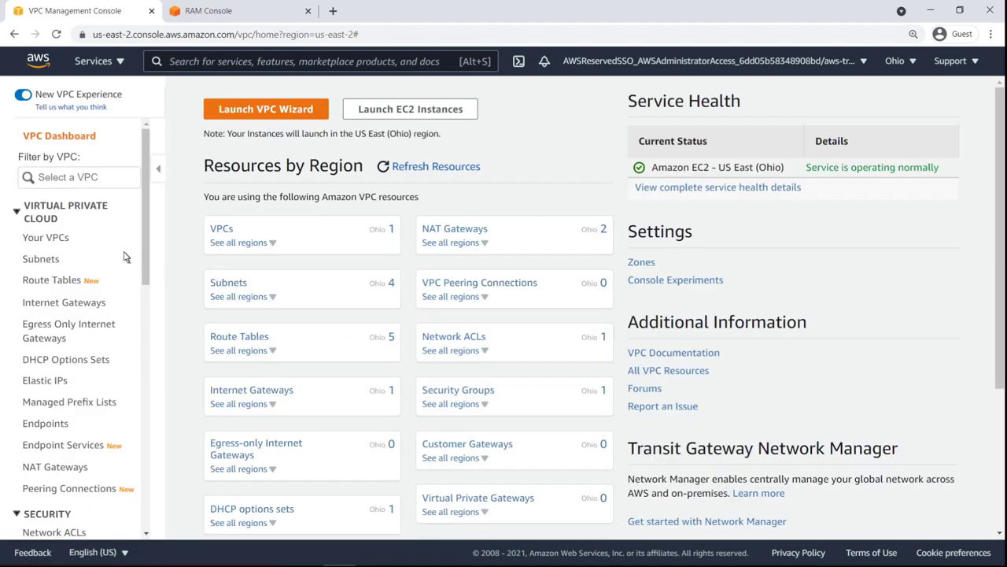
pyautogui.click(46, 236)
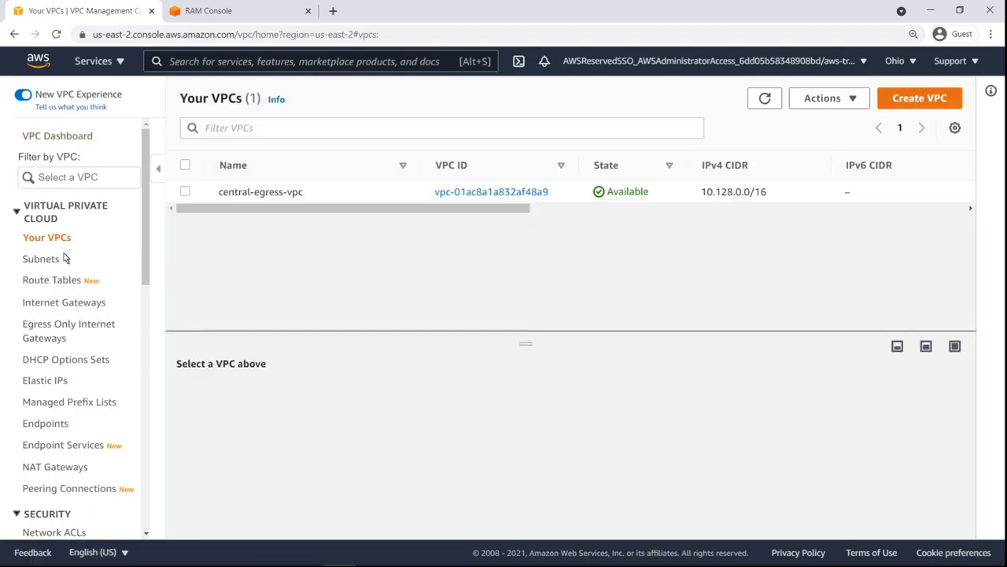
pyautogui.click(41, 258)
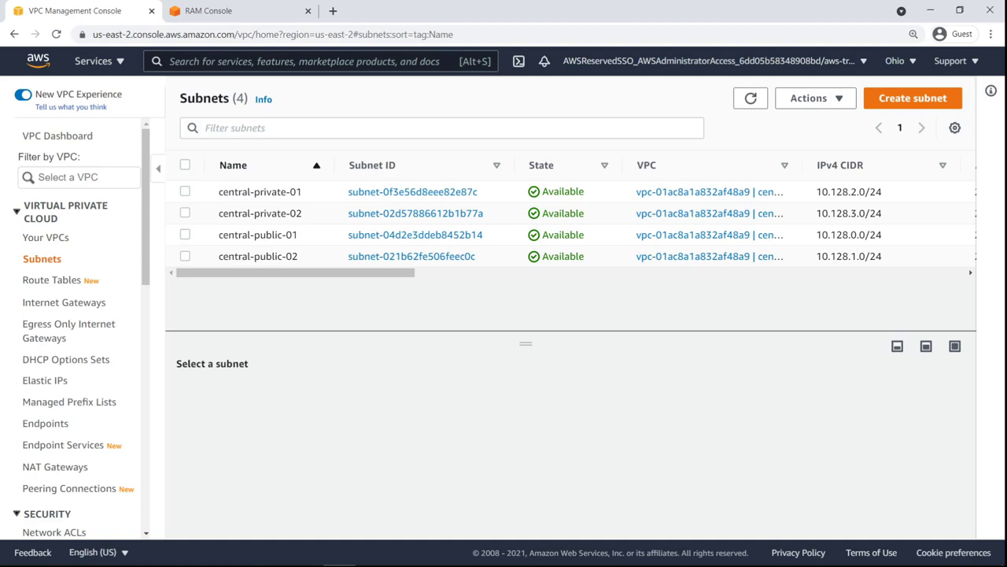
pyautogui.moveTo(485, 277)
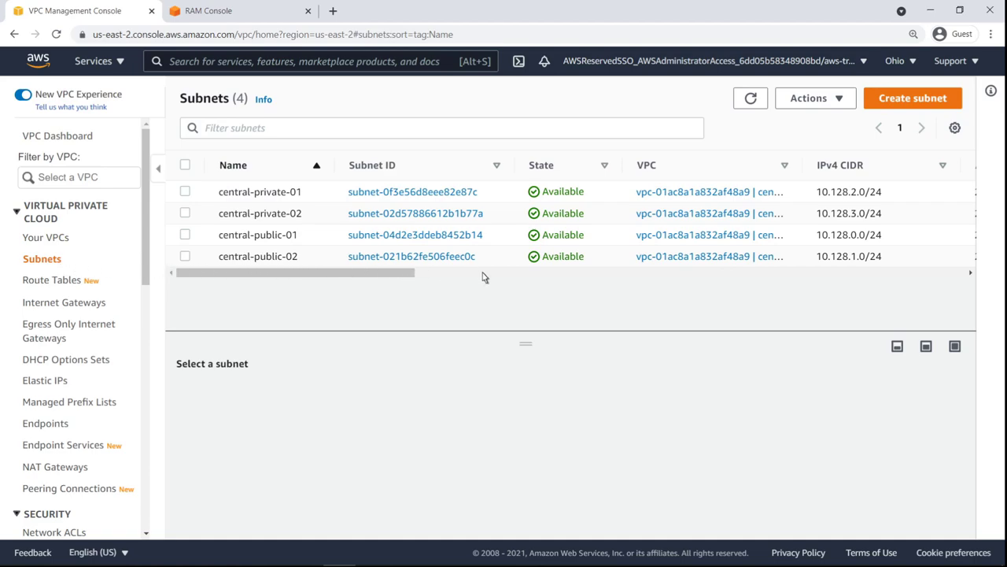
pyautogui.hscroll(3)
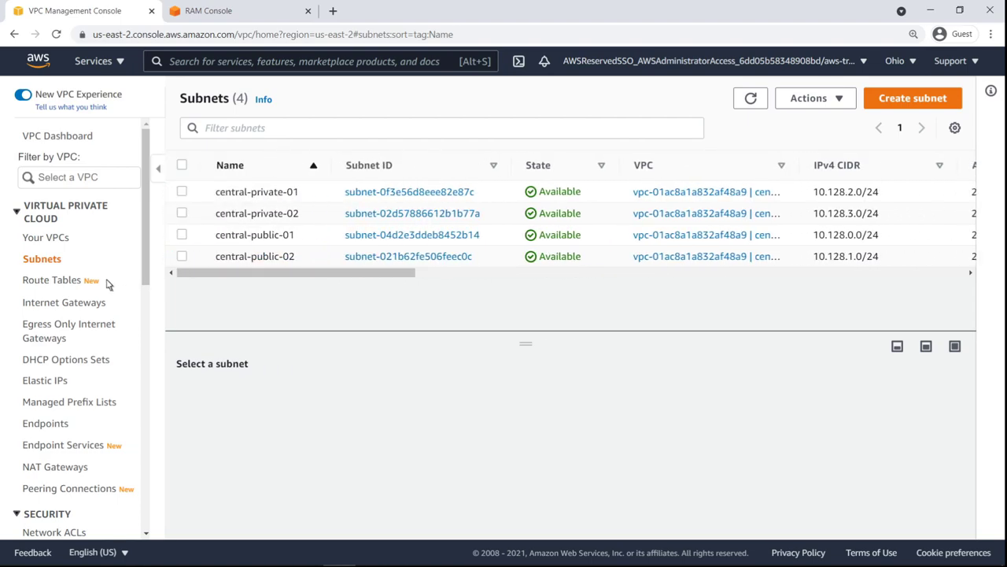
pyautogui.click(53, 280)
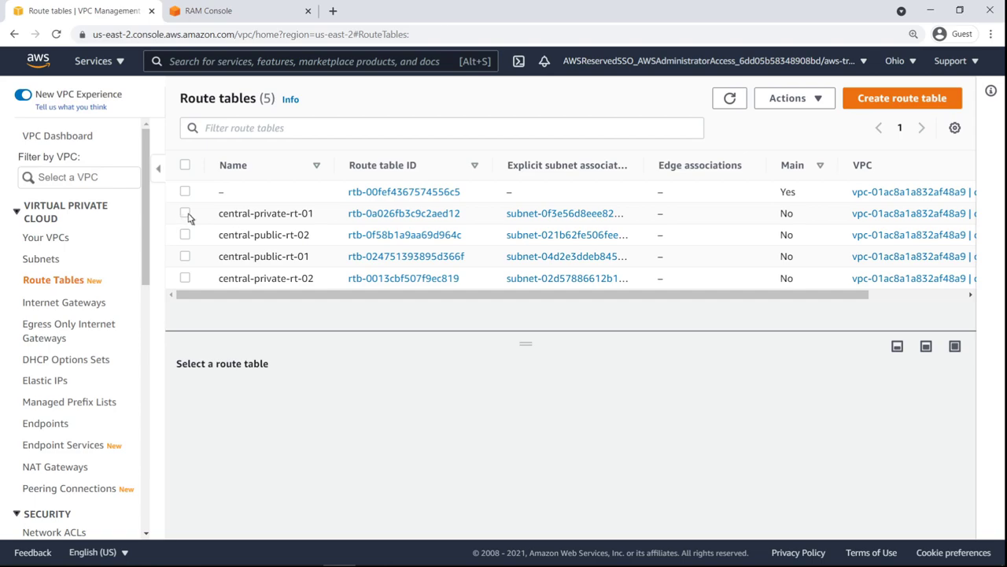
# - Check central-private-rt-01 and central-public-rt-01 default routes, then list internet gateways
pyautogui.click(186, 212)
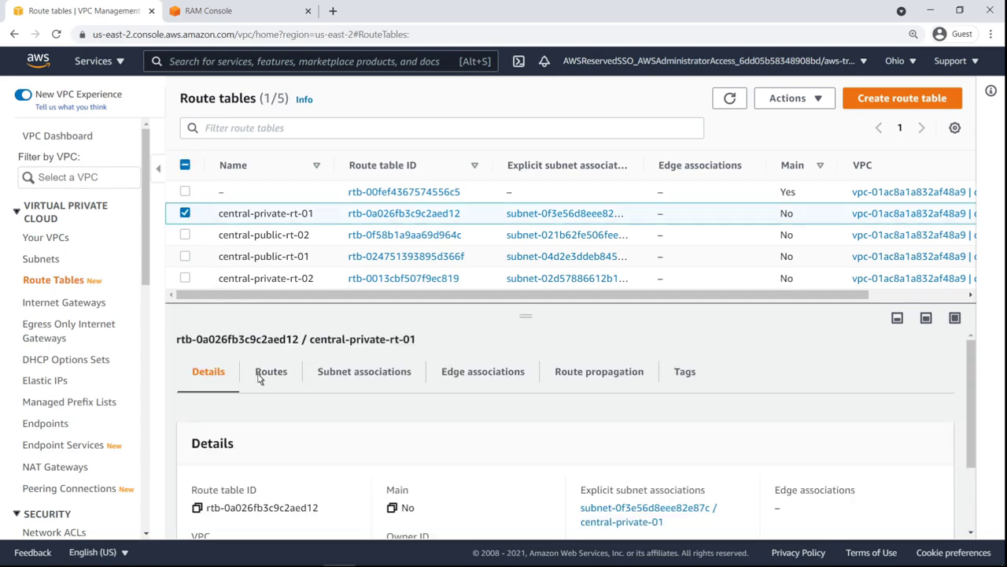
pyautogui.click(271, 371)
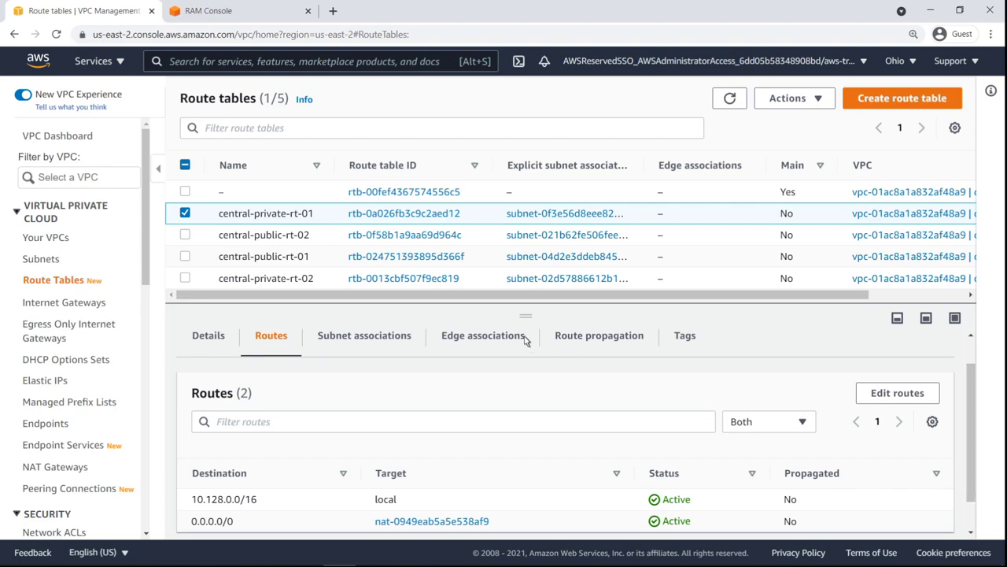
pyautogui.click(184, 212)
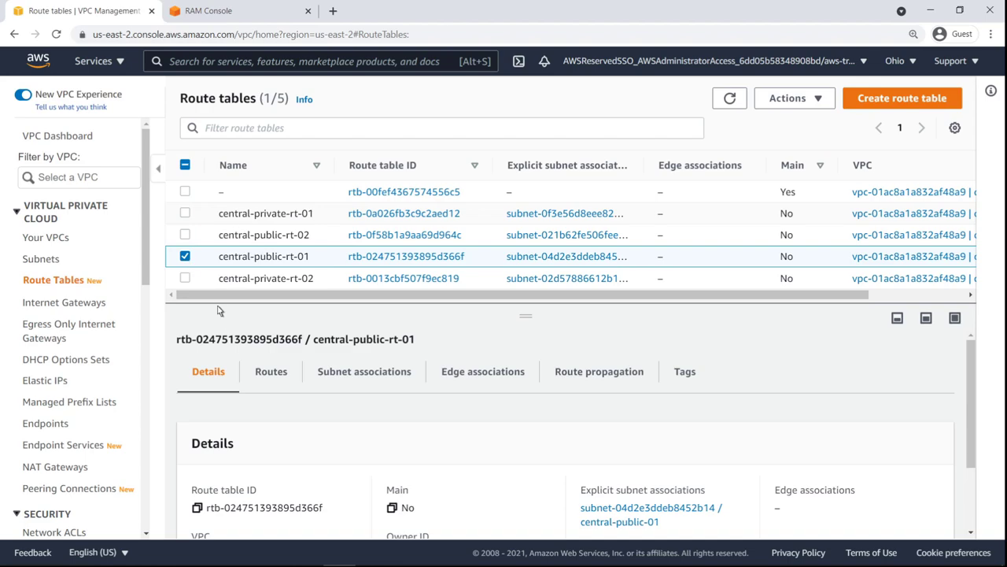
pyautogui.click(271, 372)
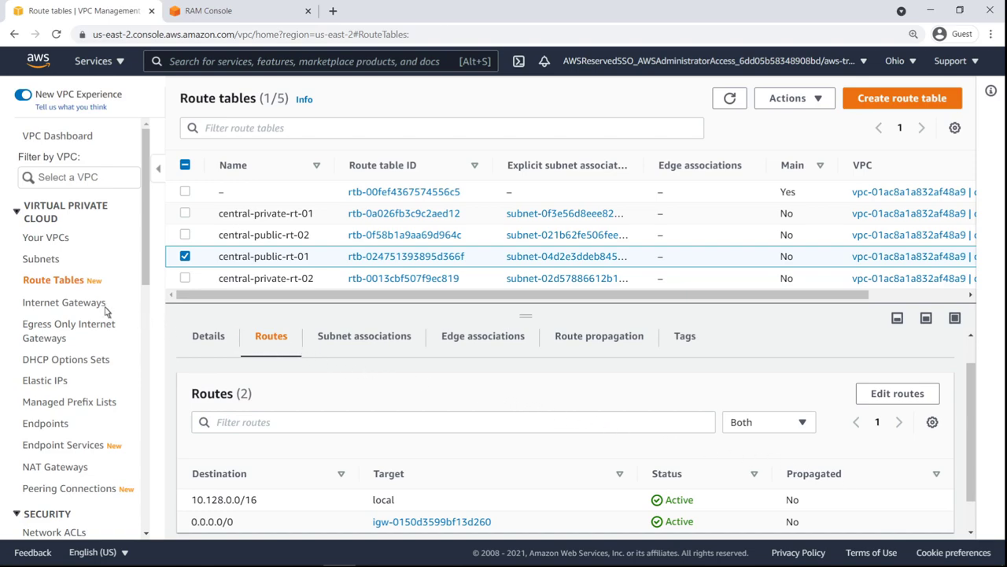
pyautogui.click(66, 302)
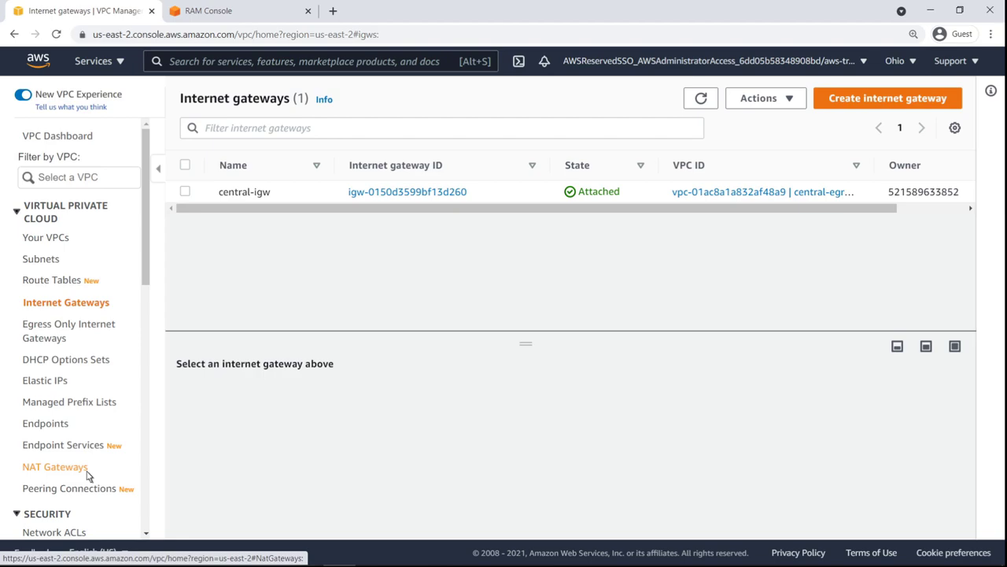
# - Review the NAT gateways, then list transit gateways, of which none exist
pyautogui.click(57, 466)
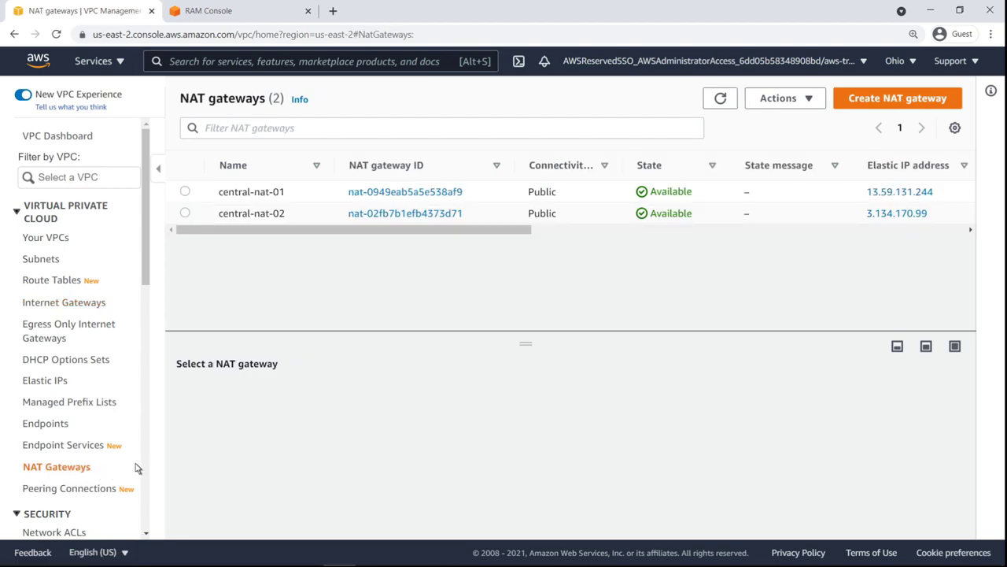
pyautogui.scroll(-3)
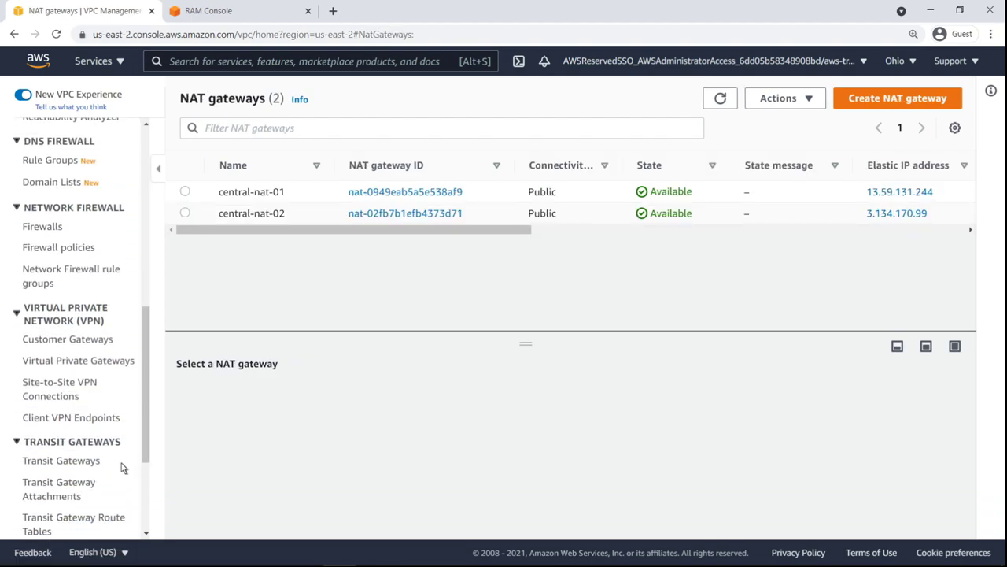
pyautogui.click(61, 460)
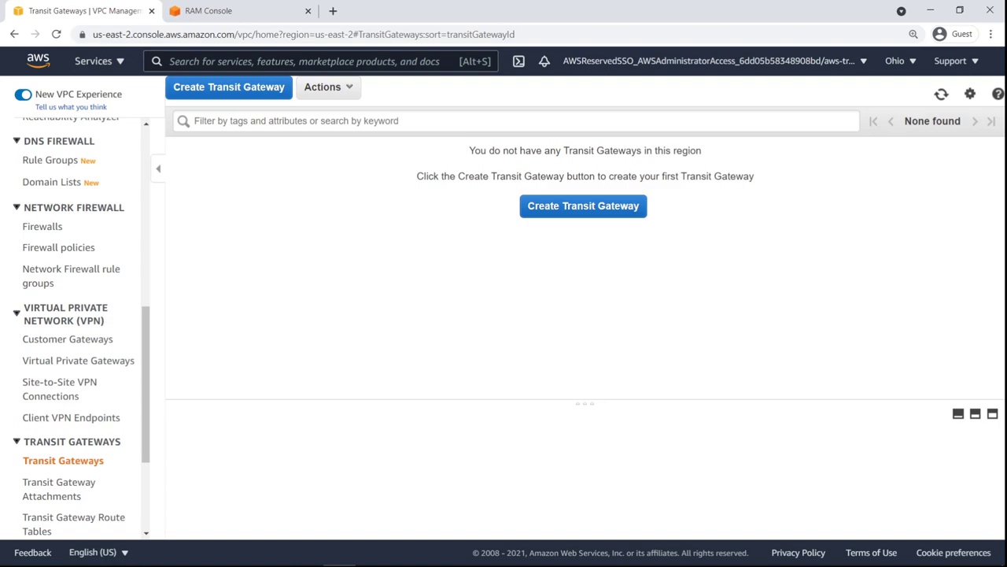
pyautogui.moveTo(525, 212)
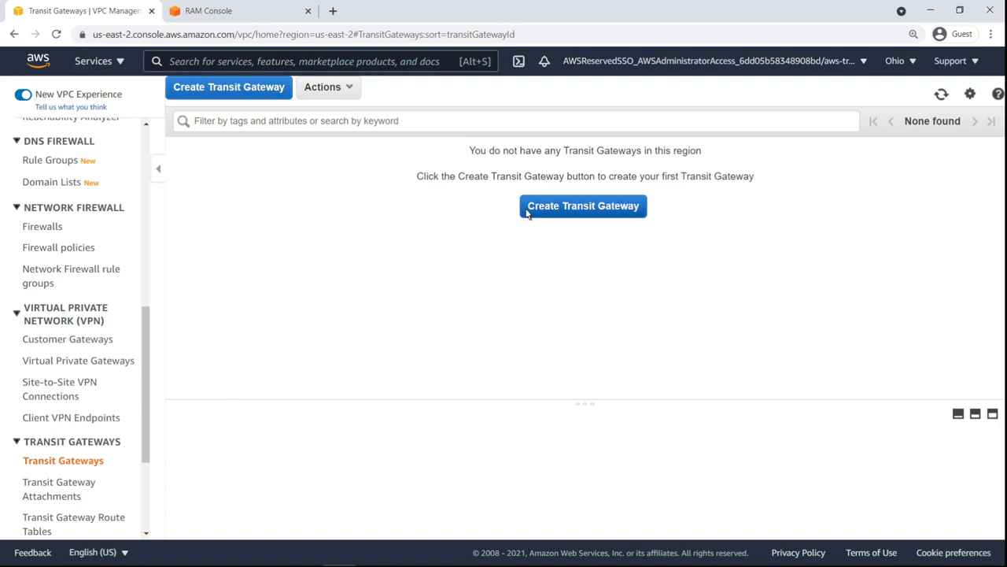
# - Create transit gateway central-tgw with auto-accept shared attachments enabled
pyautogui.click(583, 205)
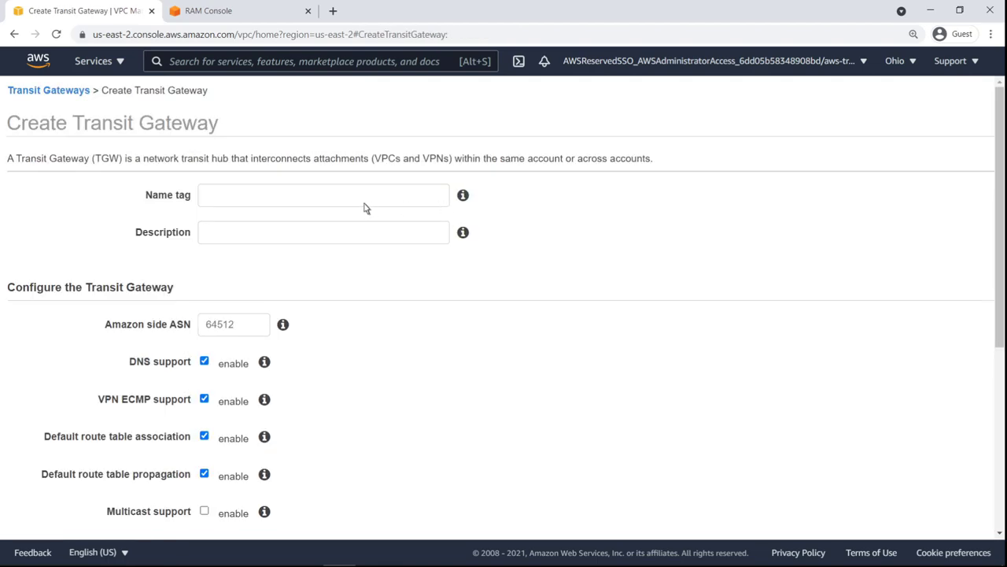
pyautogui.write('central-tgw')
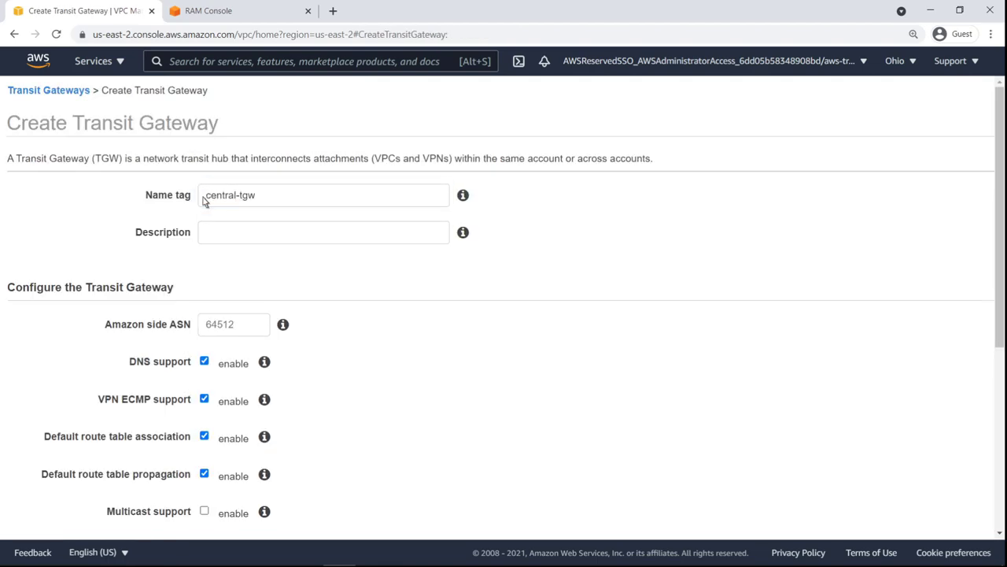
pyautogui.scroll(-3)
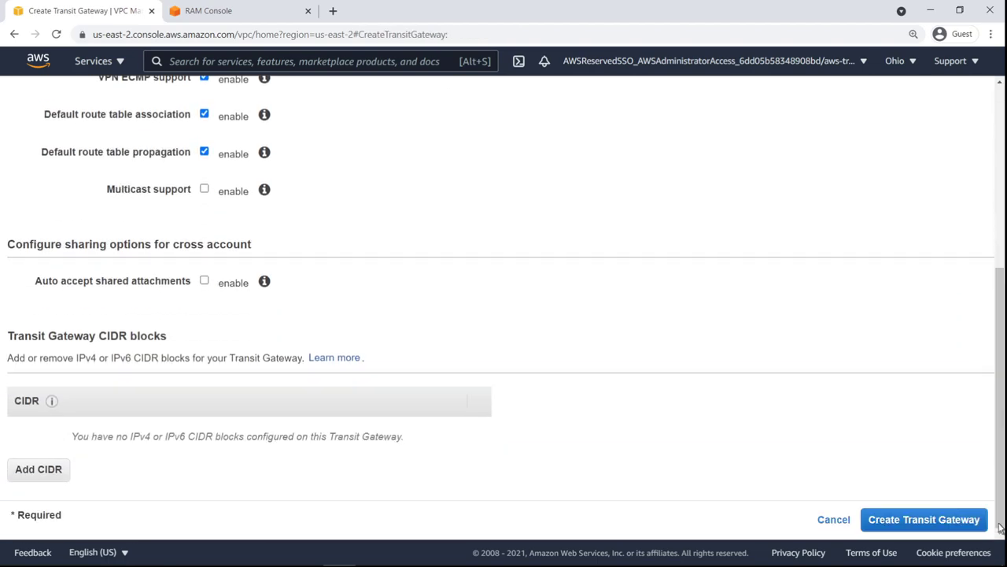
pyautogui.click(204, 280)
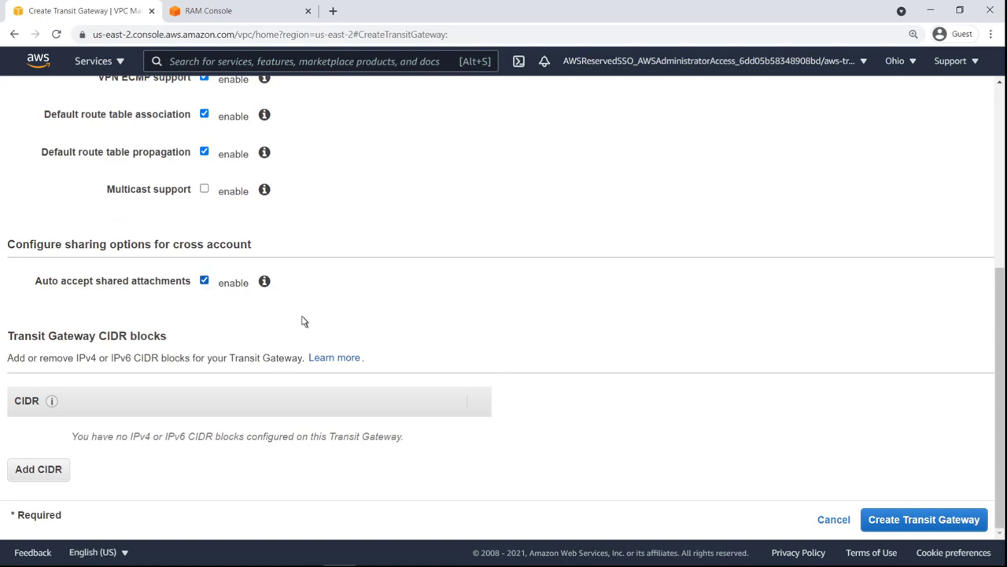
pyautogui.click(923, 519)
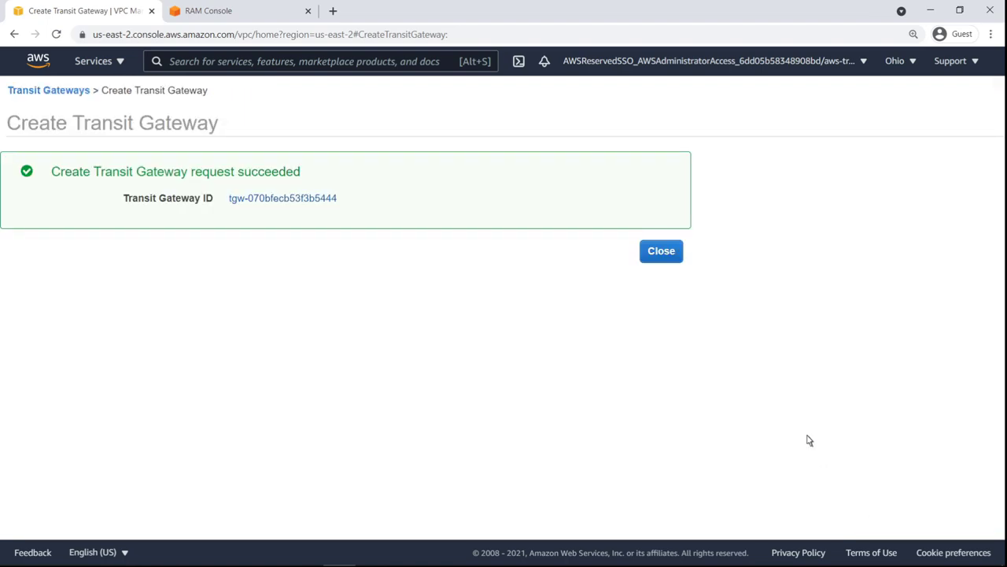
pyautogui.click(661, 250)
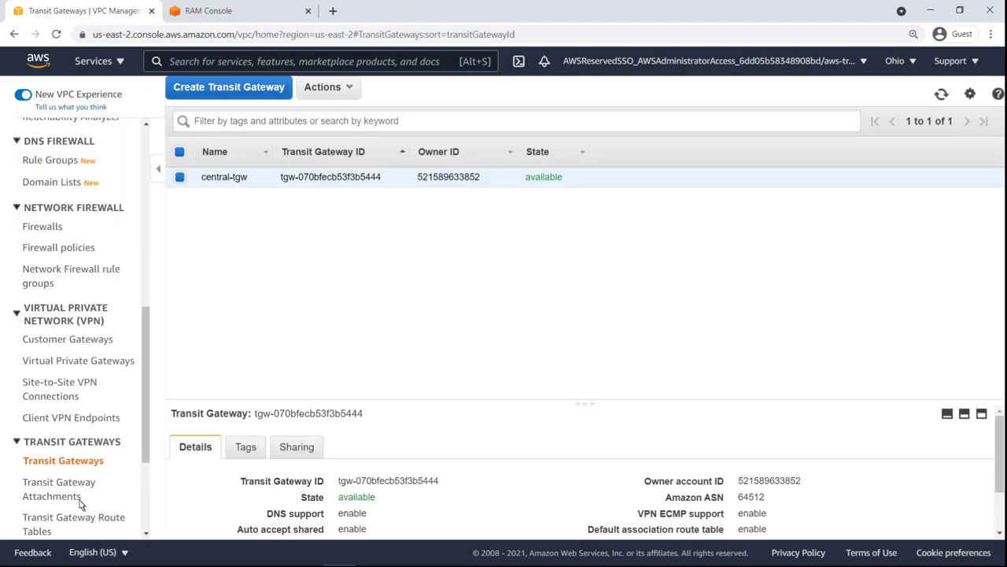
# - Begin a transit gateway attachment on central-tgw named central-tgwa
pyautogui.click(60, 488)
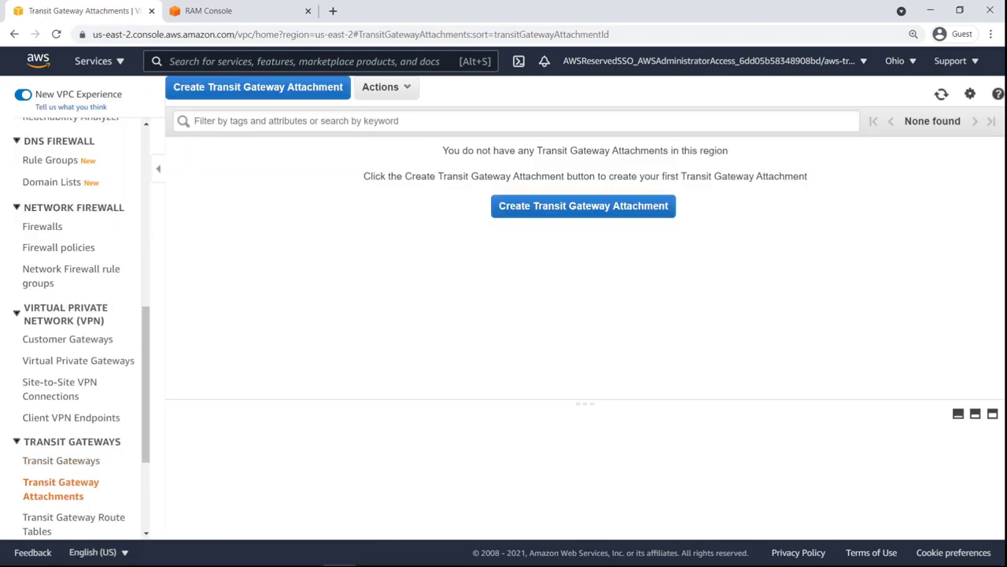
pyautogui.moveTo(353, 315)
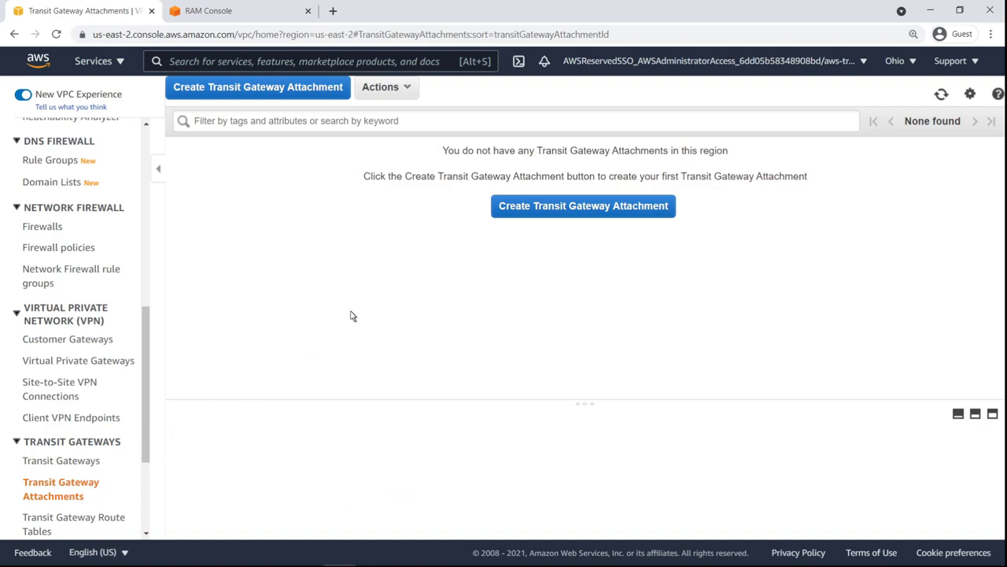
pyautogui.click(583, 205)
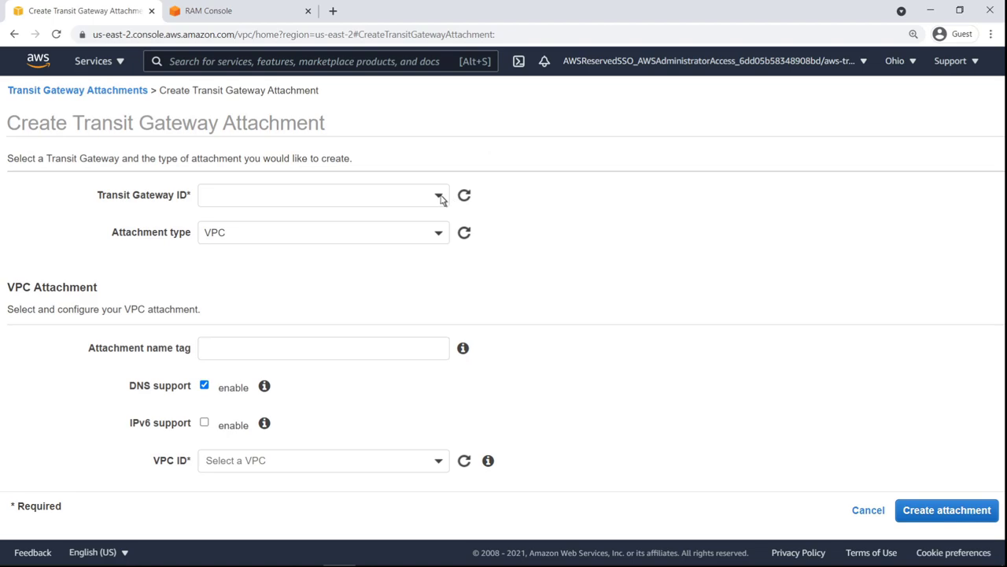
pyautogui.click(323, 196)
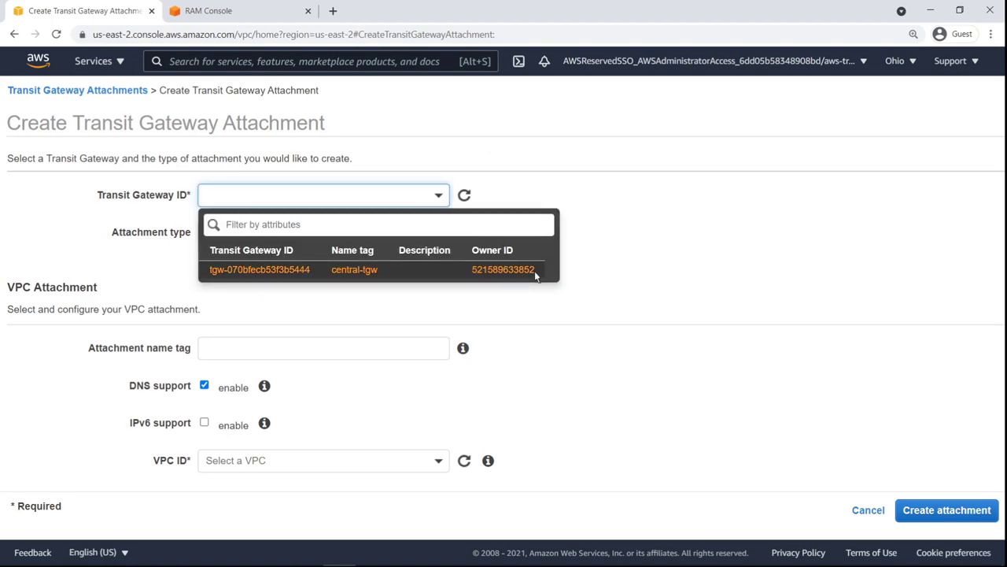
pyautogui.click(258, 269)
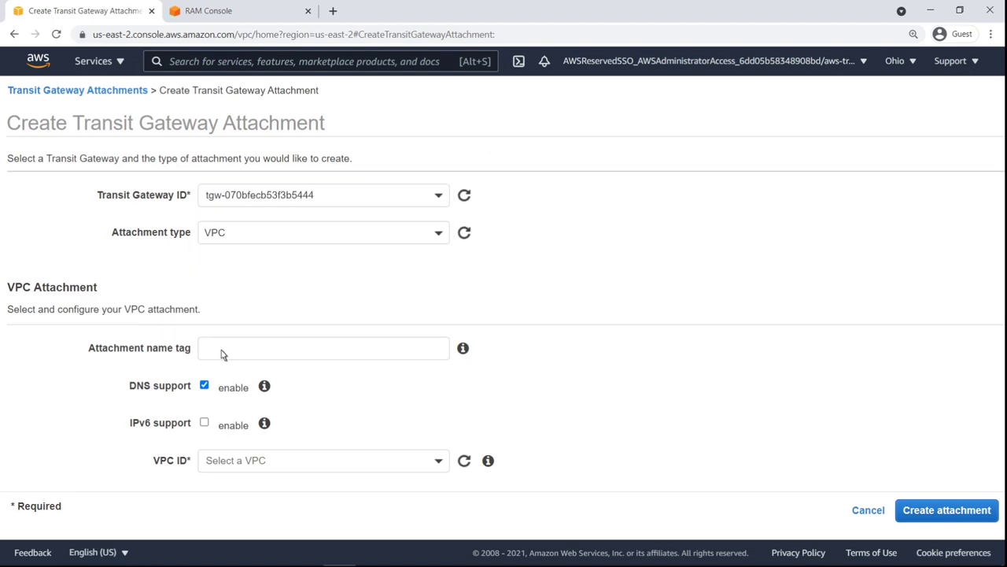
pyautogui.write('central-tgwa')
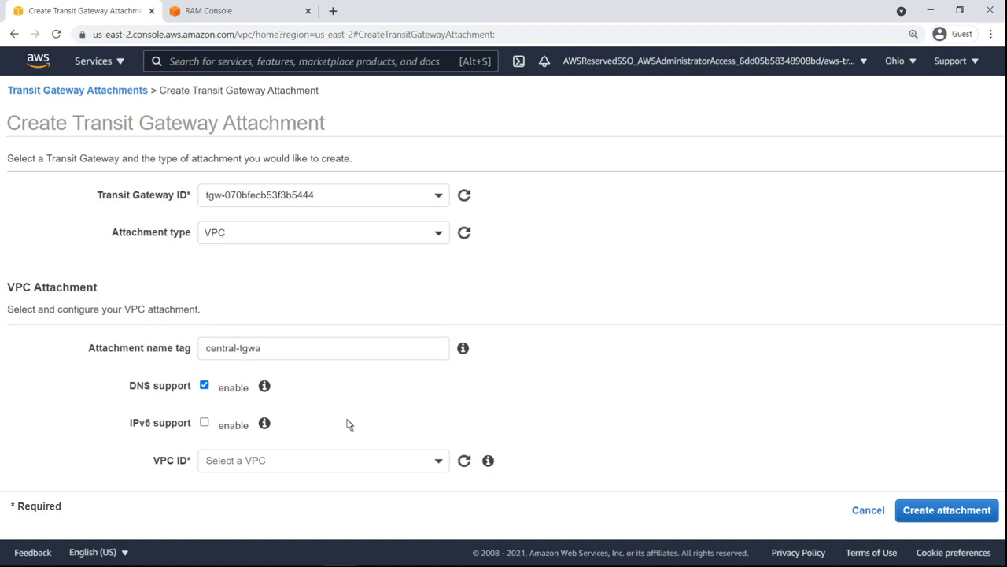
# - Attach central-egress-vpc via its private subnets, including central-private-02 for us-east-2b, and create it
pyautogui.click(323, 460)
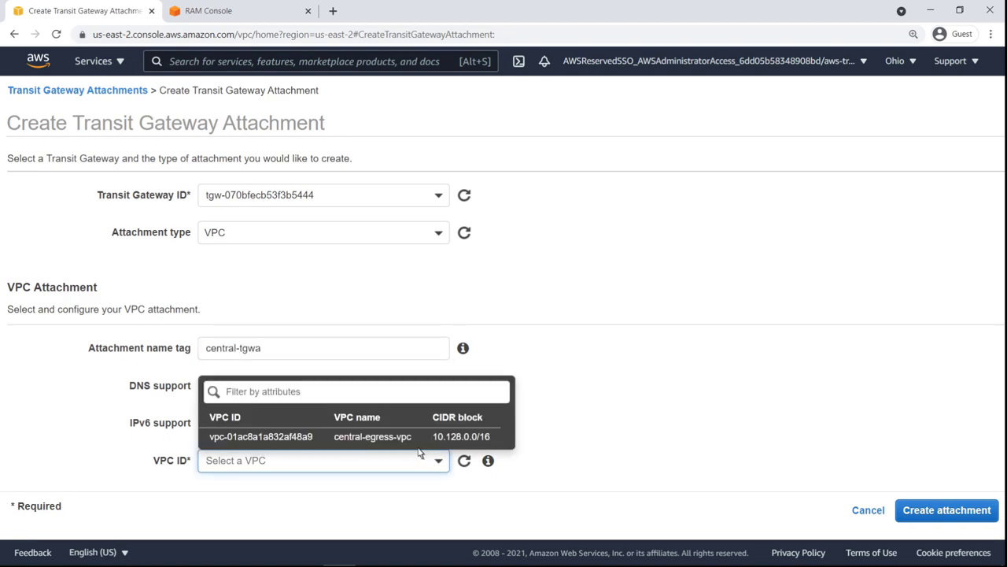
pyautogui.click(261, 436)
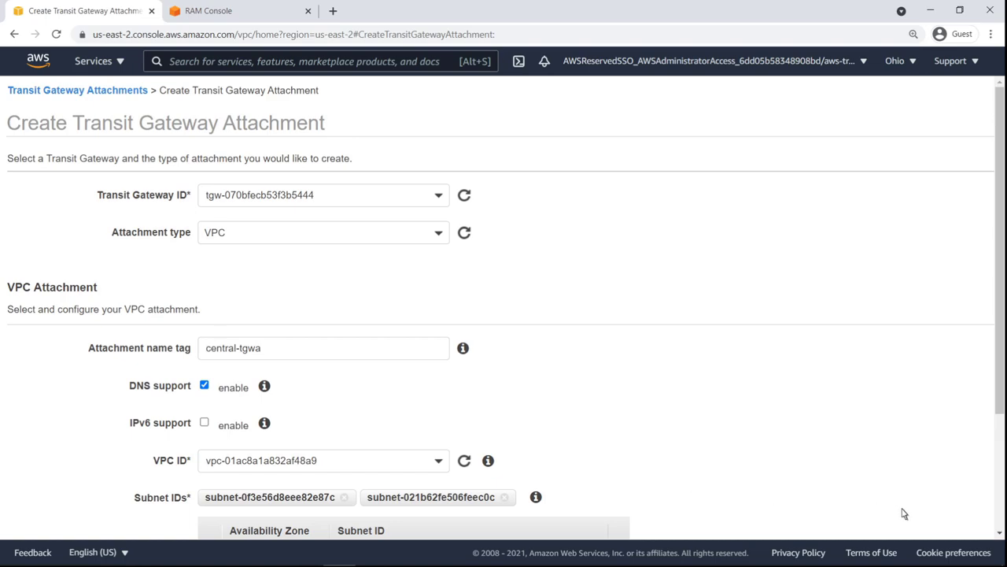
pyautogui.scroll(-3)
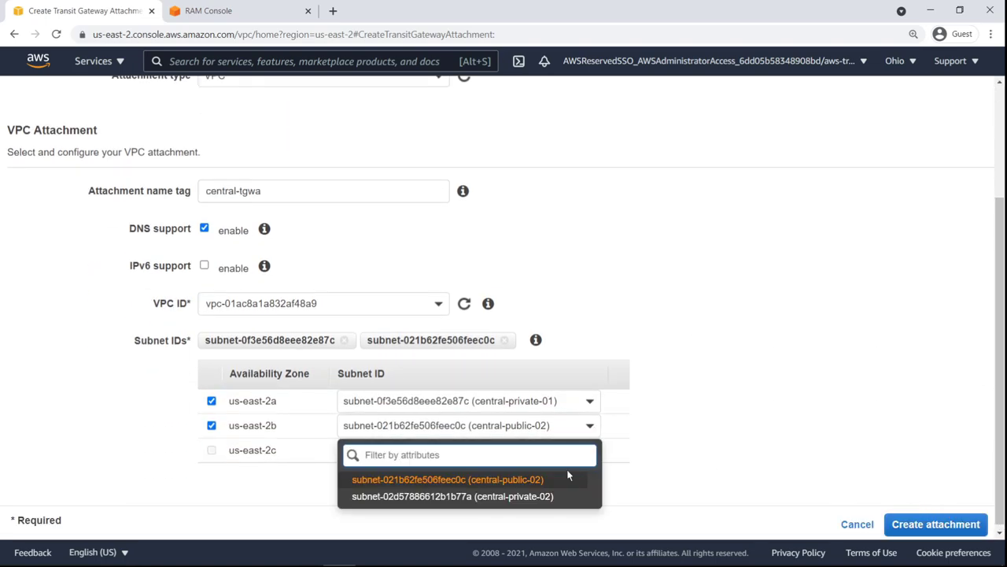
pyautogui.click(454, 496)
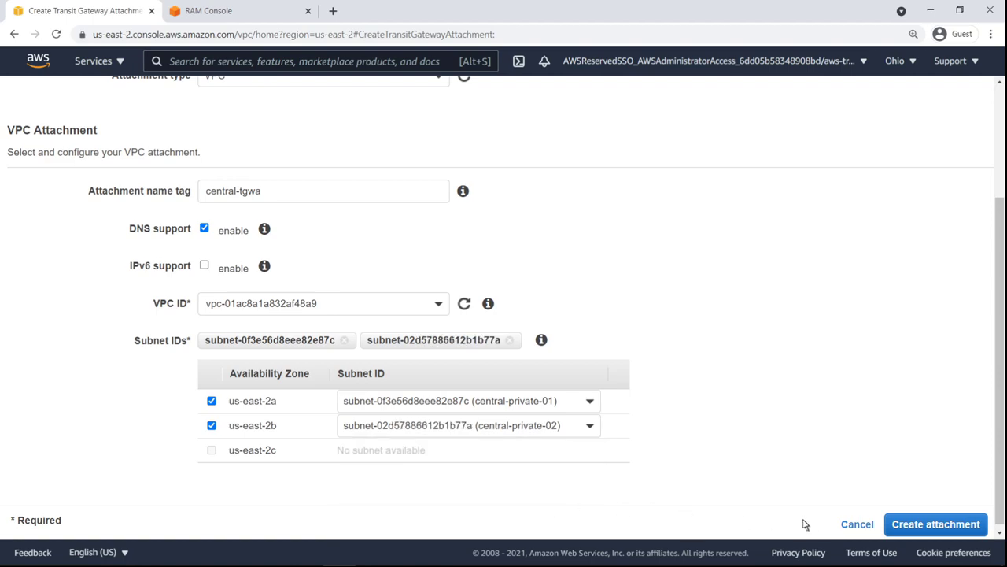
pyautogui.click(935, 522)
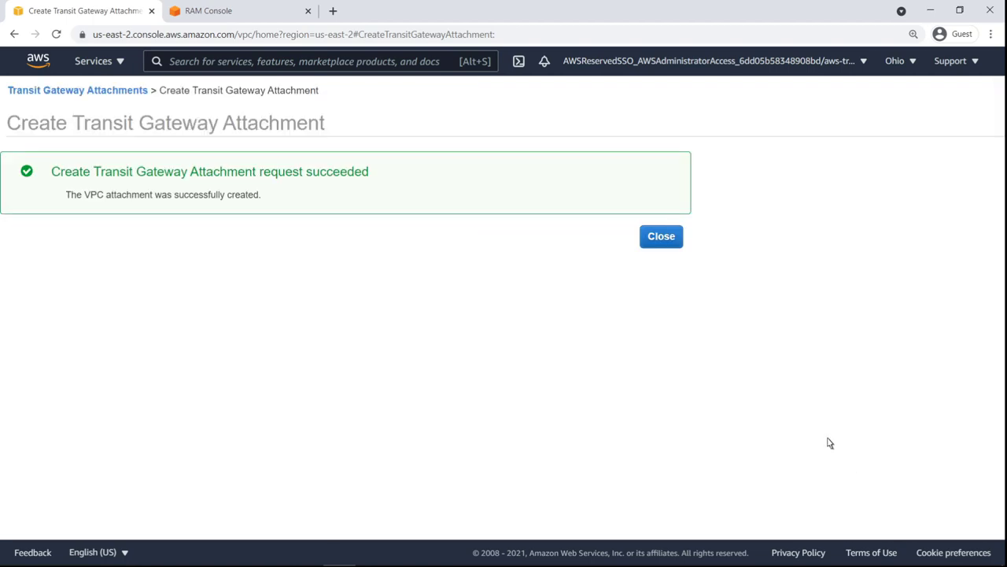
pyautogui.click(661, 236)
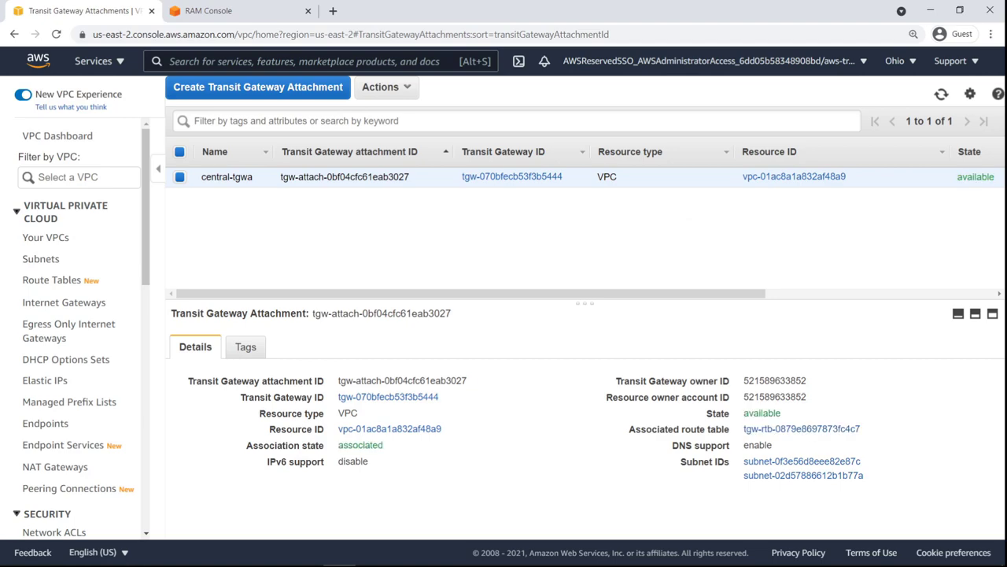
pyautogui.moveTo(620, 211)
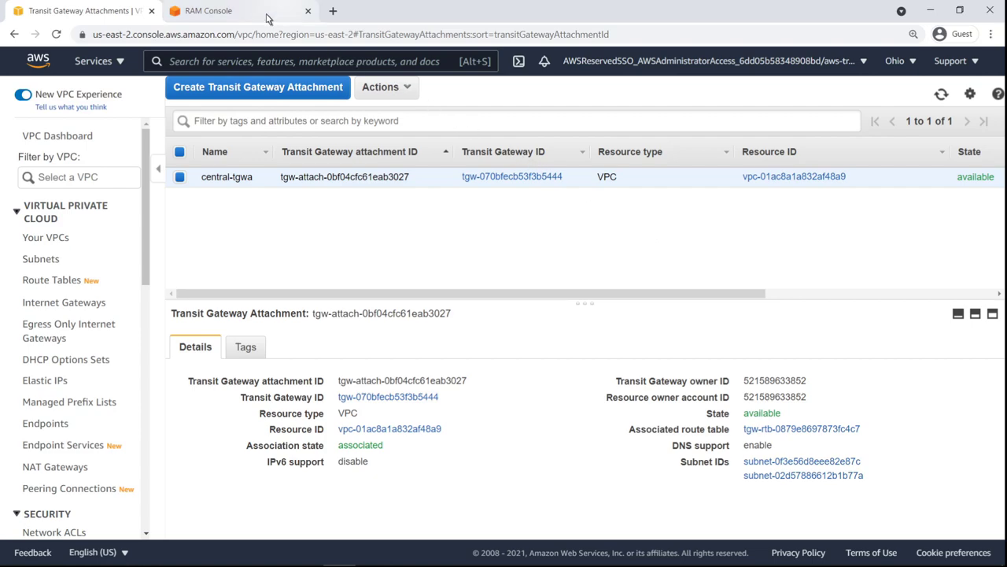
# - Switch to Resource Access Manager's empty resource shares list
pyautogui.click(207, 9)
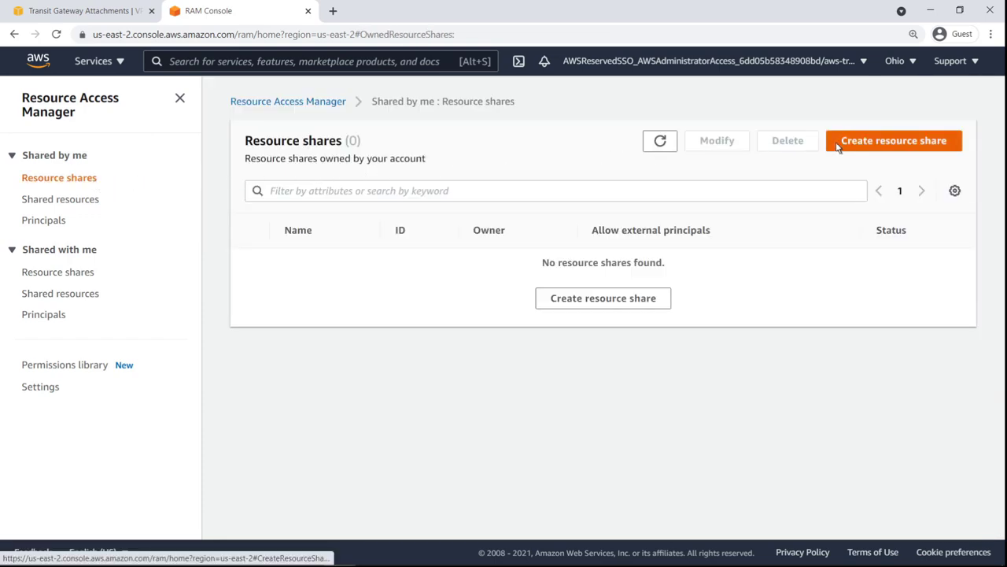
# - Name the share central-tgw-share and select transit gateway central-tgw as its resource
pyautogui.click(894, 140)
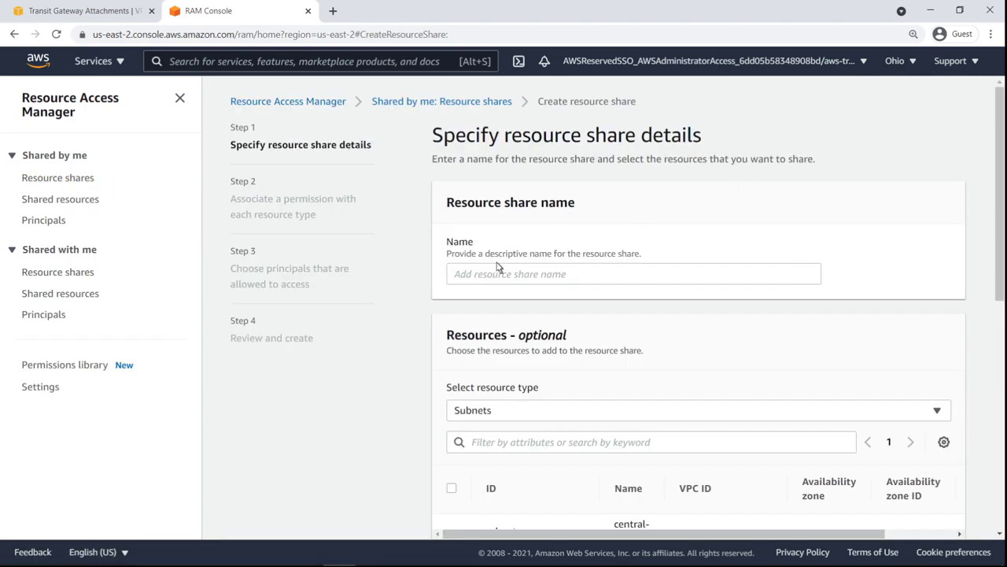
pyautogui.write('central-tgw-share')
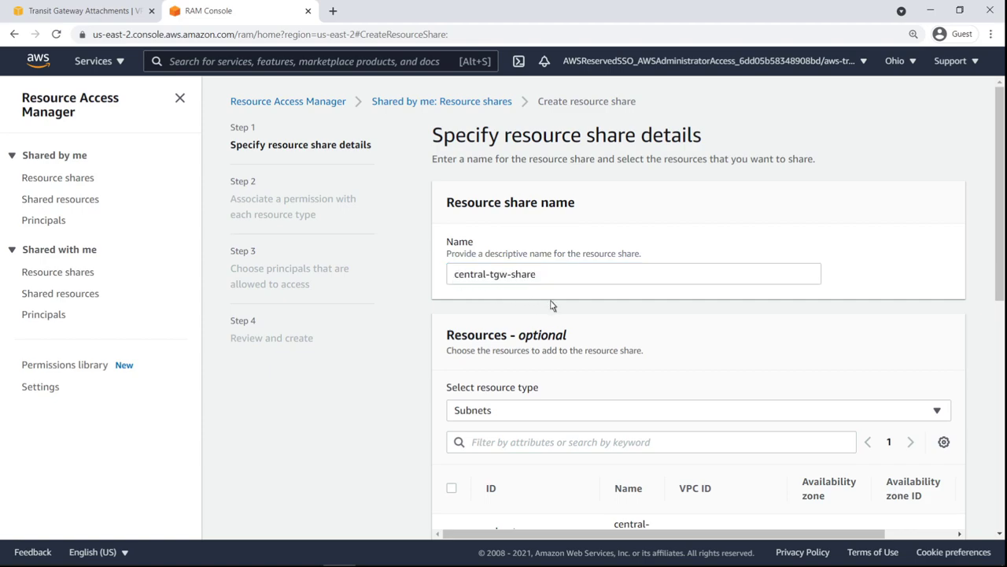
pyautogui.scroll(-3)
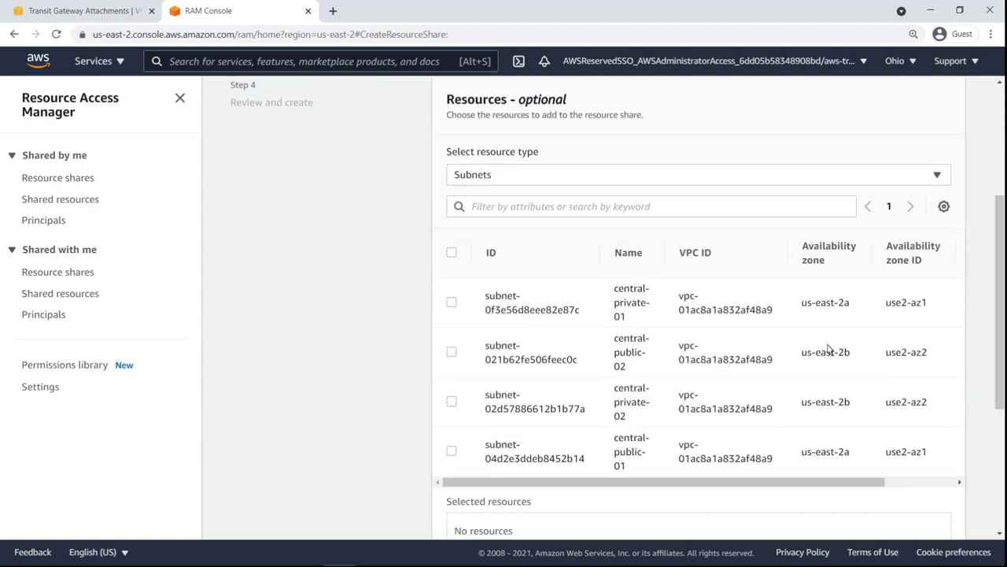
pyautogui.write('Transit Gateways')
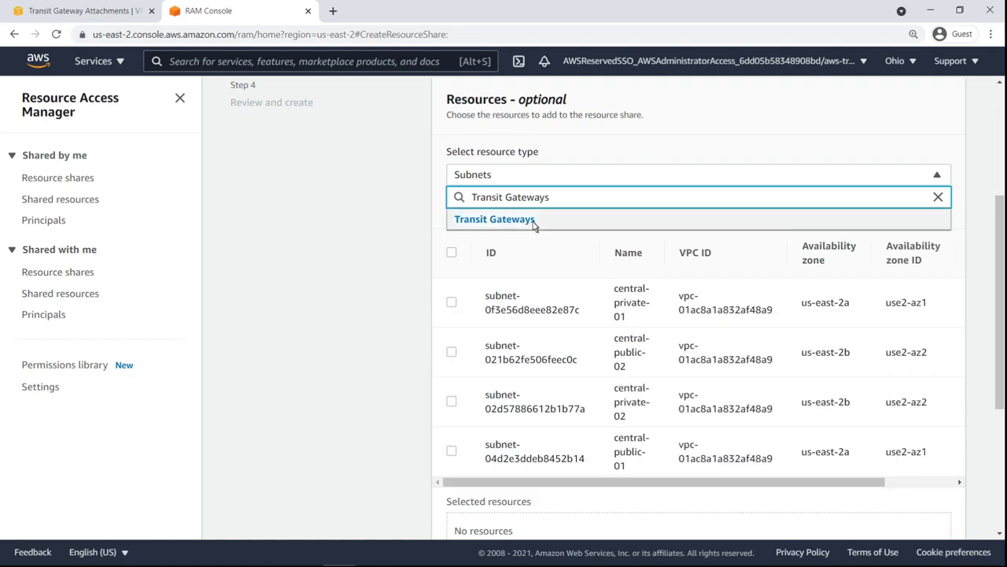
pyautogui.click(494, 219)
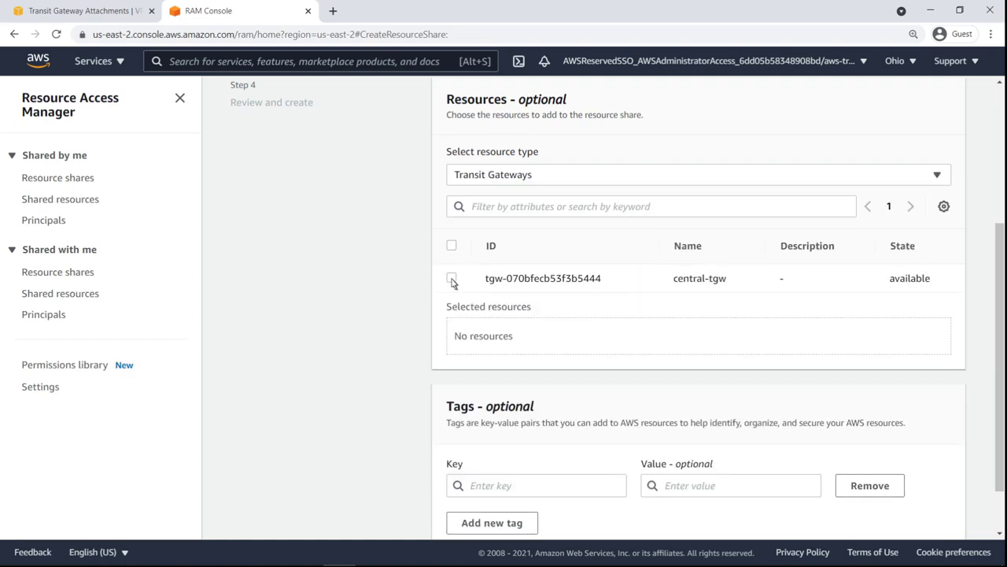
pyautogui.click(451, 277)
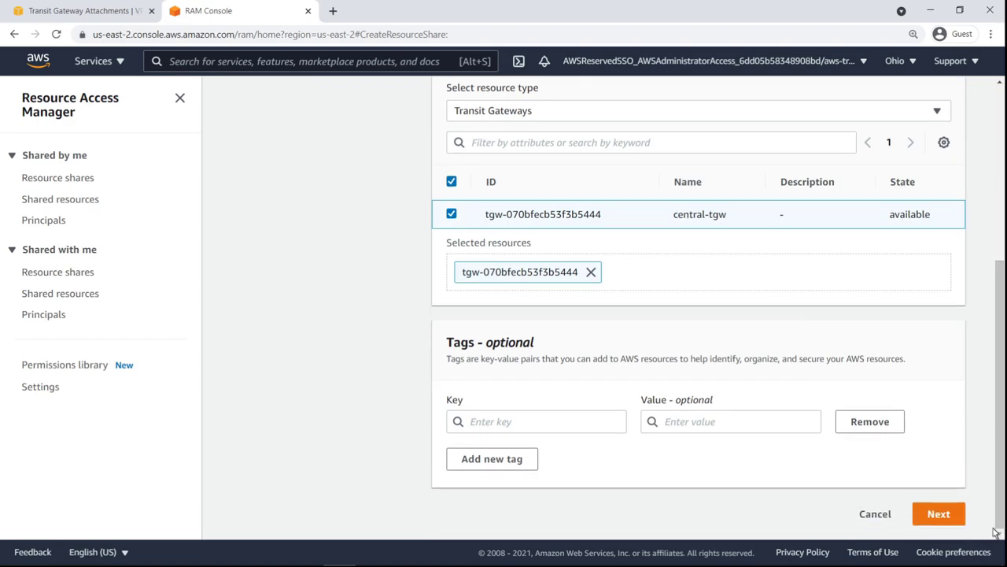
pyautogui.moveTo(938, 513)
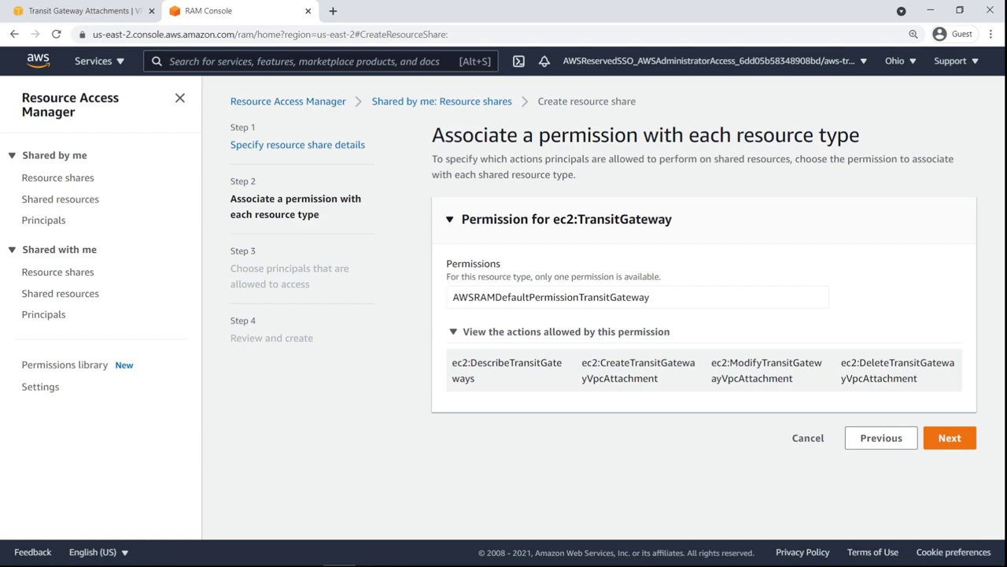
pyautogui.moveTo(973, 469)
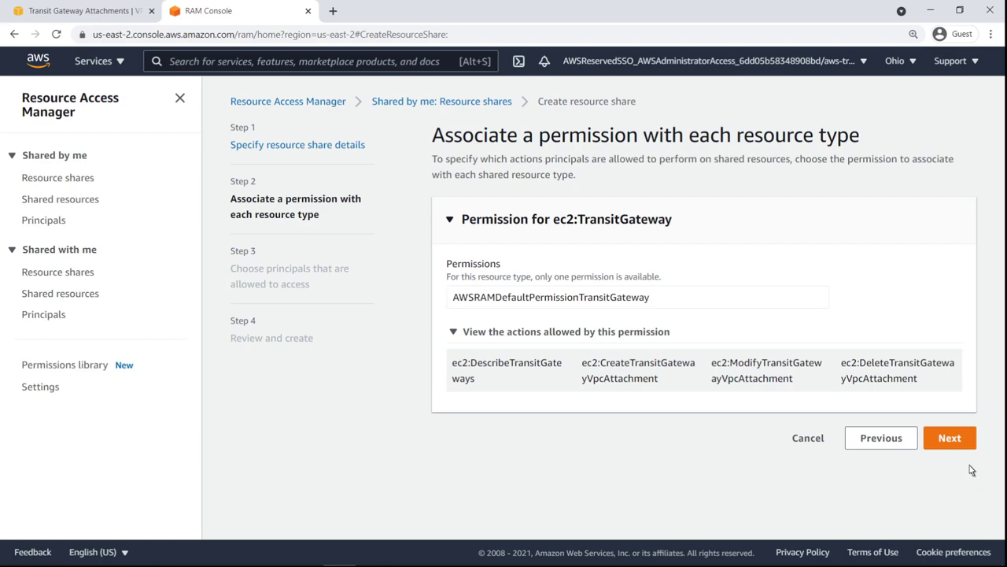
# - Restrict sharing to the organization and add principal o-rurorjbqy1, then continue to review
pyautogui.click(950, 438)
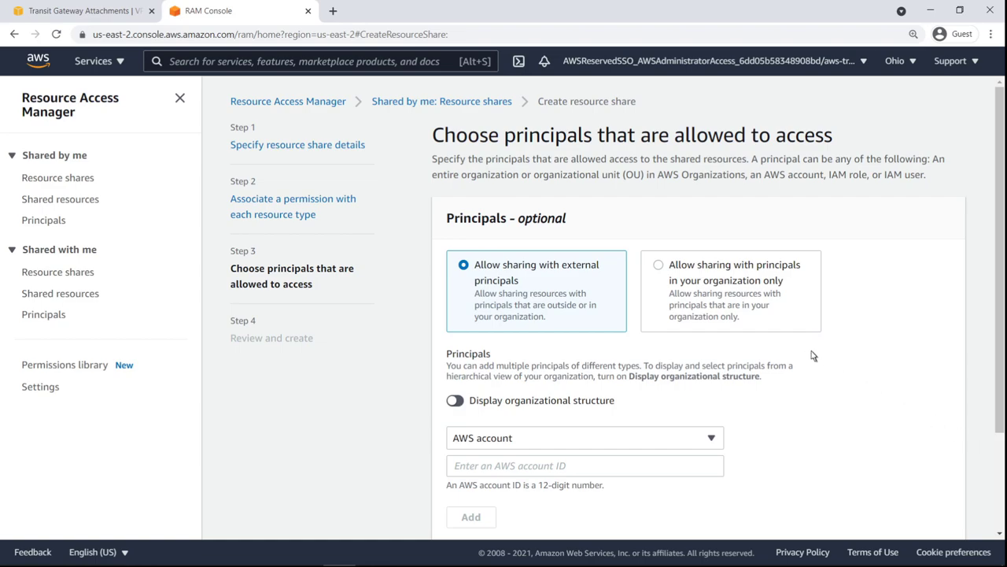
pyautogui.click(657, 265)
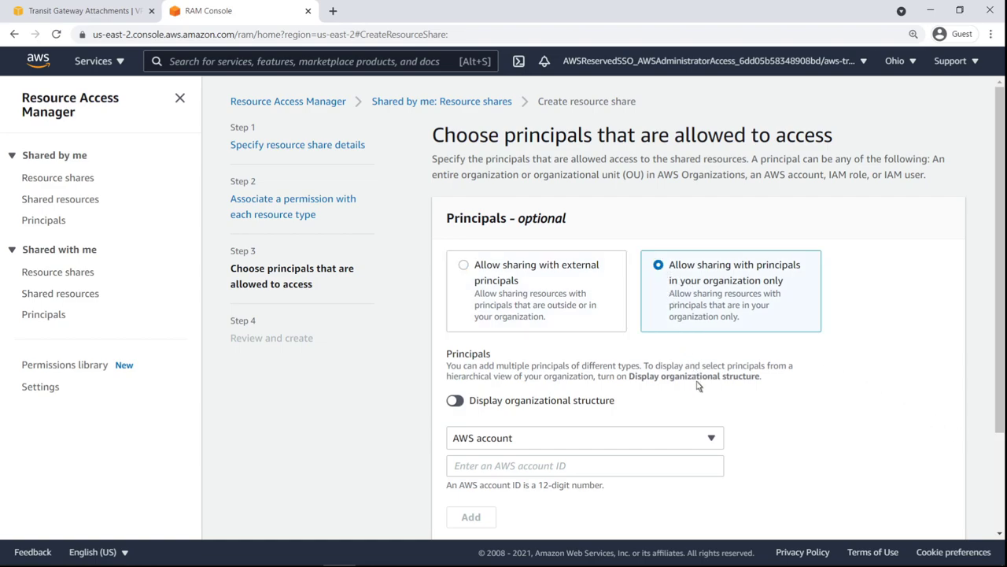
pyautogui.click(584, 438)
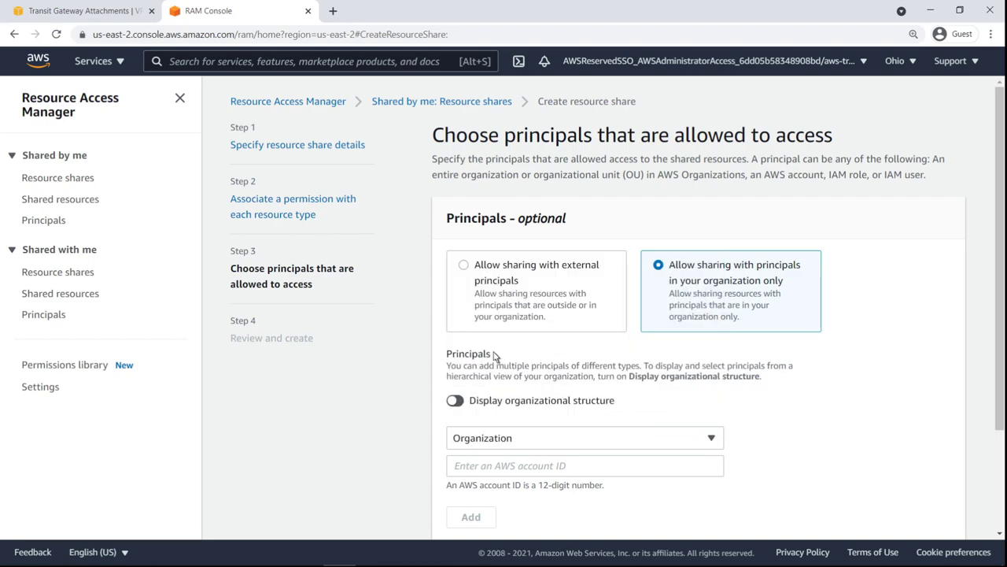
pyautogui.write('o-rurorjbqy1')
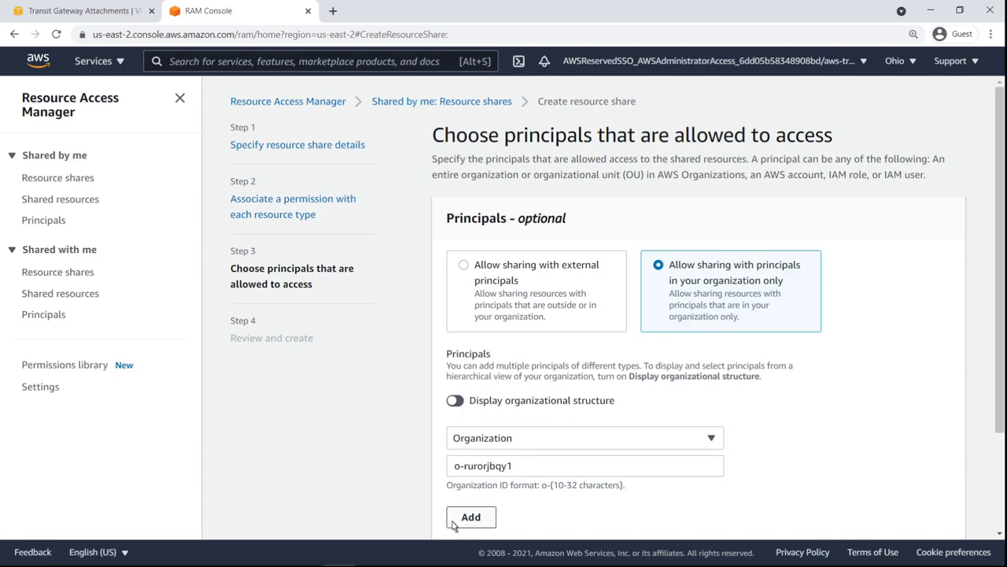
pyautogui.click(471, 516)
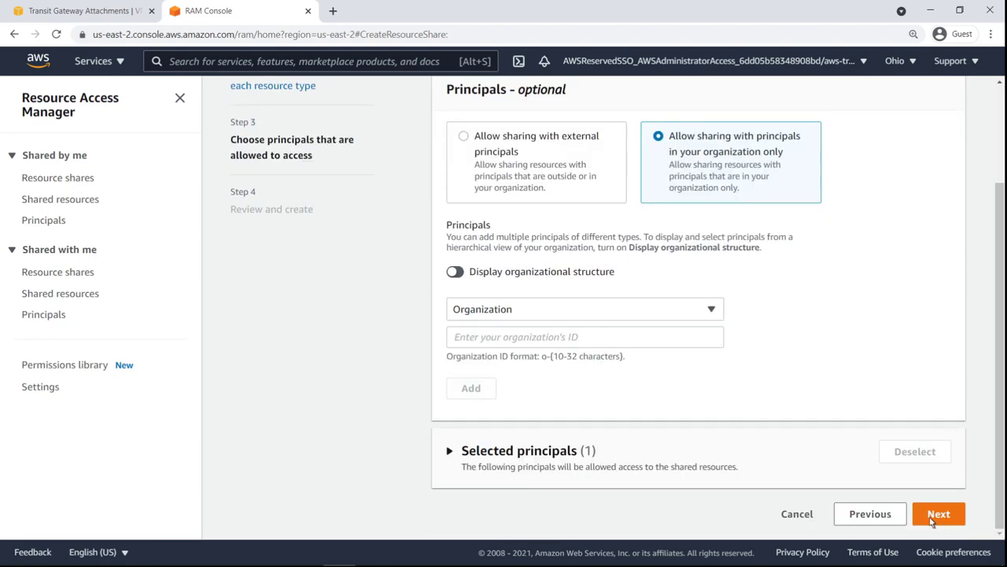
pyautogui.click(450, 450)
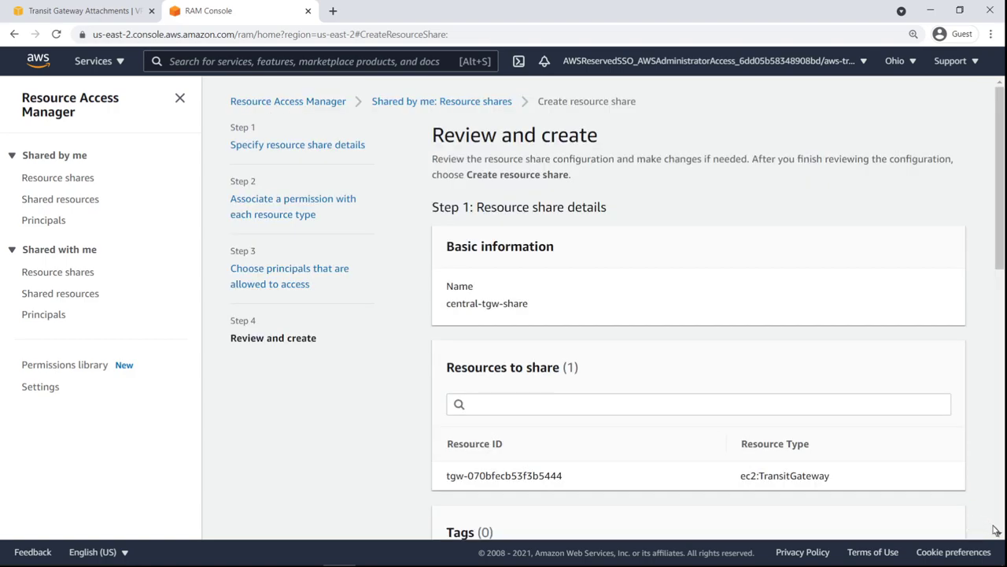
# - Create the central-tgw-share resource share and view Shared resources listing central-tgw
pyautogui.scroll(-3)
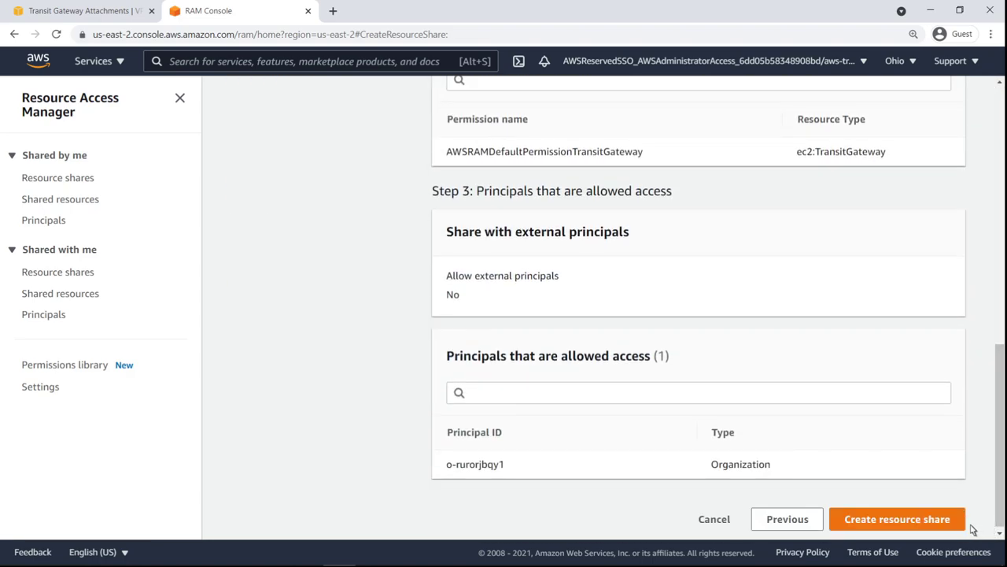
pyautogui.click(898, 520)
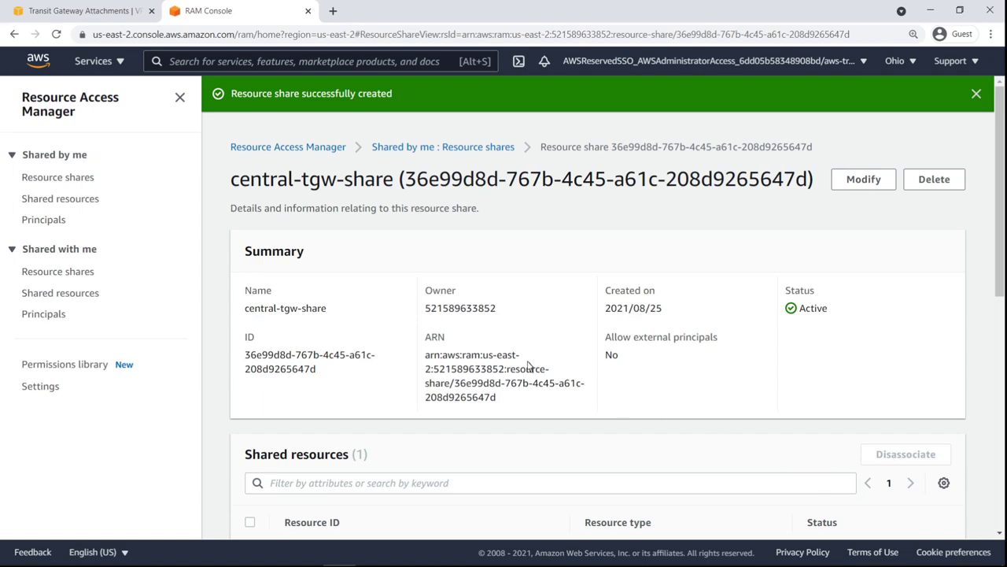
pyautogui.click(60, 198)
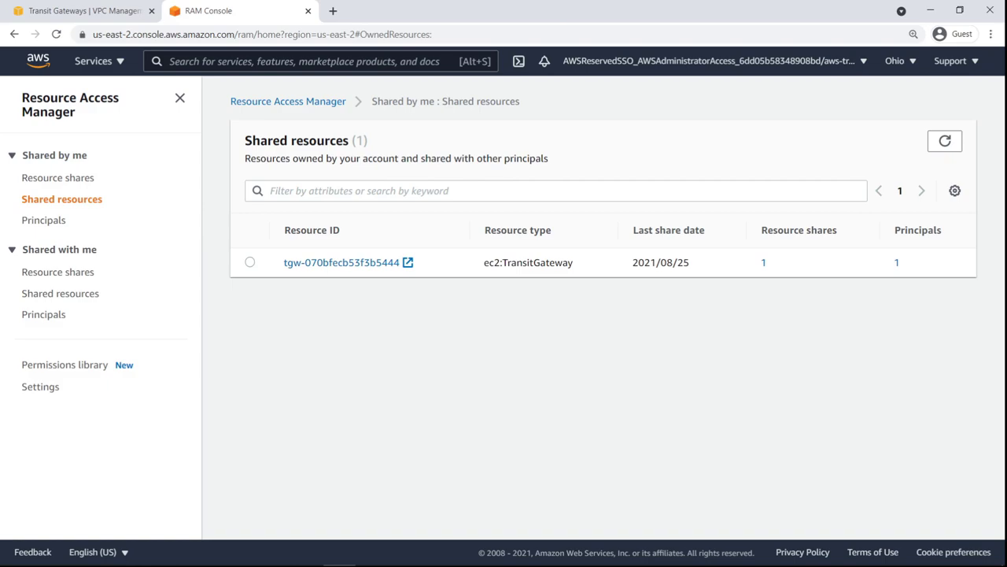
pyautogui.moveTo(84, 217)
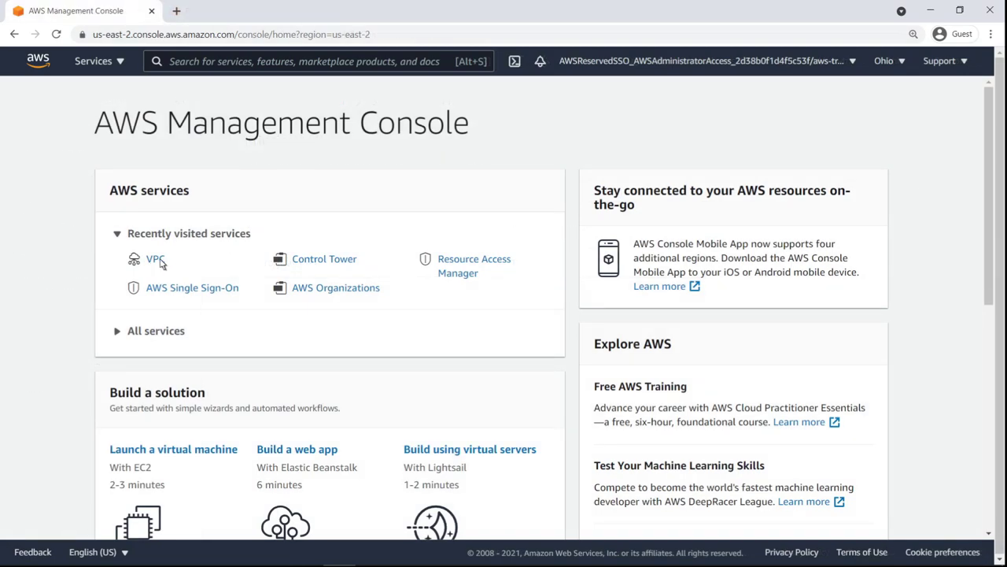
# - Create VPC workload-vpc with IPv4 CIDR 10.229.0.0/16 from Your VPCs
pyautogui.click(154, 258)
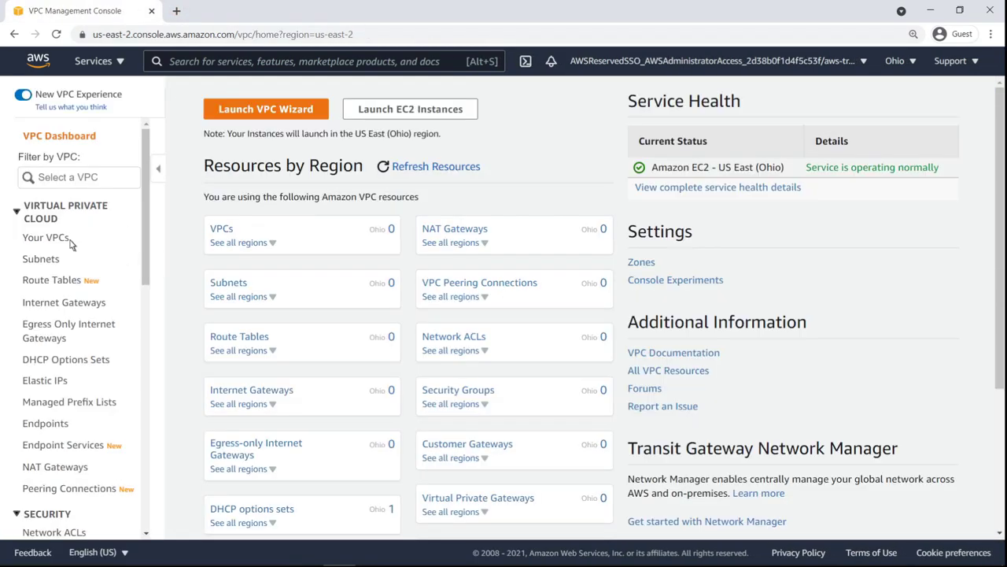
pyautogui.click(45, 236)
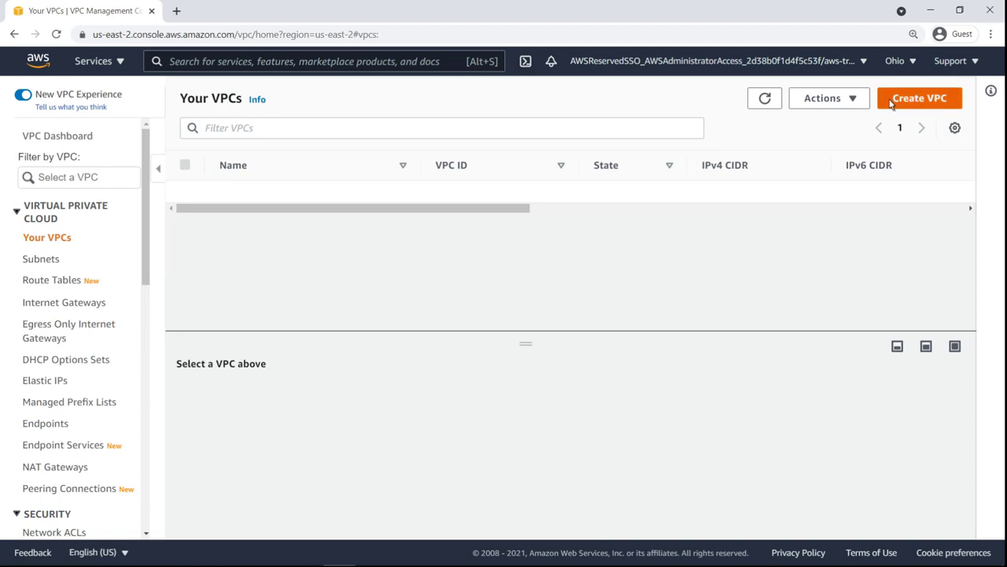
pyautogui.click(919, 98)
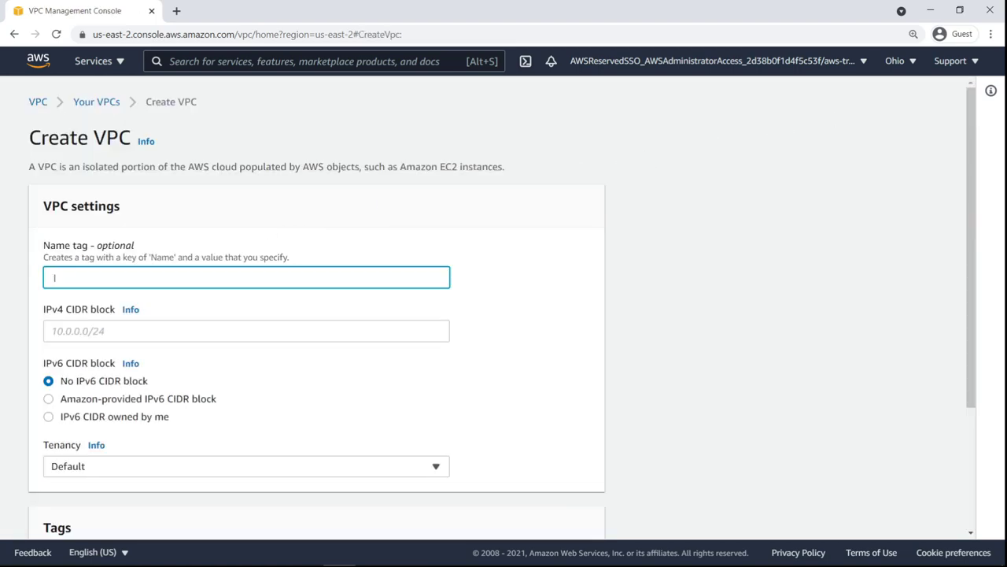
pyautogui.write('workload-vpc')
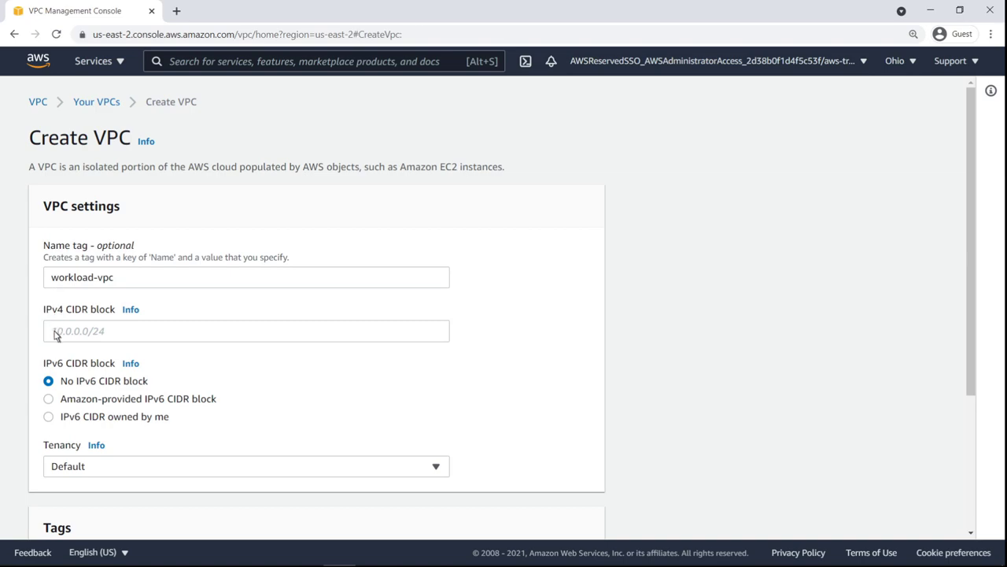
pyautogui.write('10.229.0.0/16')
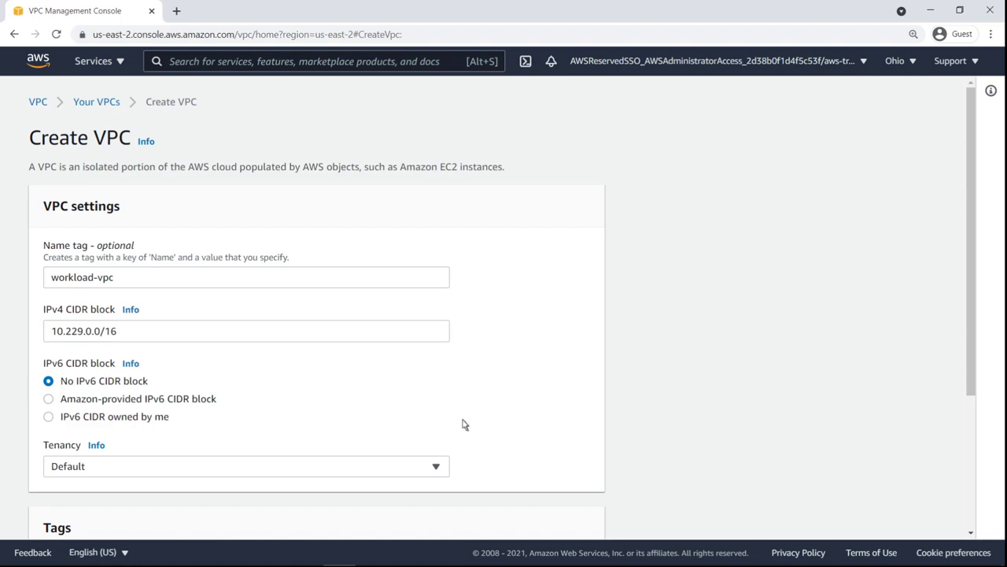
pyautogui.scroll(-3)
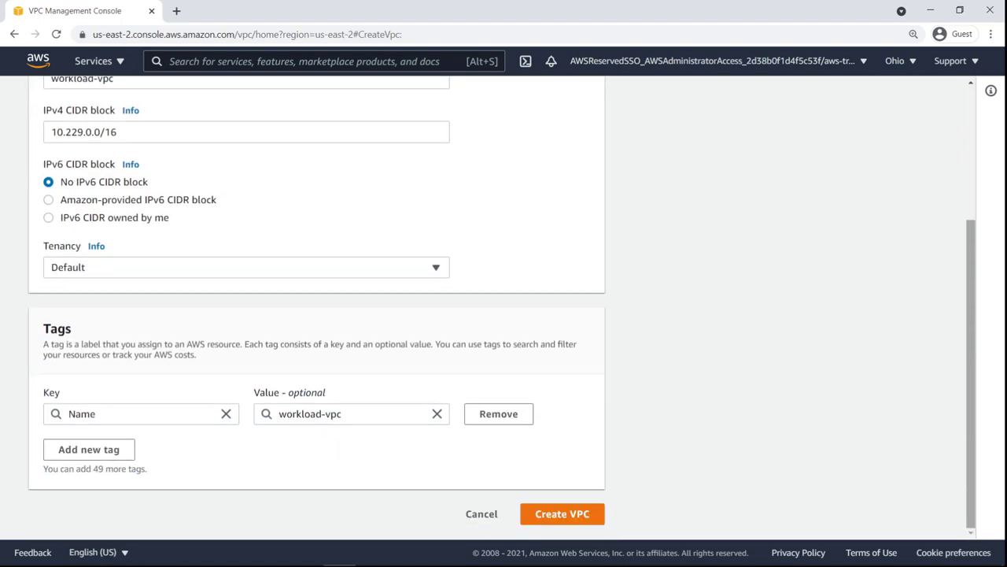
pyautogui.moveTo(607, 520)
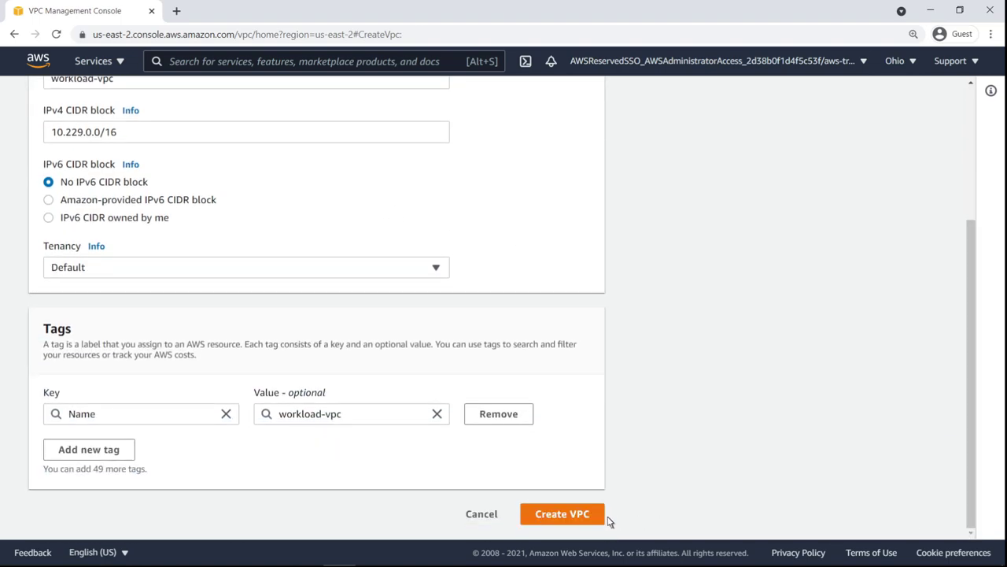
pyautogui.click(562, 513)
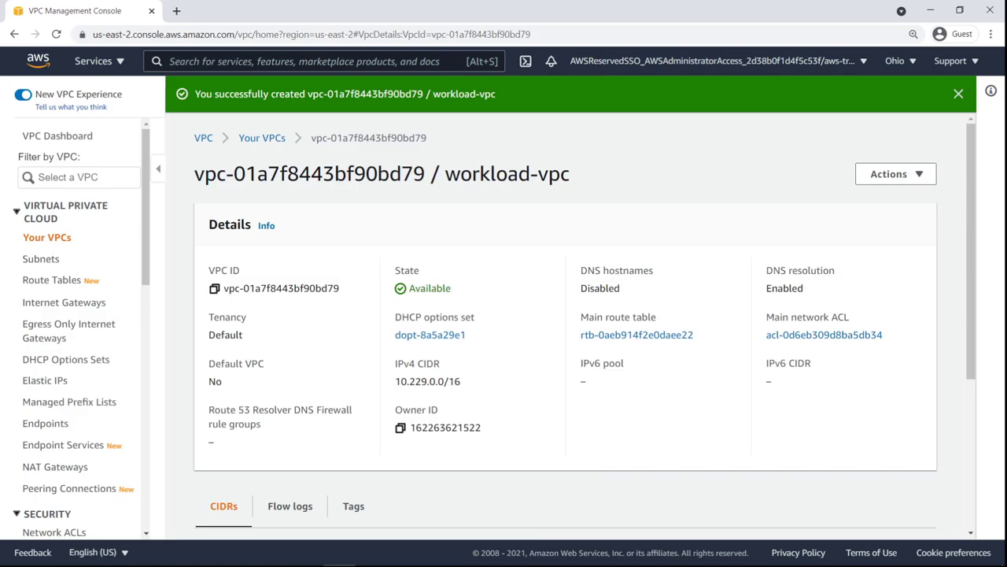
pyautogui.moveTo(523, 485)
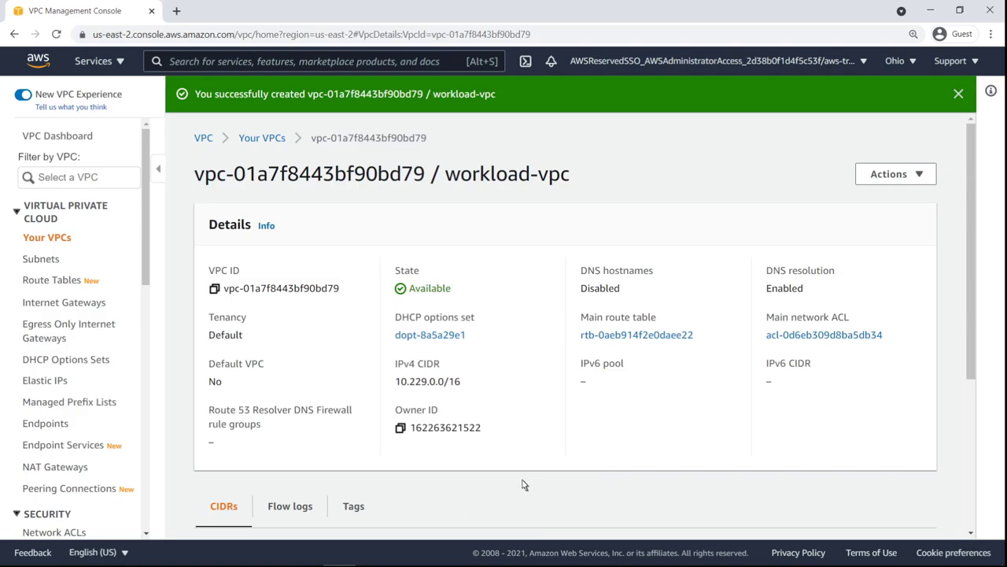
# - Define subnet workload-private-01 in workload-vpc, us-east-2a, CIDR 10.229.30.0/24
pyautogui.click(41, 258)
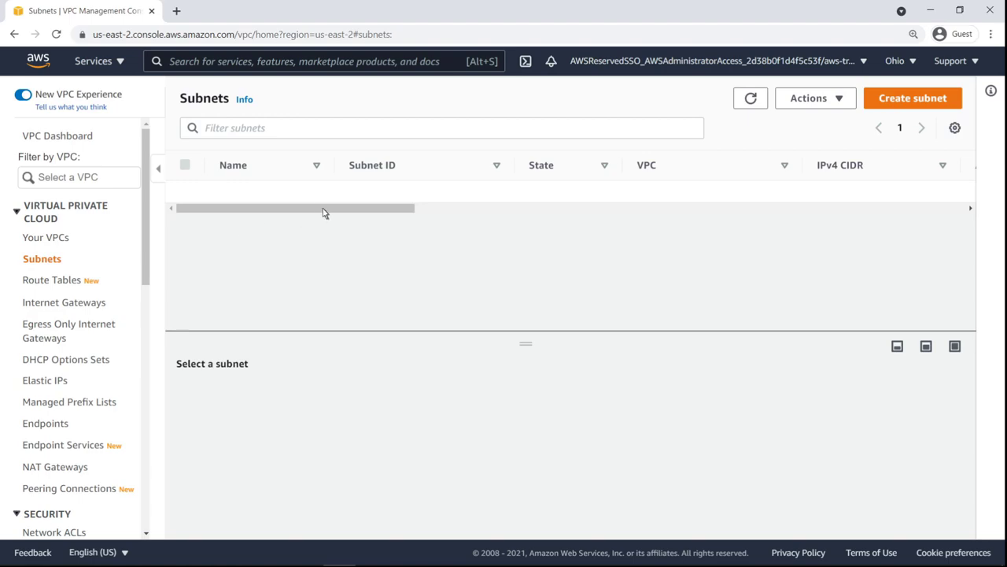
pyautogui.click(913, 98)
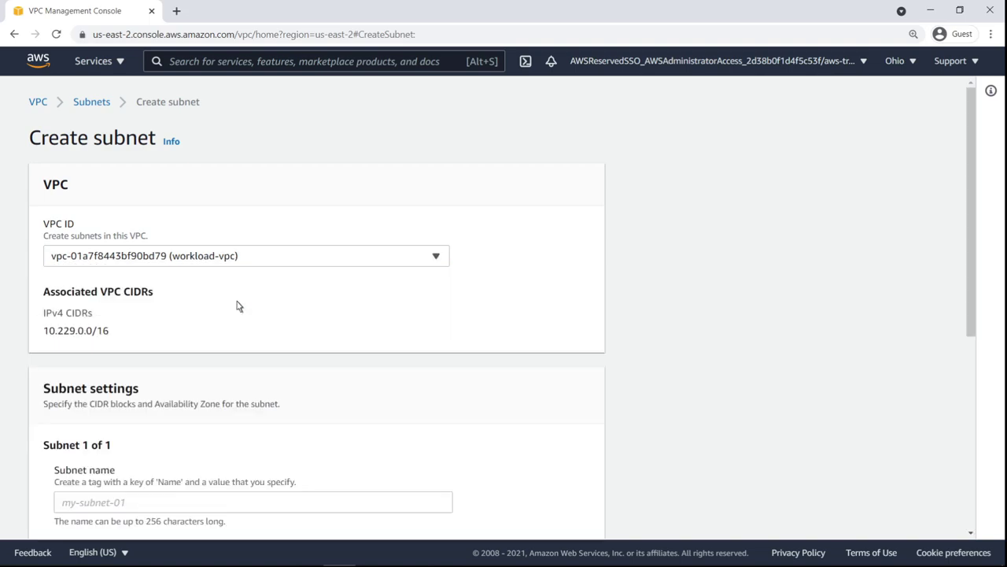
pyautogui.scroll(-3)
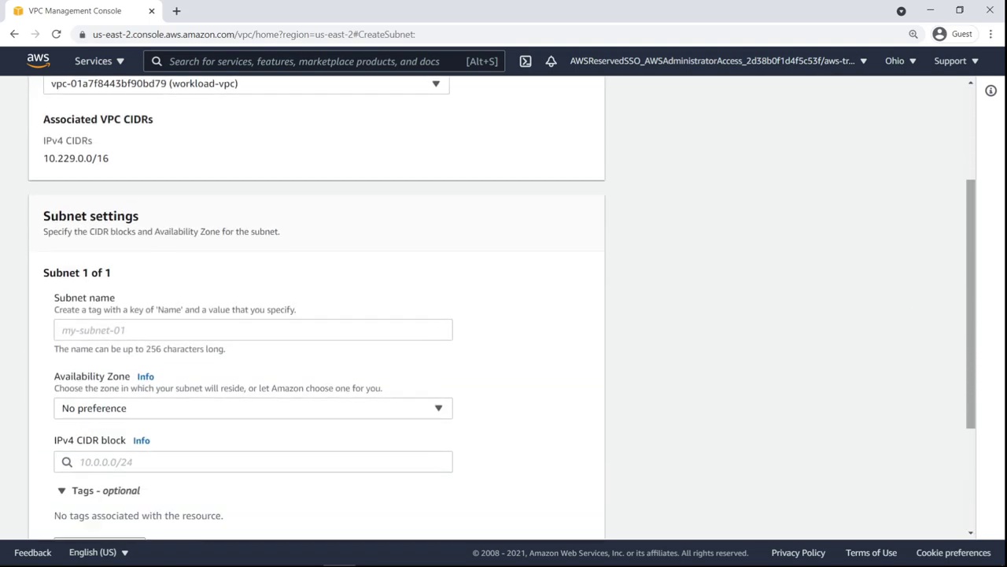
pyautogui.scroll(-3)
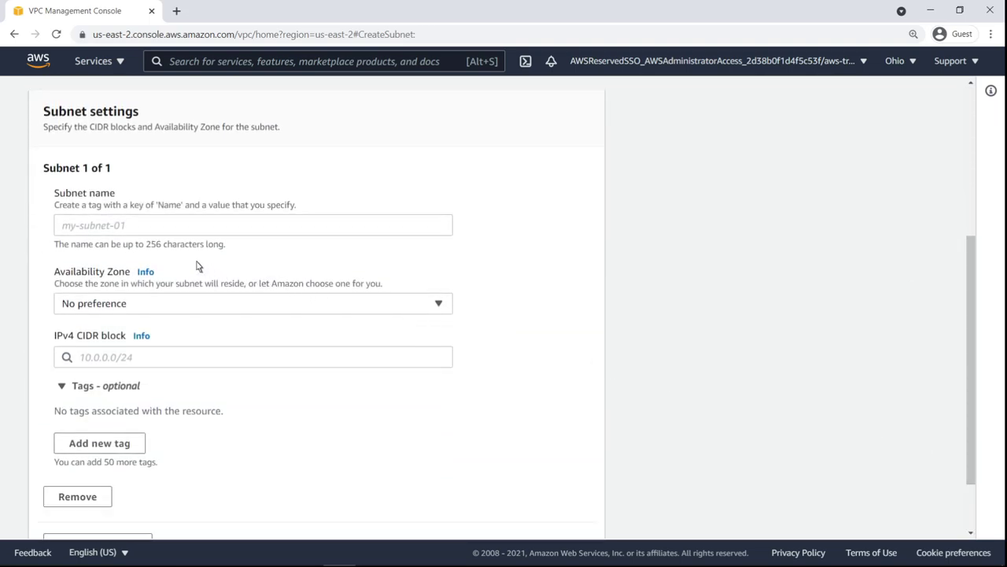
pyautogui.write('workload-private-01')
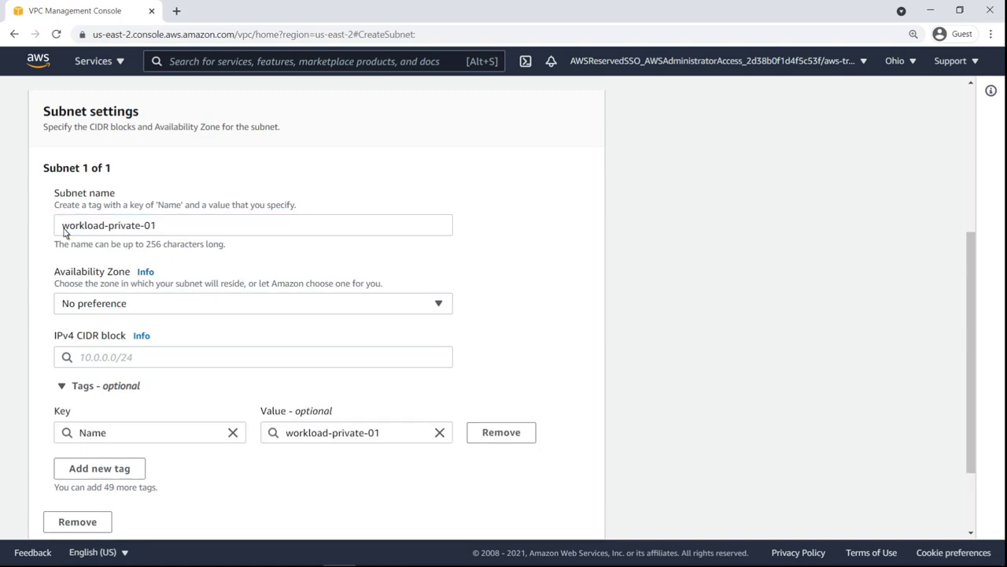
pyautogui.click(252, 302)
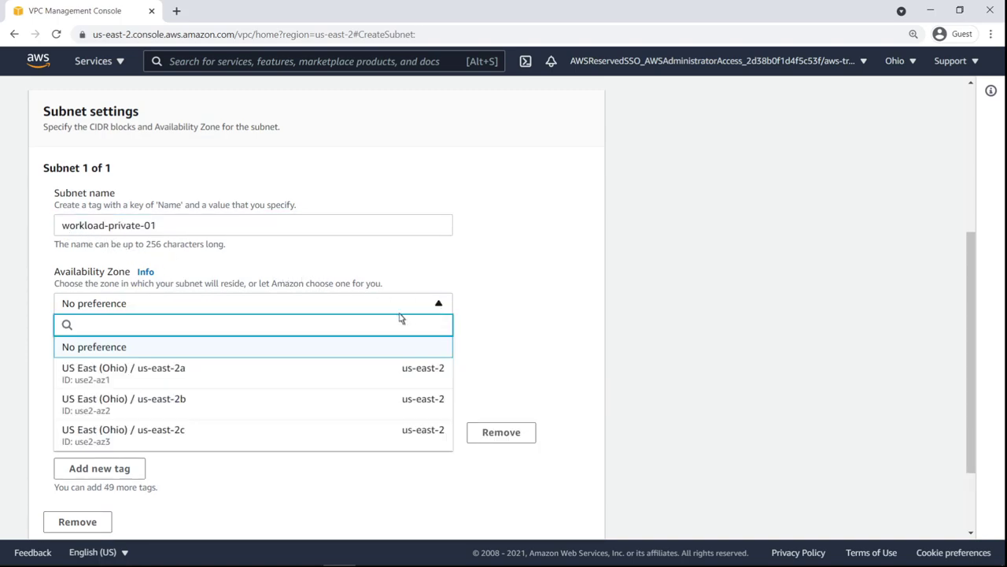
pyautogui.click(123, 368)
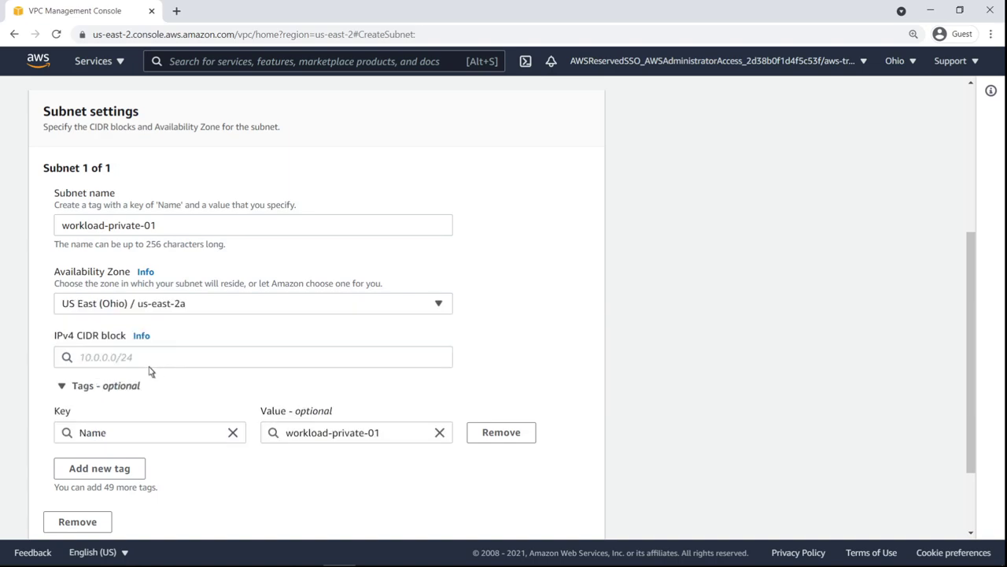
pyautogui.write('10.229.30.0/24')
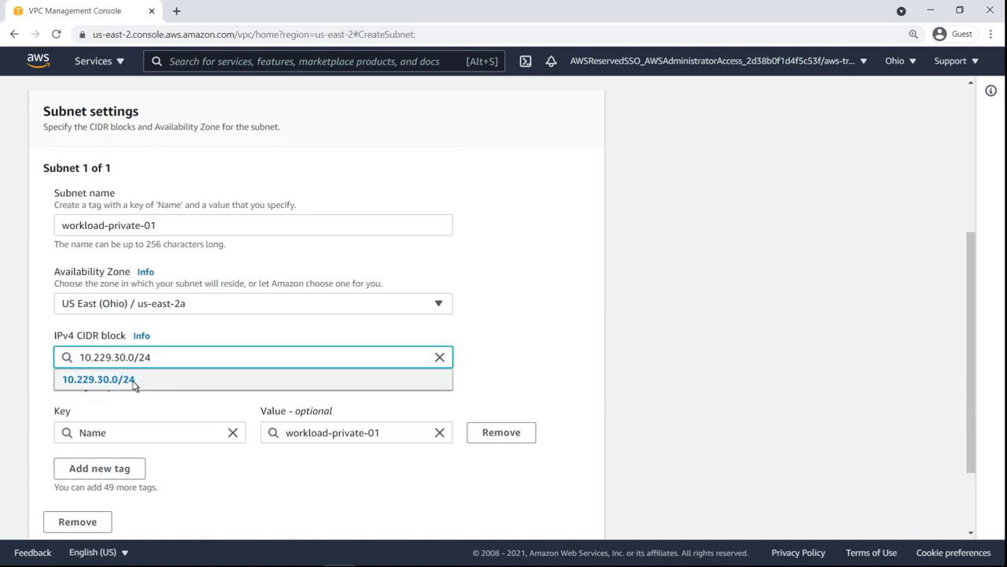
pyautogui.click(98, 378)
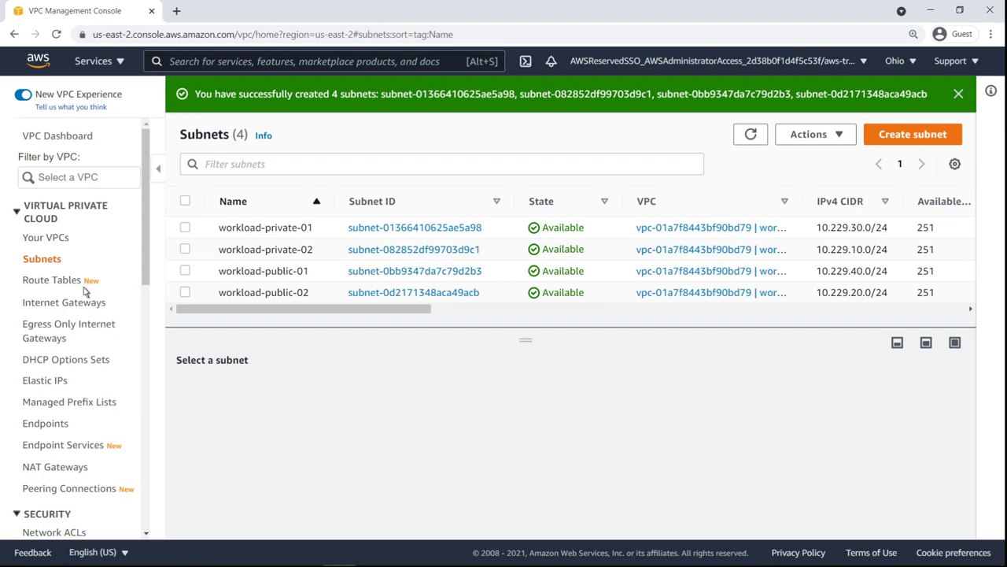
# - Create route table workload-rt-public-01 in workload-vpc and return to the route tables list
pyautogui.click(52, 280)
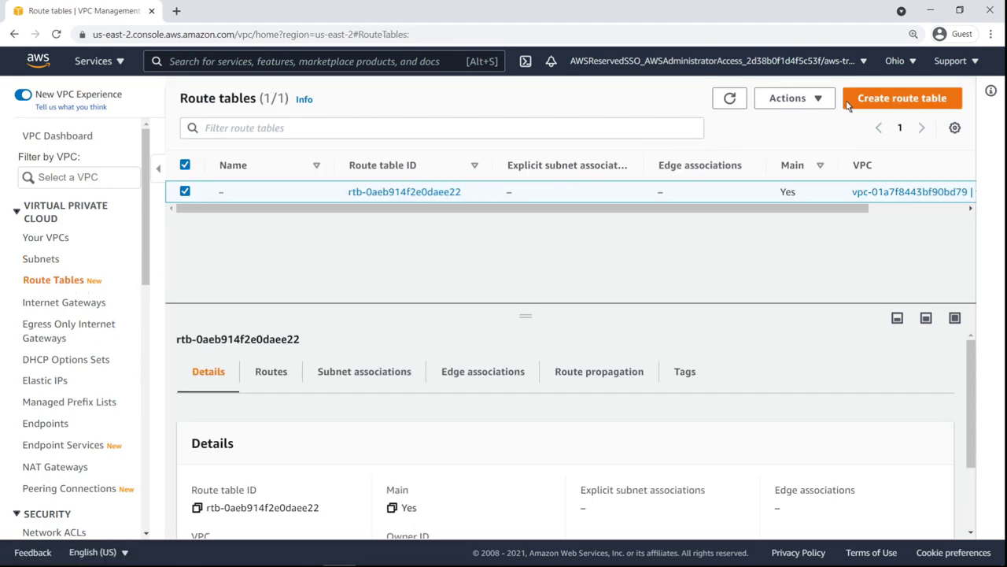
pyautogui.click(902, 98)
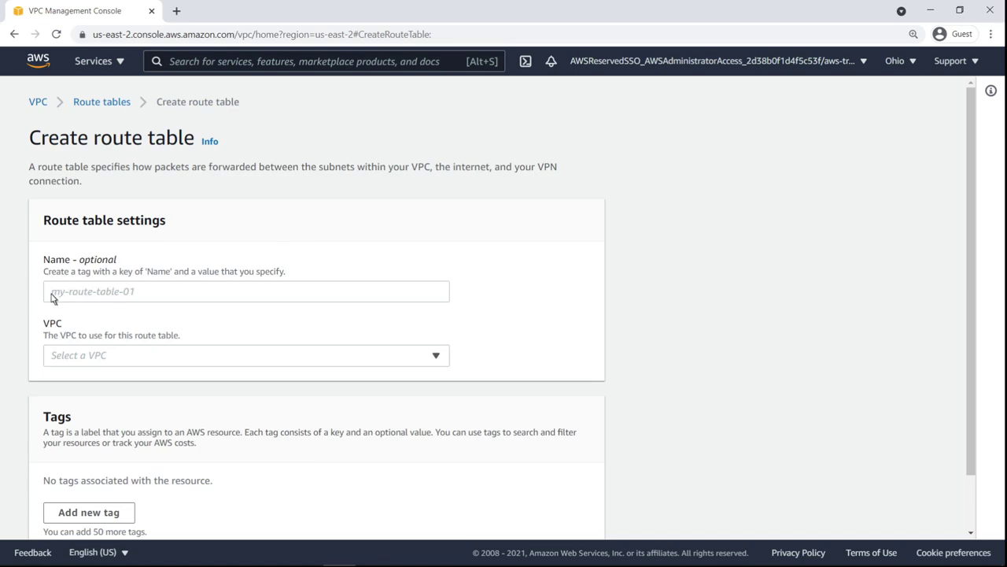
pyautogui.write('workload-rt-public-01')
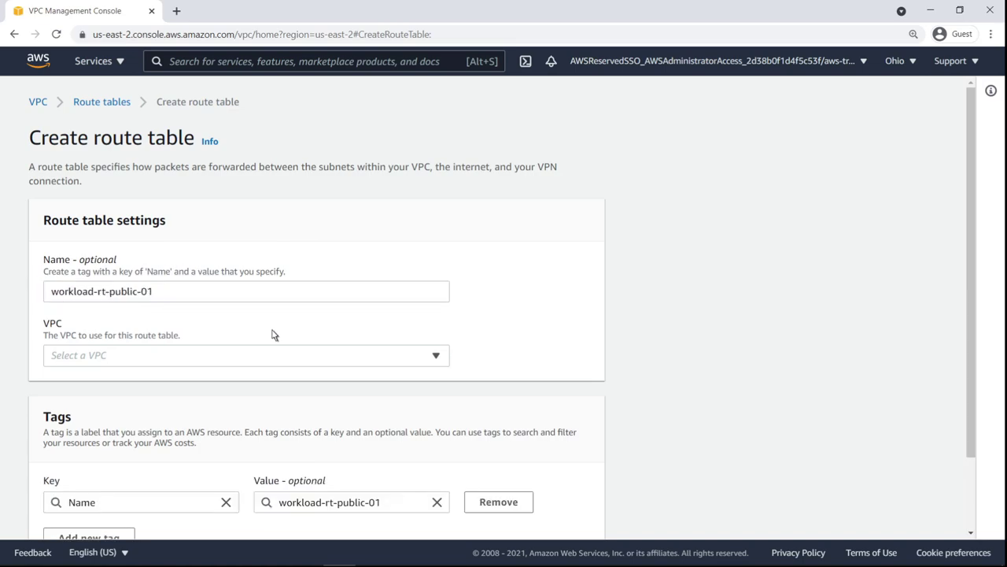
pyautogui.click(246, 356)
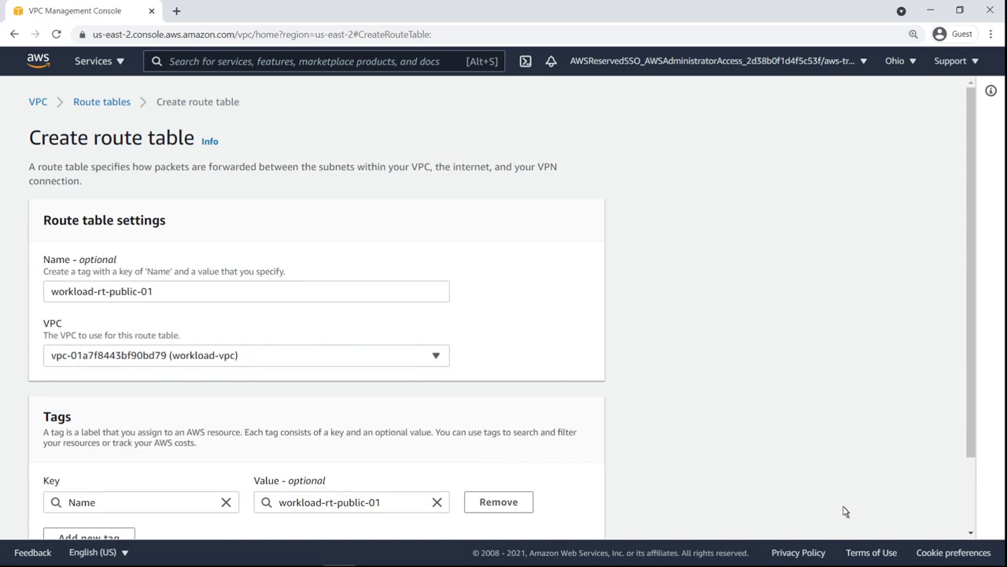
pyautogui.scroll(-3)
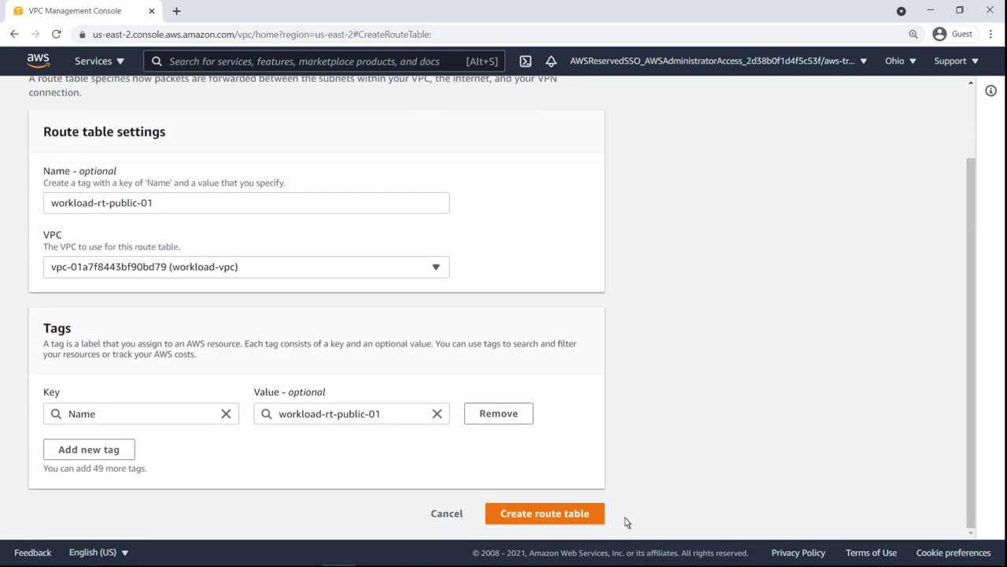
pyautogui.click(545, 513)
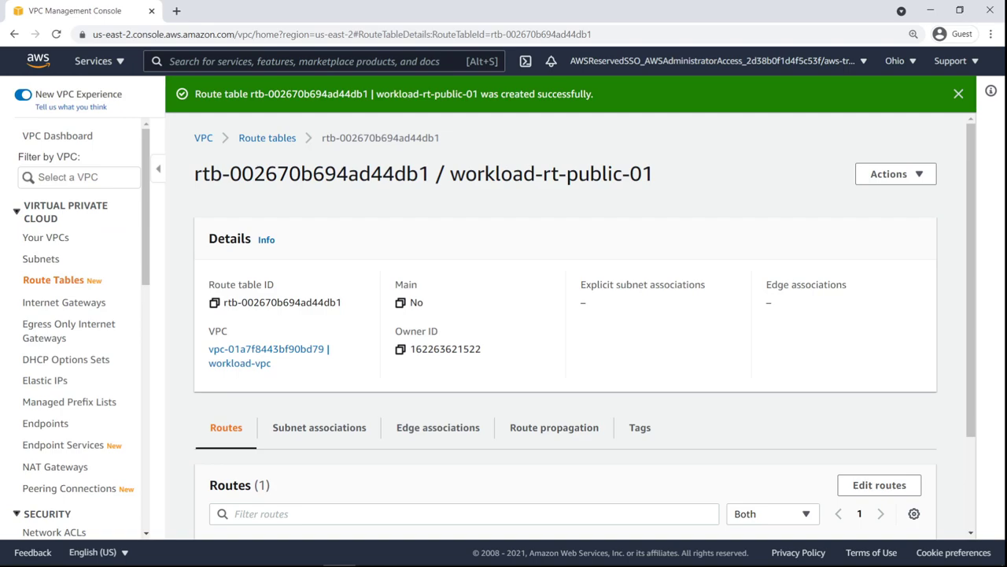
pyautogui.click(268, 139)
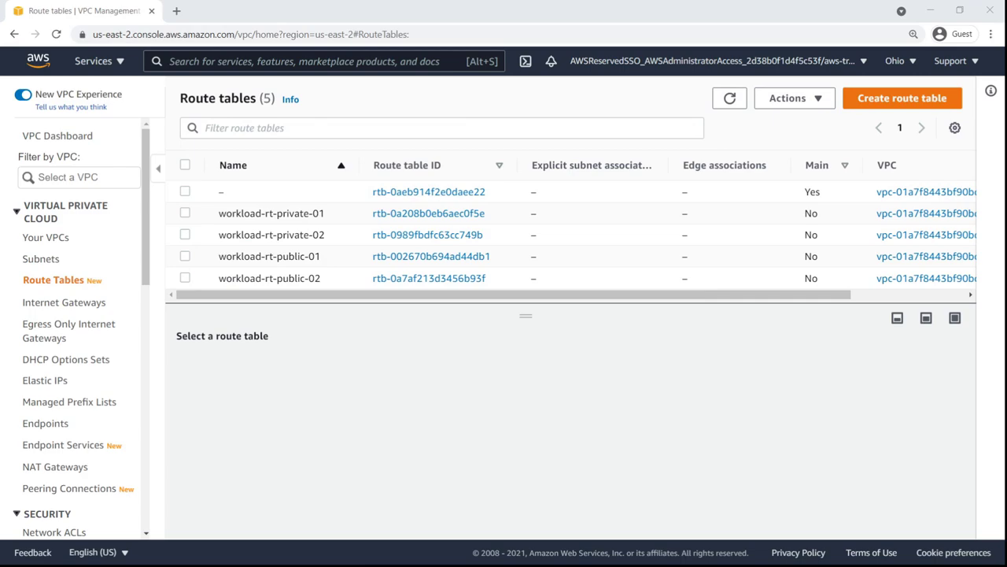
# - Review the shared transit gateway's Sharing details, then view the empty Transit Gateway Attachments list
pyautogui.scroll(-3)
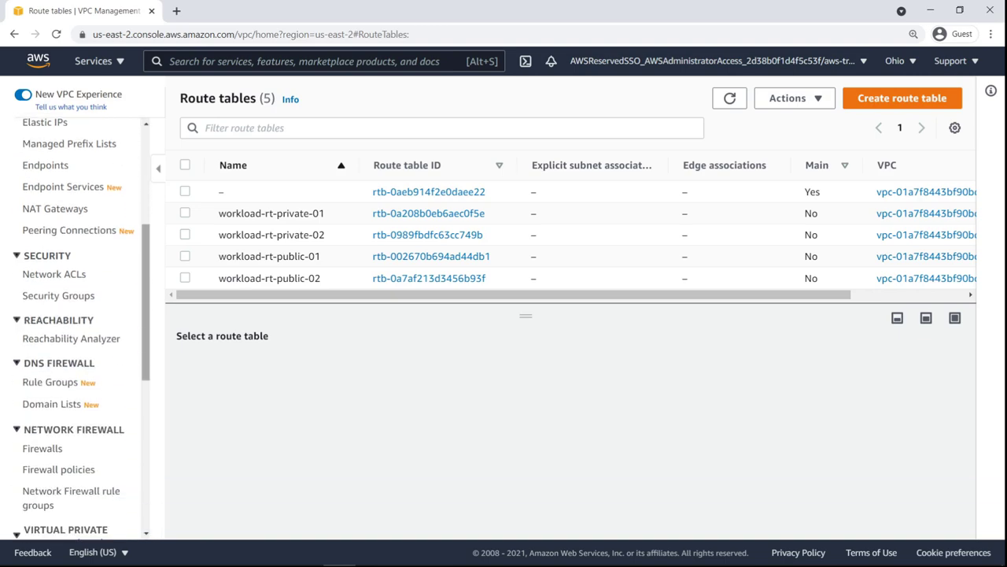
pyautogui.scroll(-3)
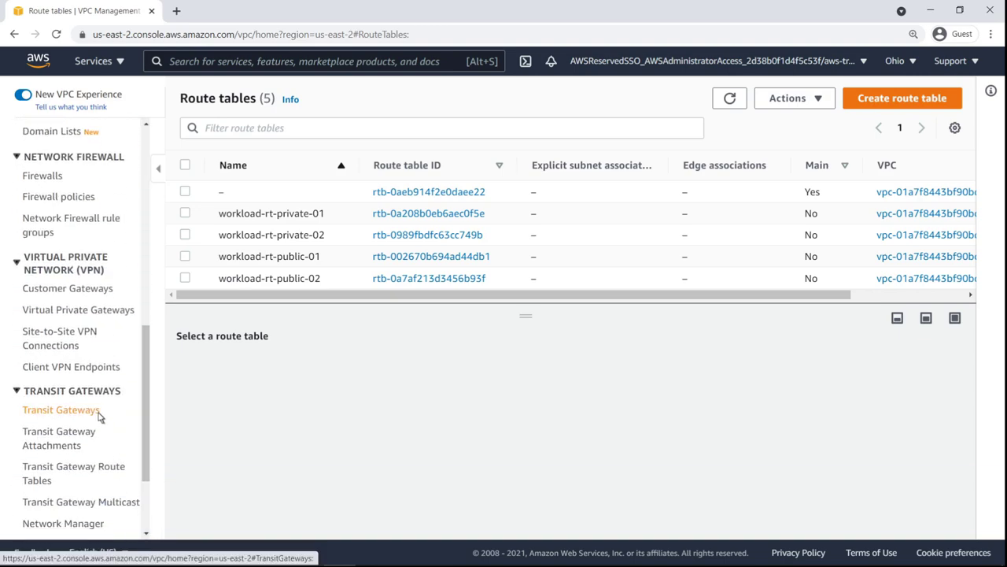
pyautogui.click(60, 409)
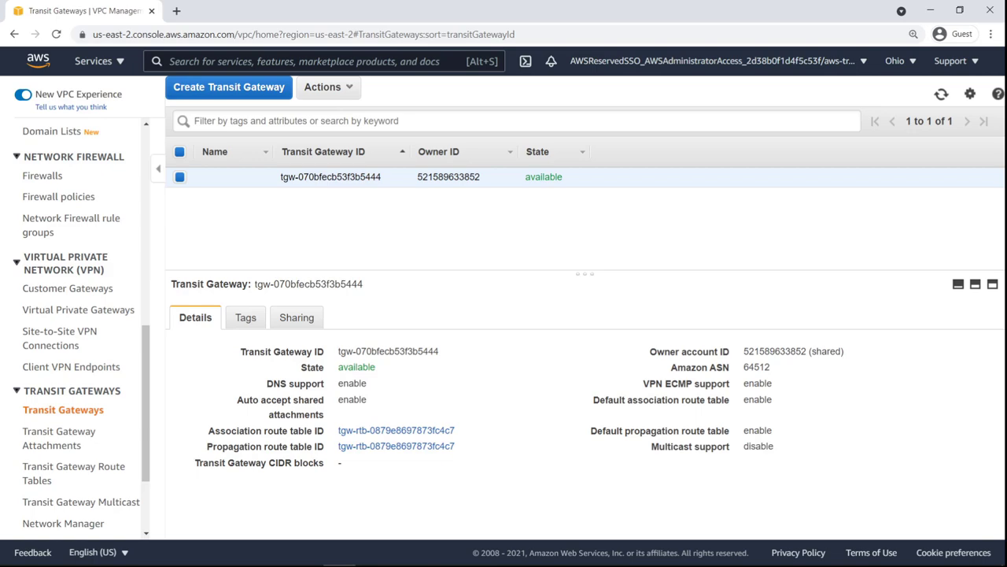
pyautogui.moveTo(286, 337)
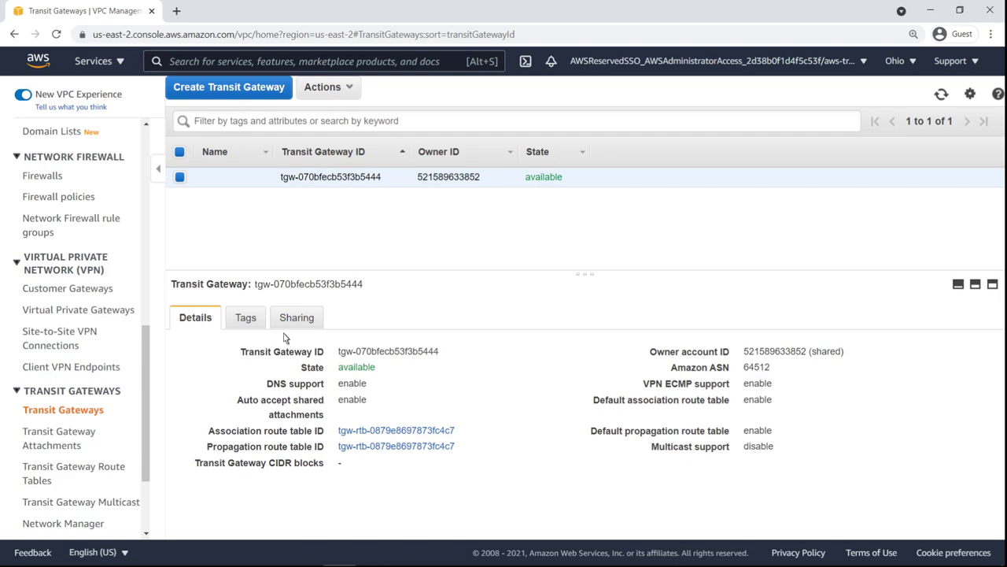
pyautogui.click(296, 318)
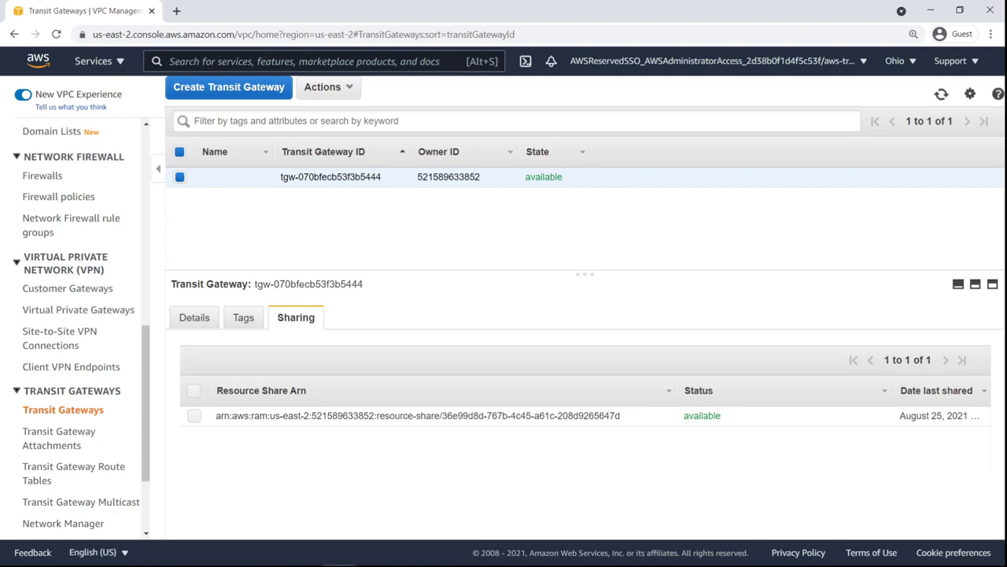
pyautogui.click(60, 437)
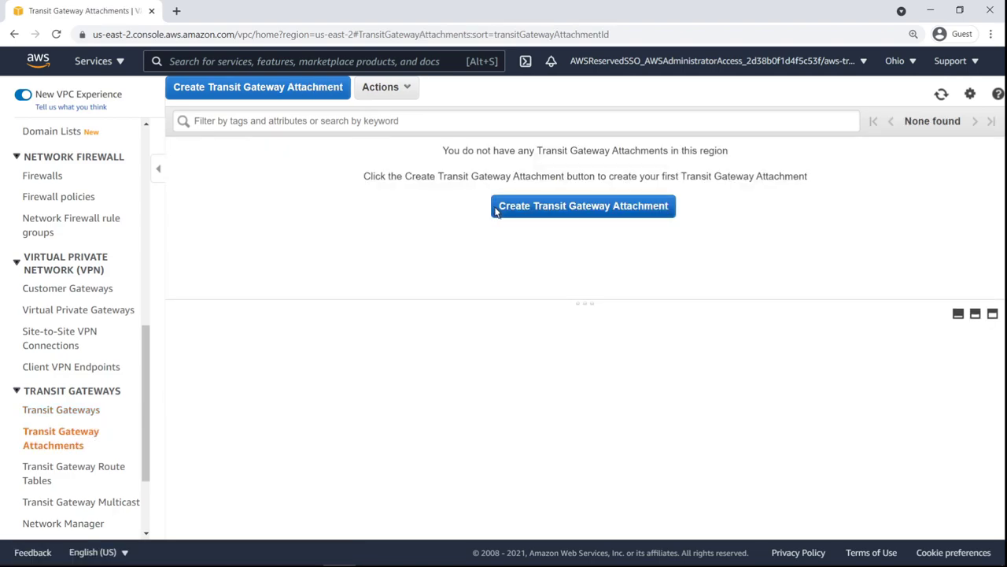
# - Create attachment workload-tgwa linking workload-vpc's private subnets (workload-private-01 for us-east-2a) to the shared transit gateway
pyautogui.click(583, 205)
pyautogui.write('w')
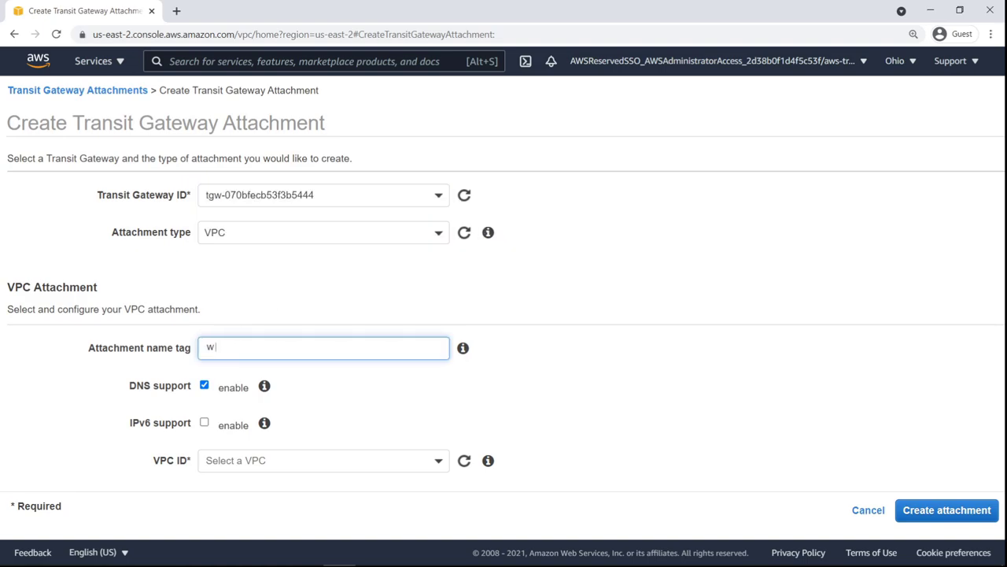
pyautogui.write('orkload-tgwa')
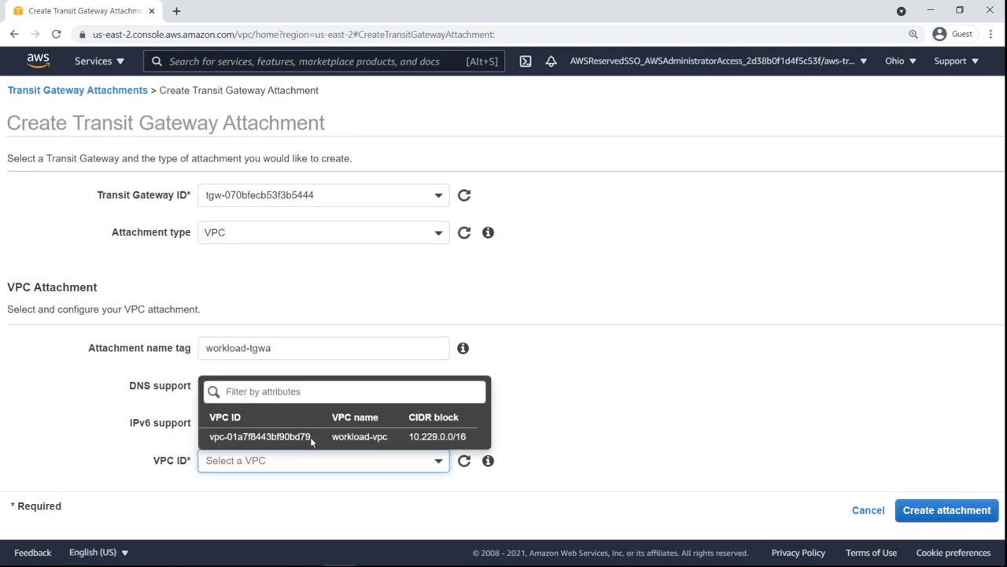
pyautogui.click(260, 436)
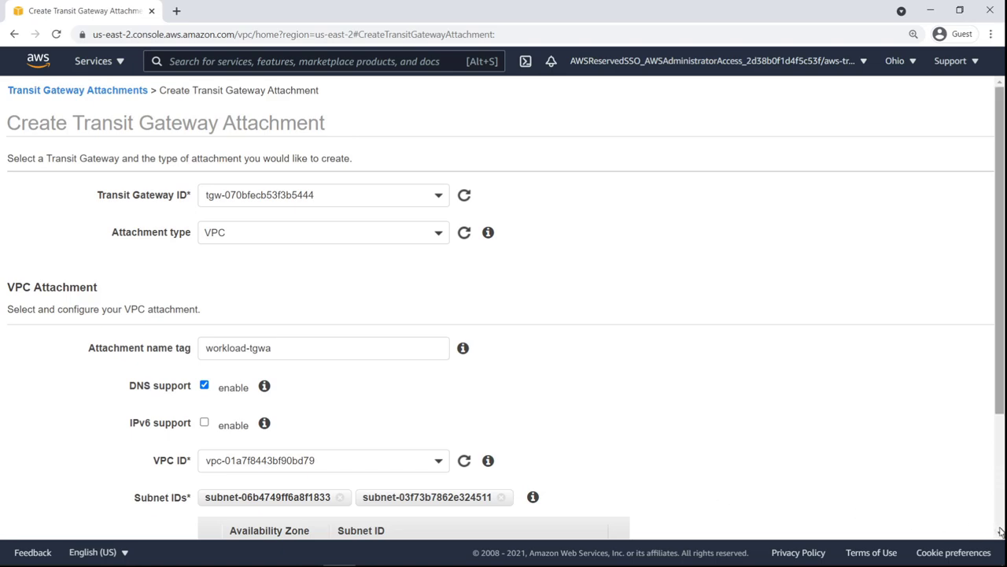
pyautogui.click(588, 401)
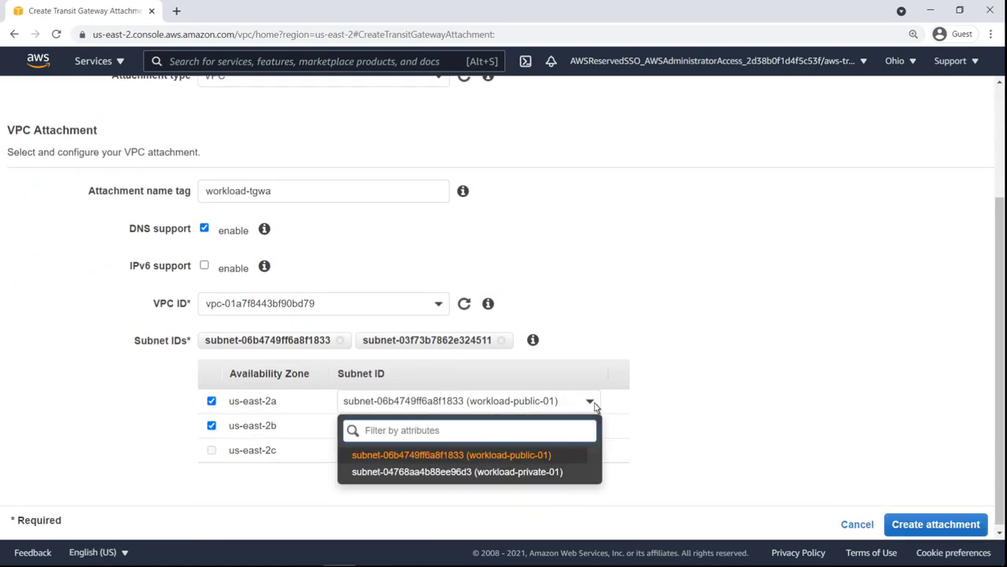
pyautogui.click(456, 472)
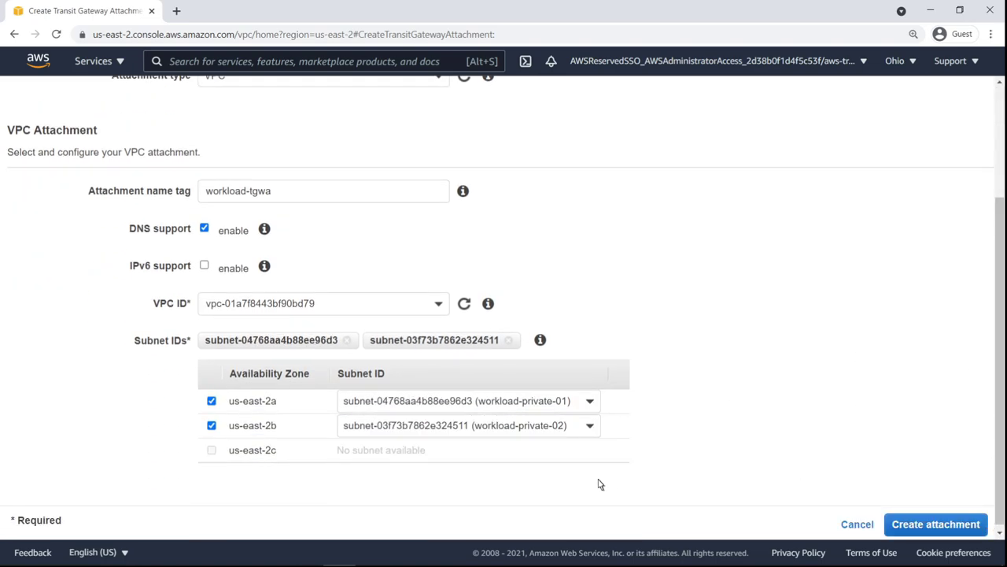
pyautogui.click(935, 523)
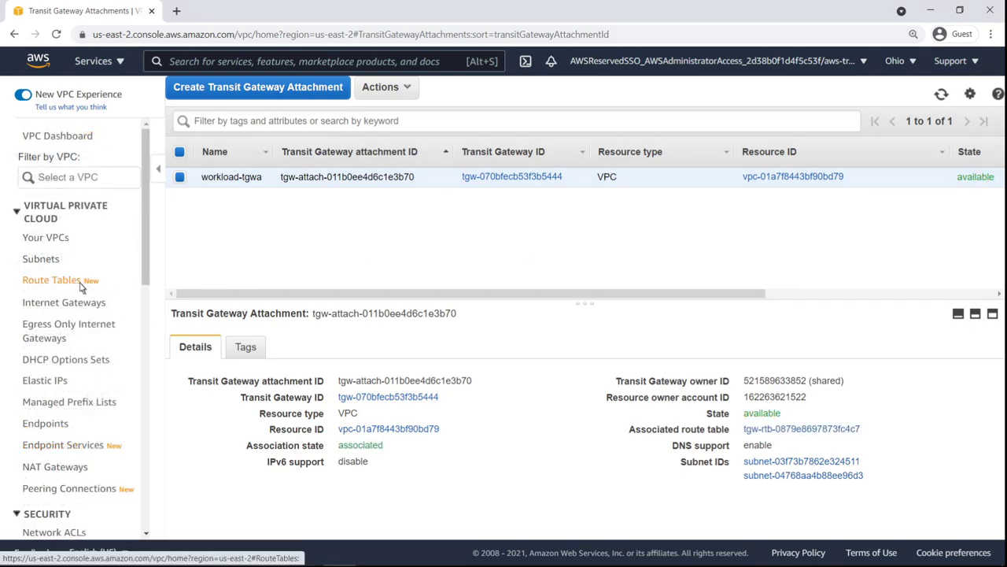
# - Edit routes of workload-rt-private-01 and add a new route row
pyautogui.click(53, 280)
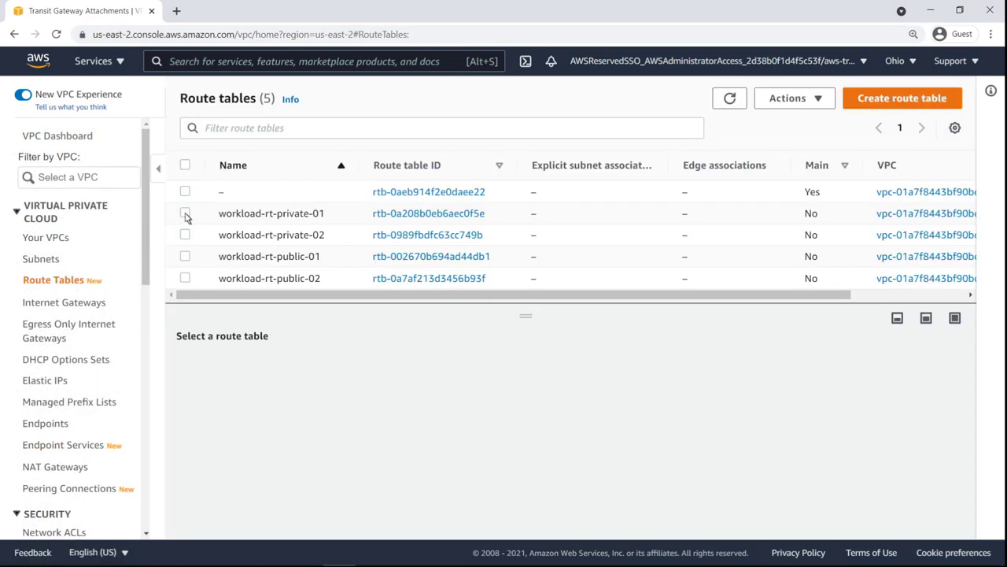
pyautogui.click(185, 212)
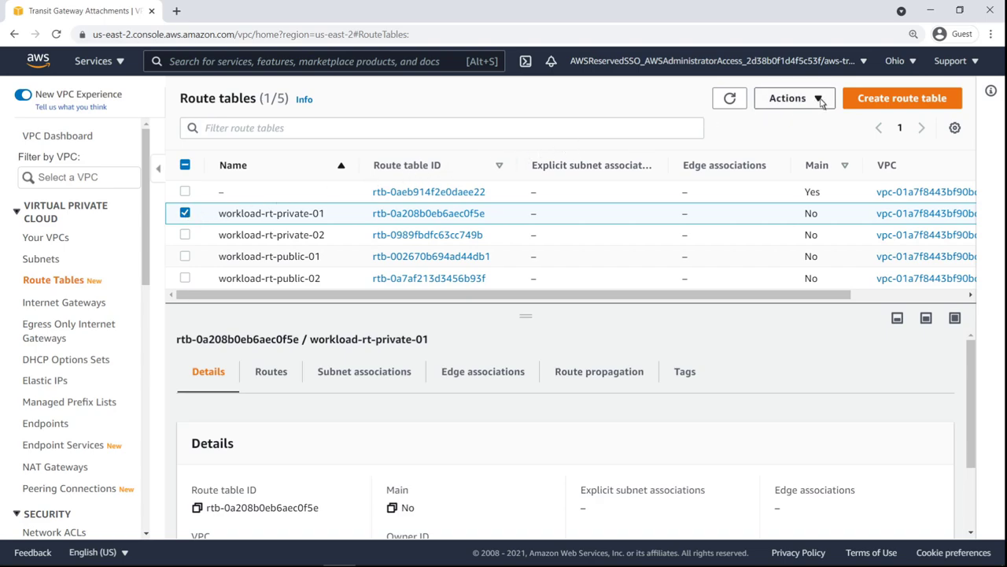
pyautogui.click(787, 98)
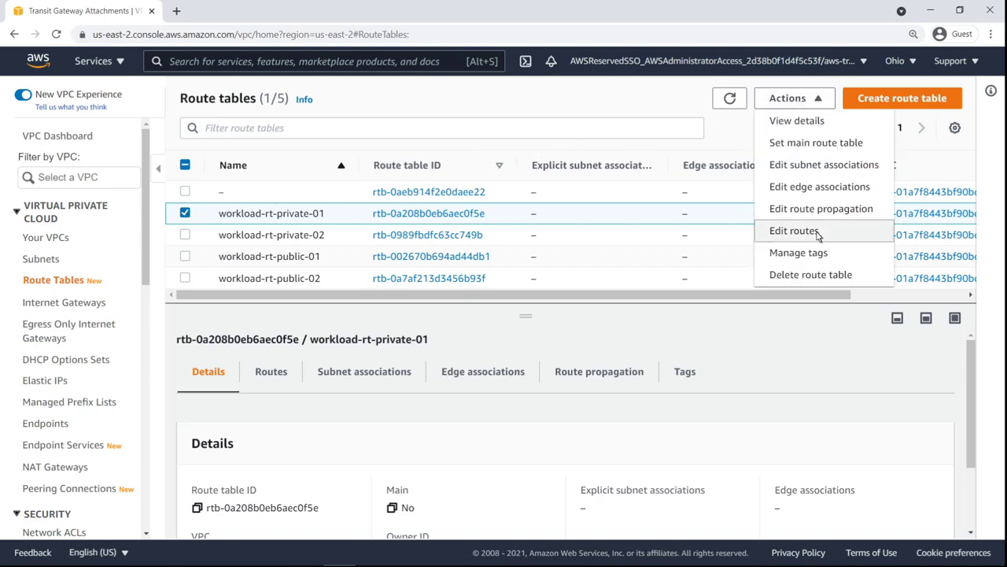
pyautogui.click(794, 230)
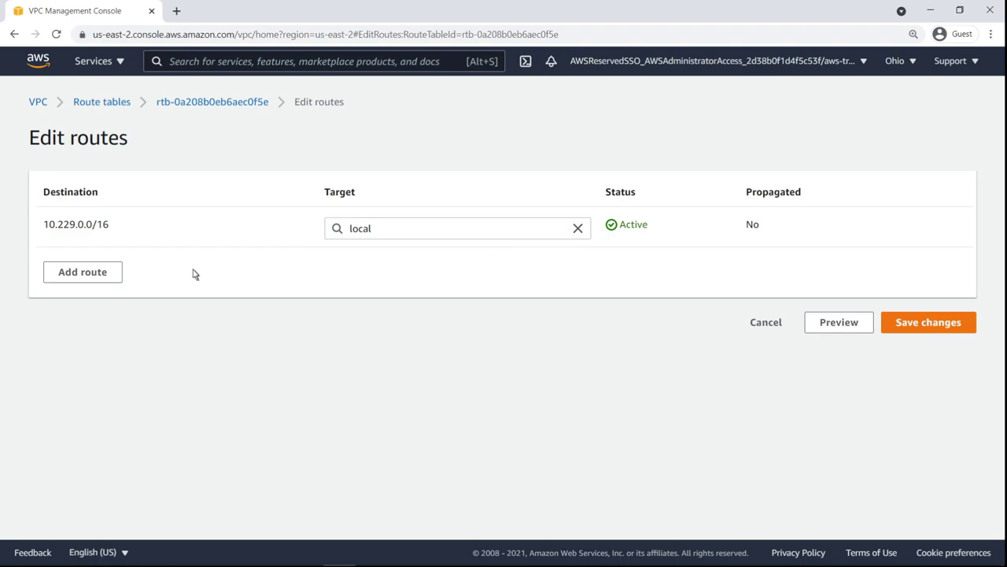
pyautogui.click(82, 271)
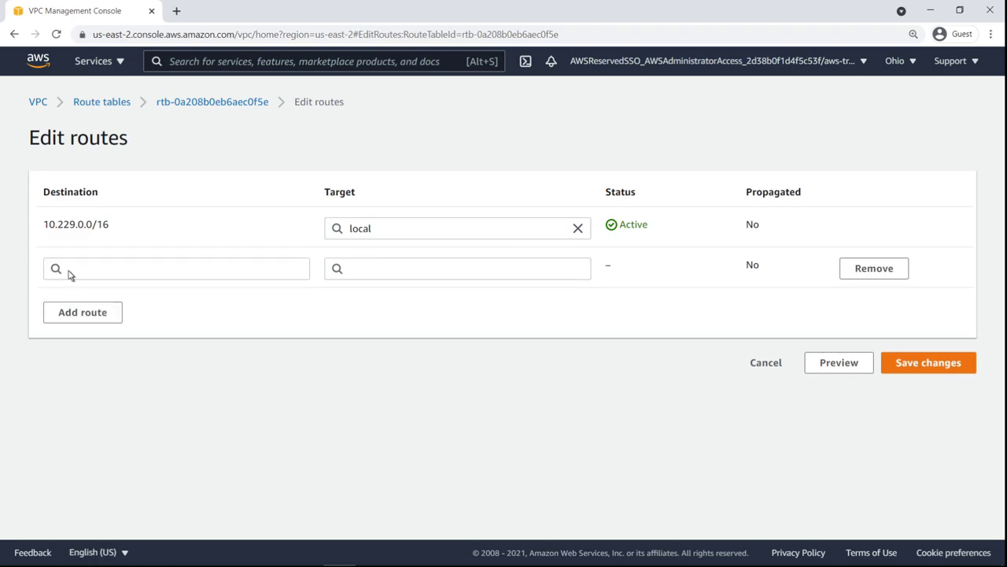
# - Set the route destination 0.0.0.0/0 targeting the shared tgw- transit gateway and save
pyautogui.click(177, 268)
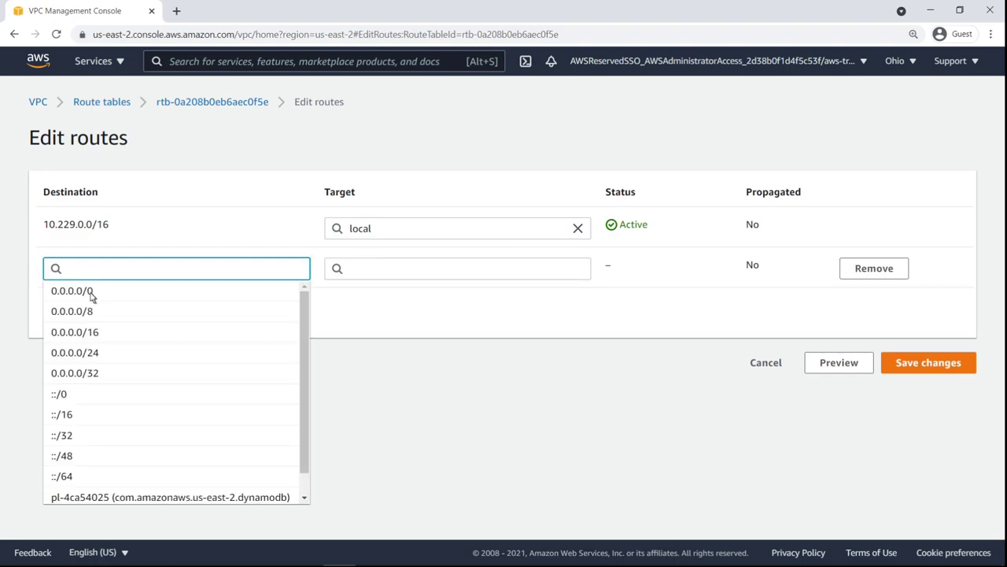
pyautogui.click(71, 290)
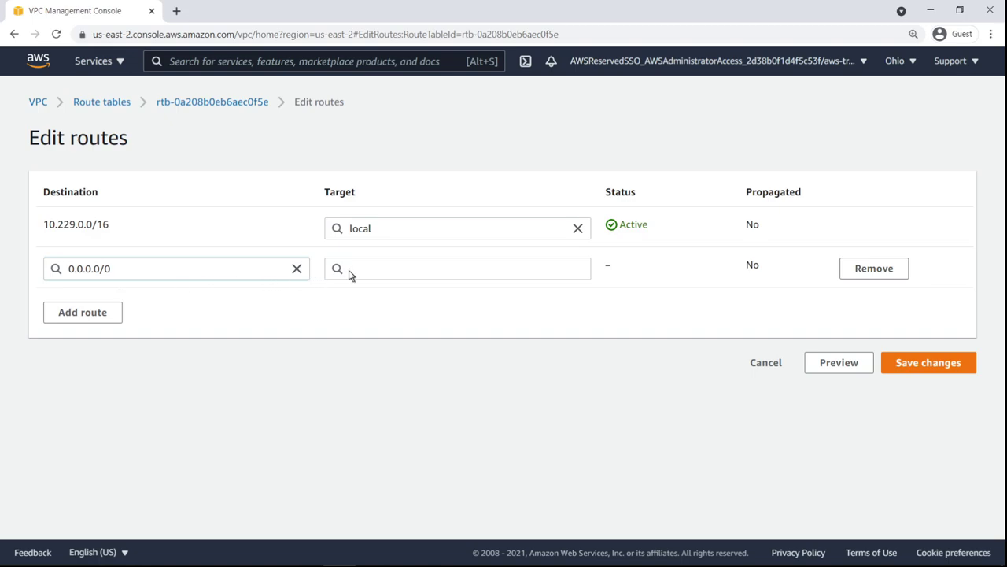
pyautogui.write('tgw-')
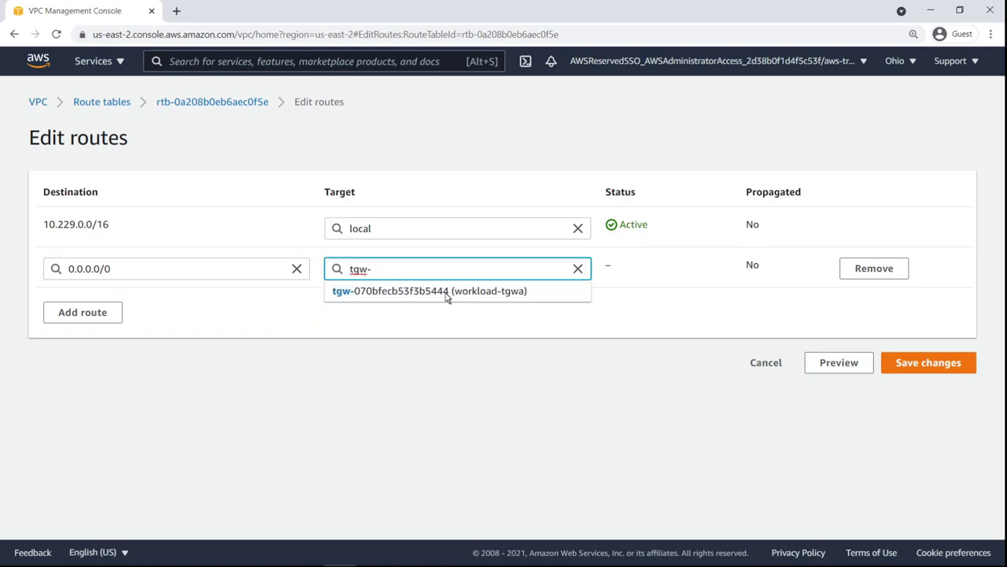
pyautogui.click(428, 290)
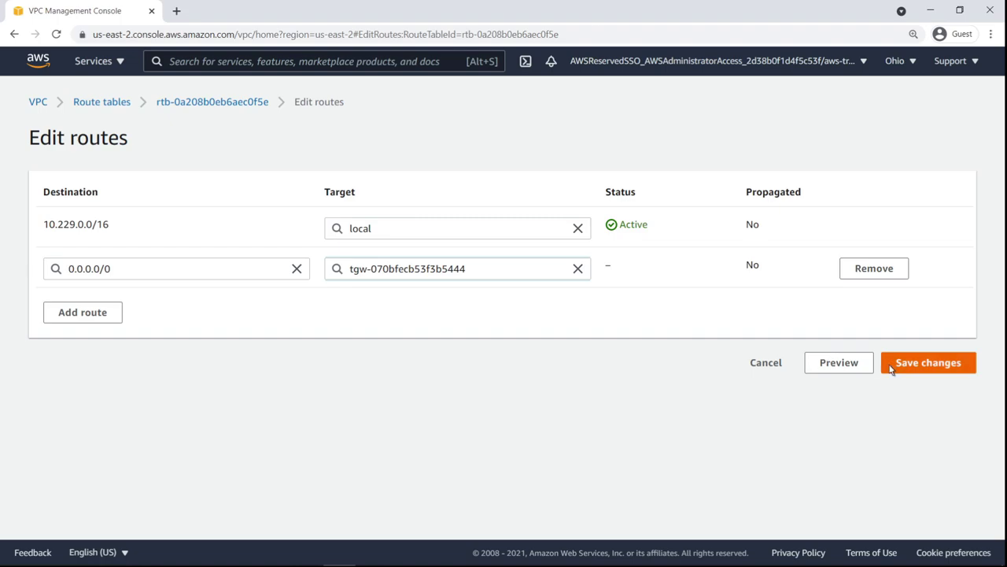
pyautogui.click(929, 362)
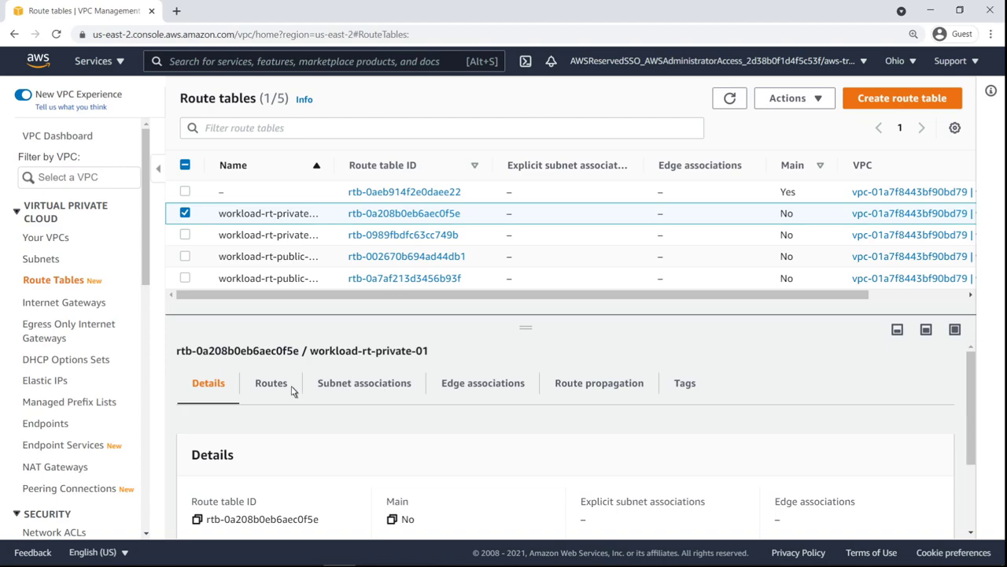
# - Confirm the 0.0.0.0/0 transit gateway route is active in Routes, then switch to the network account's console home
pyautogui.click(271, 383)
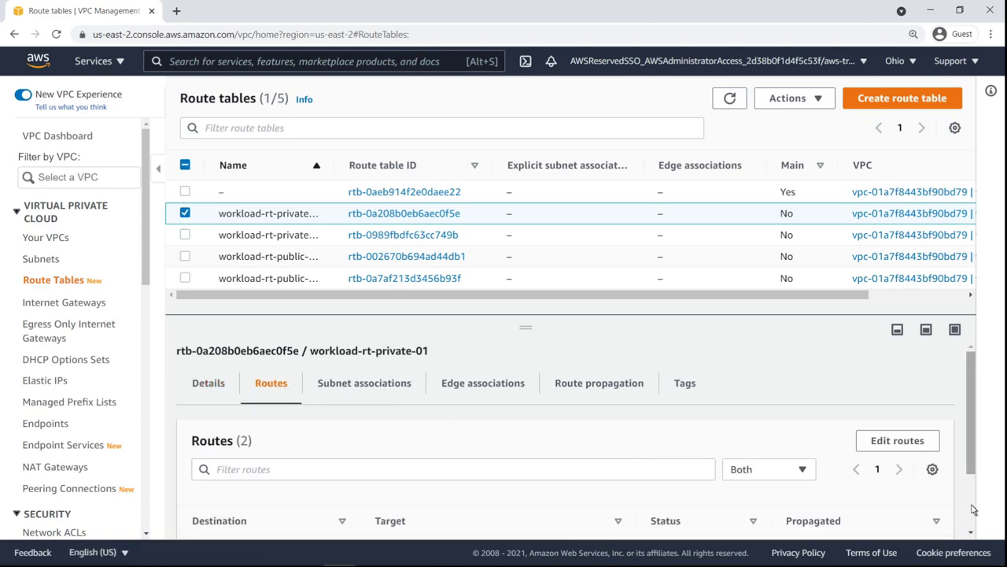
pyautogui.scroll(-3)
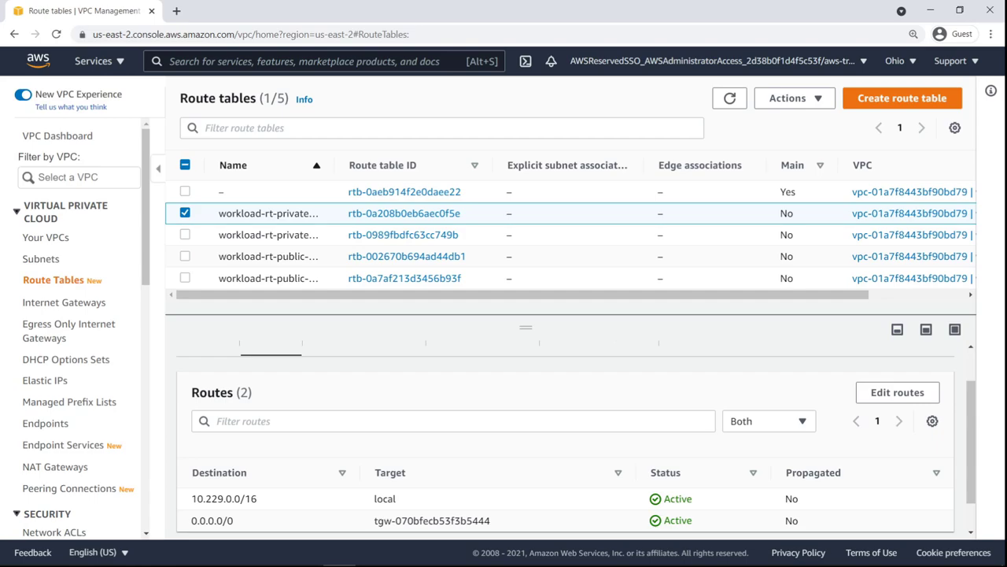
pyautogui.click(38, 60)
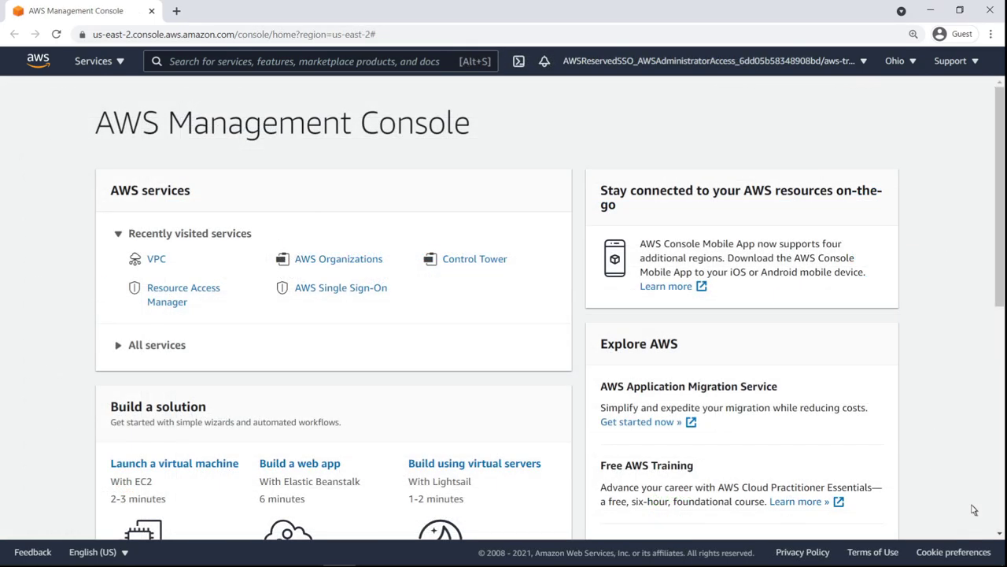
# - View the transit gateway route table's Propagations showing both VPC attachments enabled
pyautogui.click(156, 258)
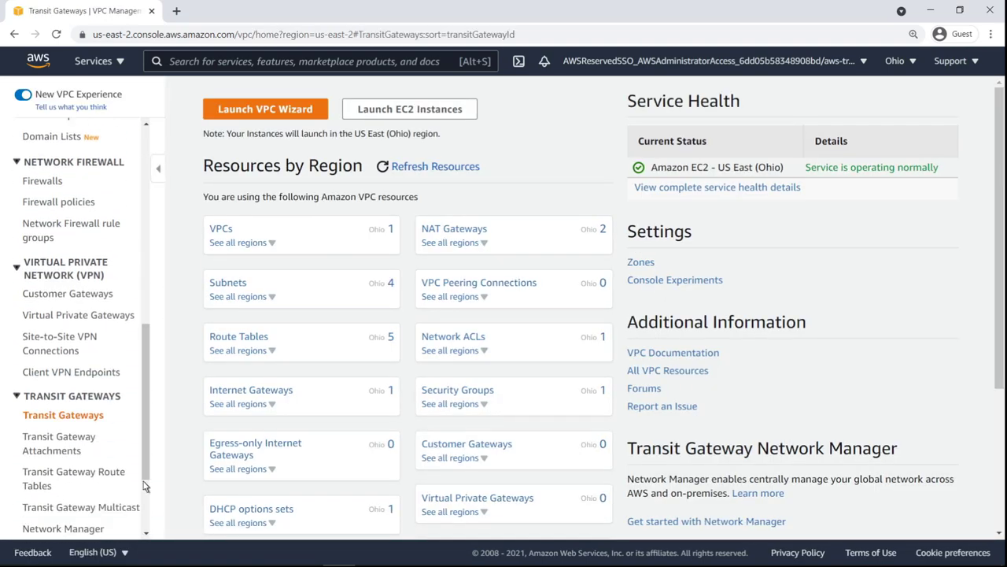
pyautogui.click(60, 442)
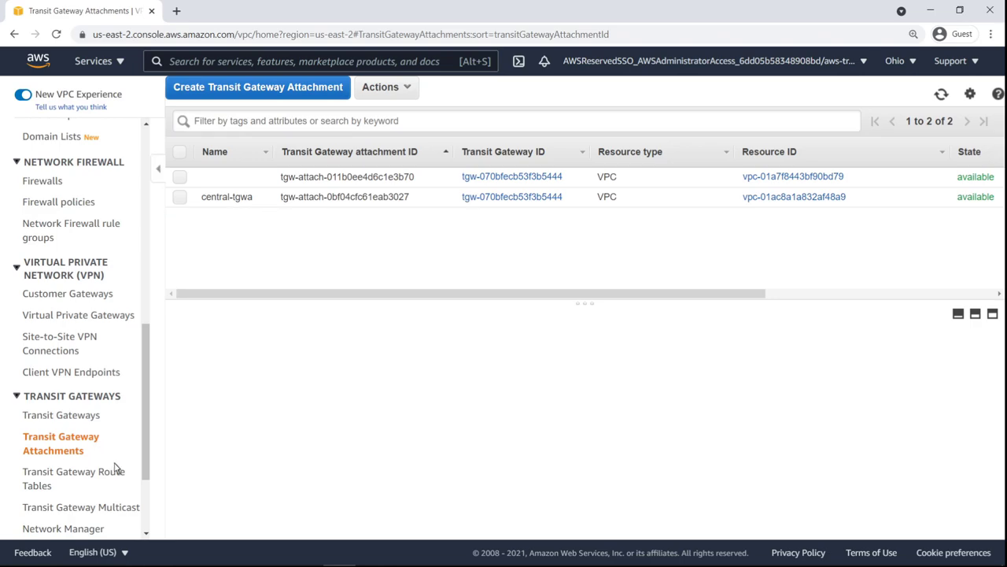
pyautogui.click(76, 479)
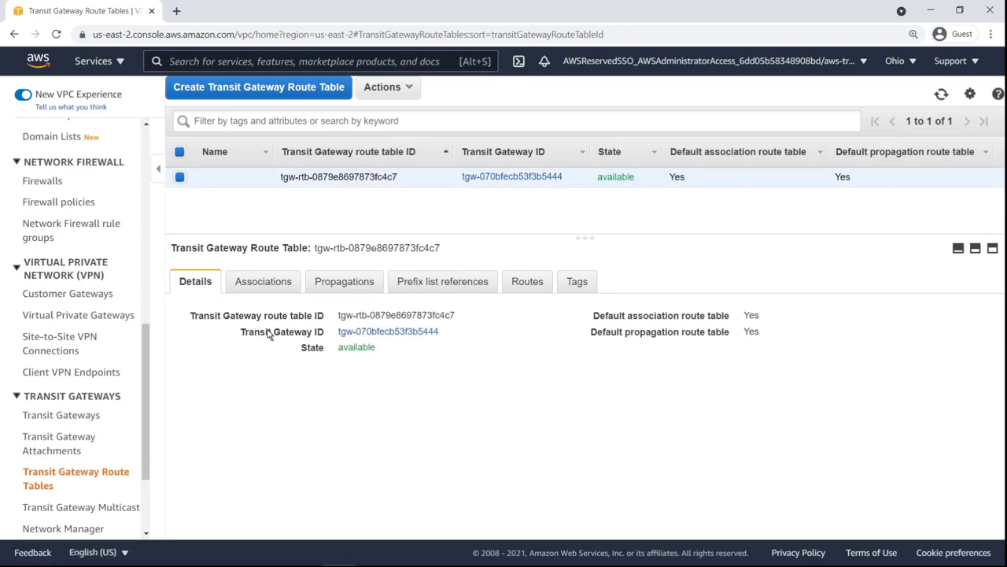
pyautogui.click(343, 280)
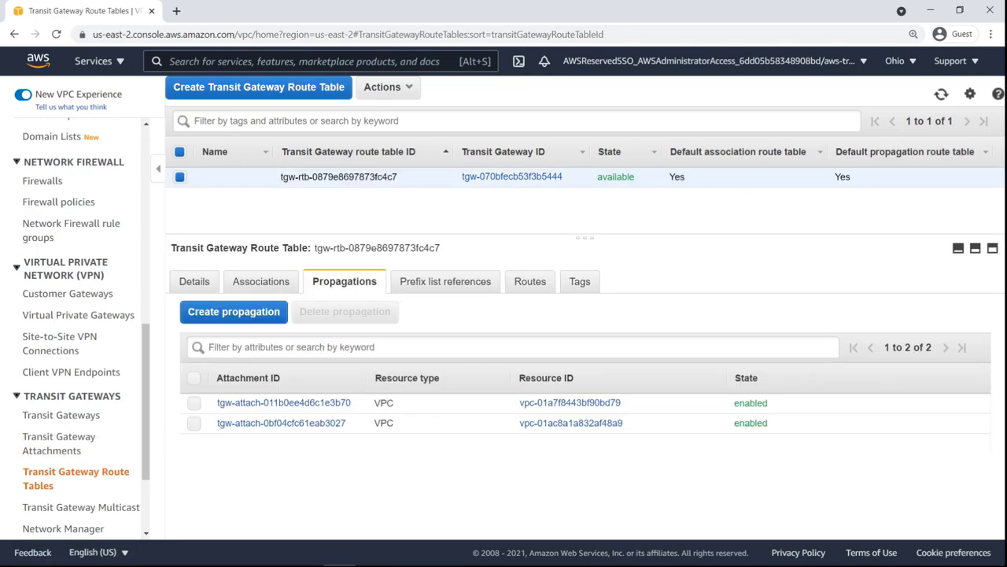